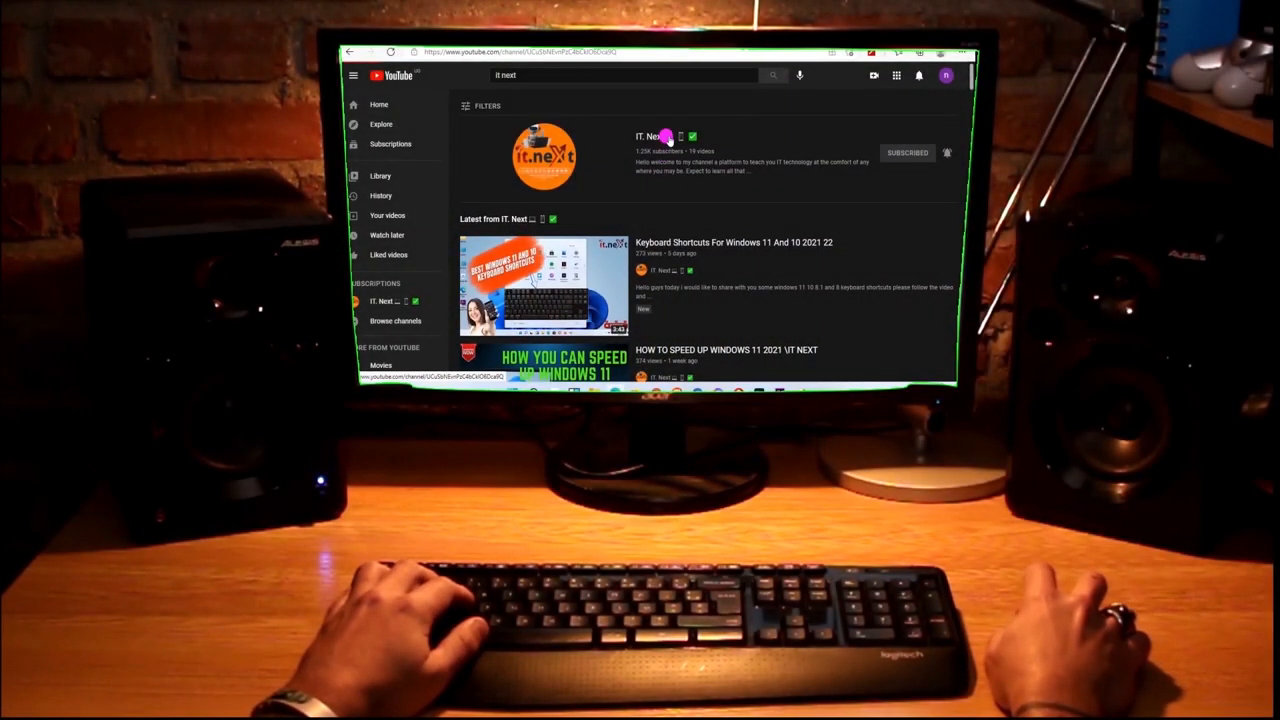
Step: Open the IT. Next channel from YouTube's search results
click(651, 135)
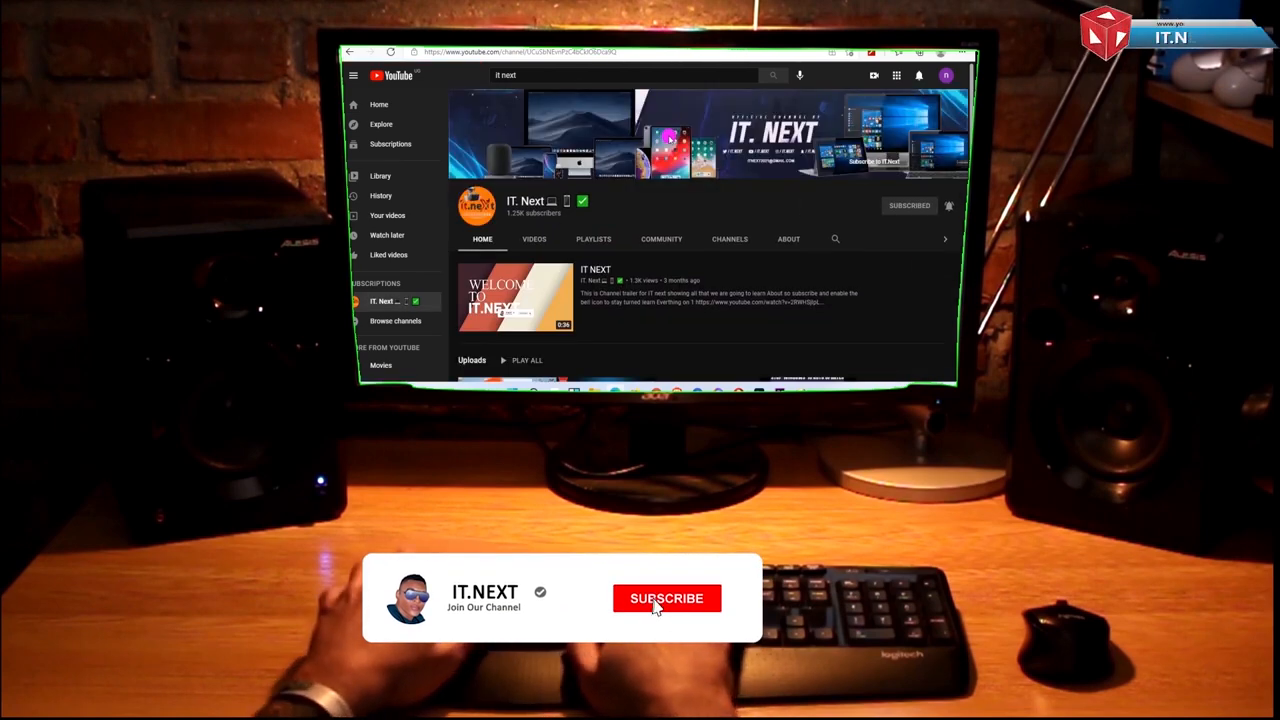
click(666, 598)
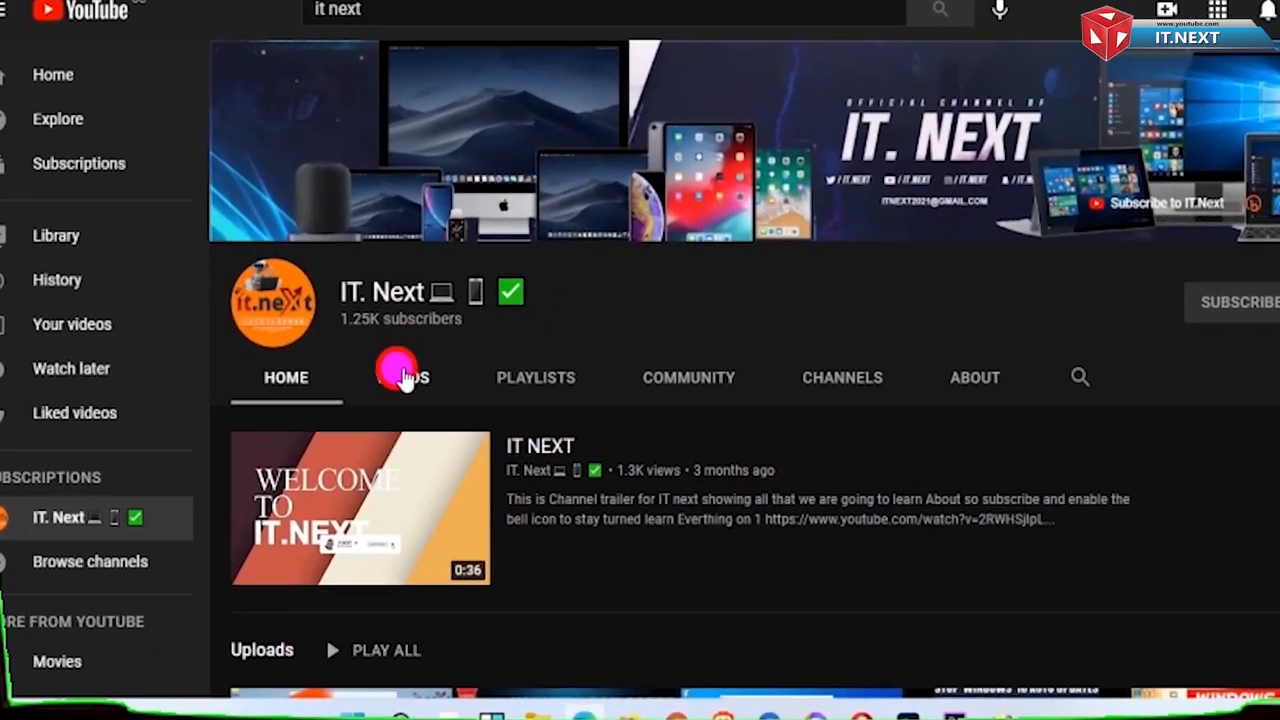
click(405, 377)
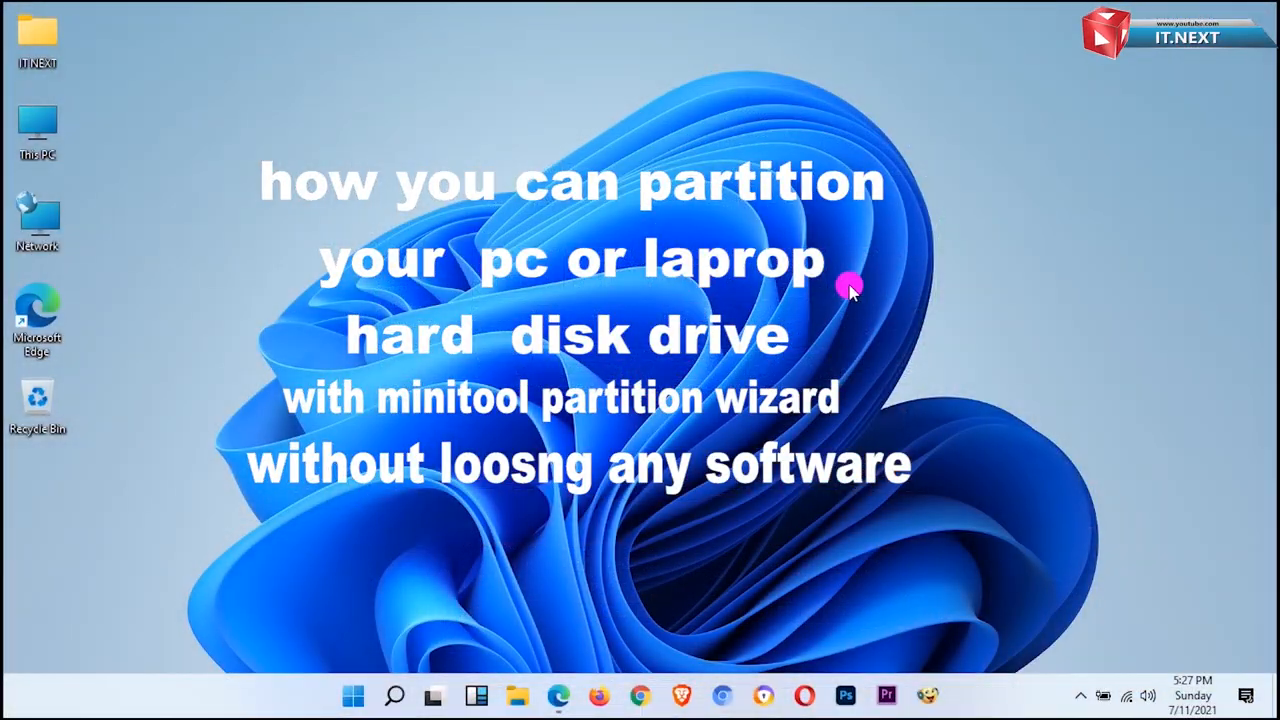
Step: Open Properties from the This PC desktop icon's context menu
right_click(850, 285)
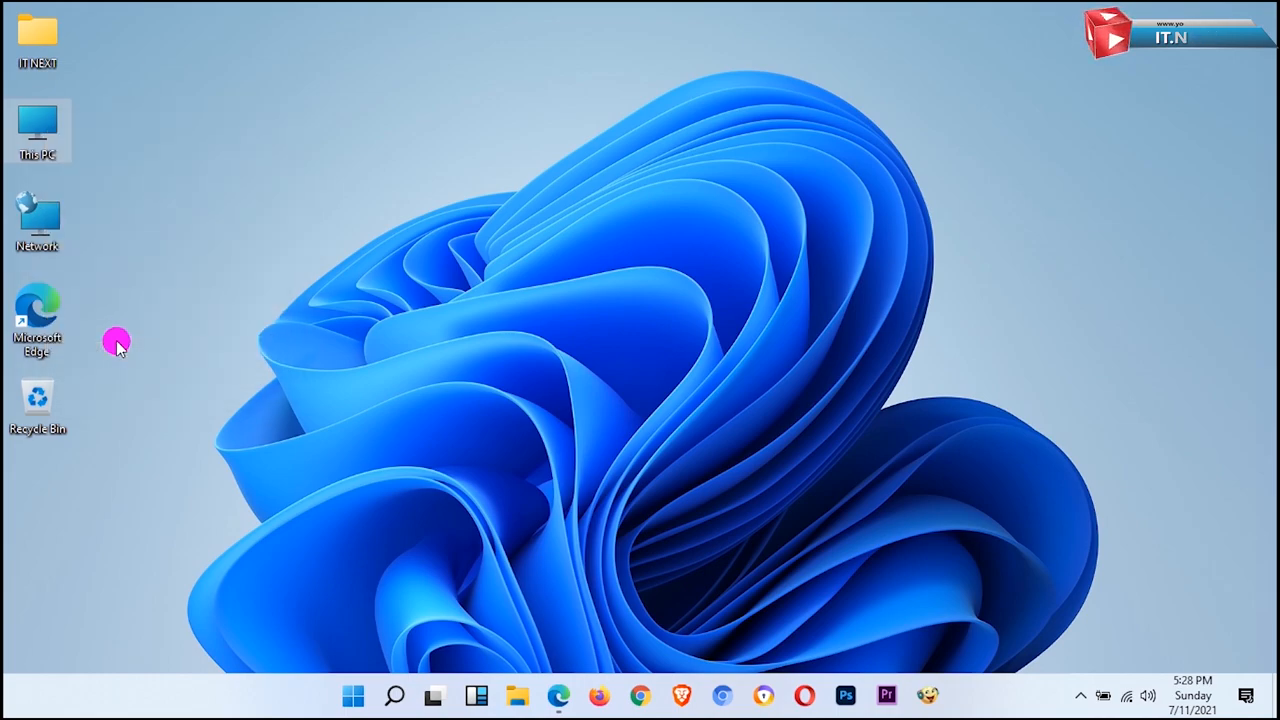
click(948, 695)
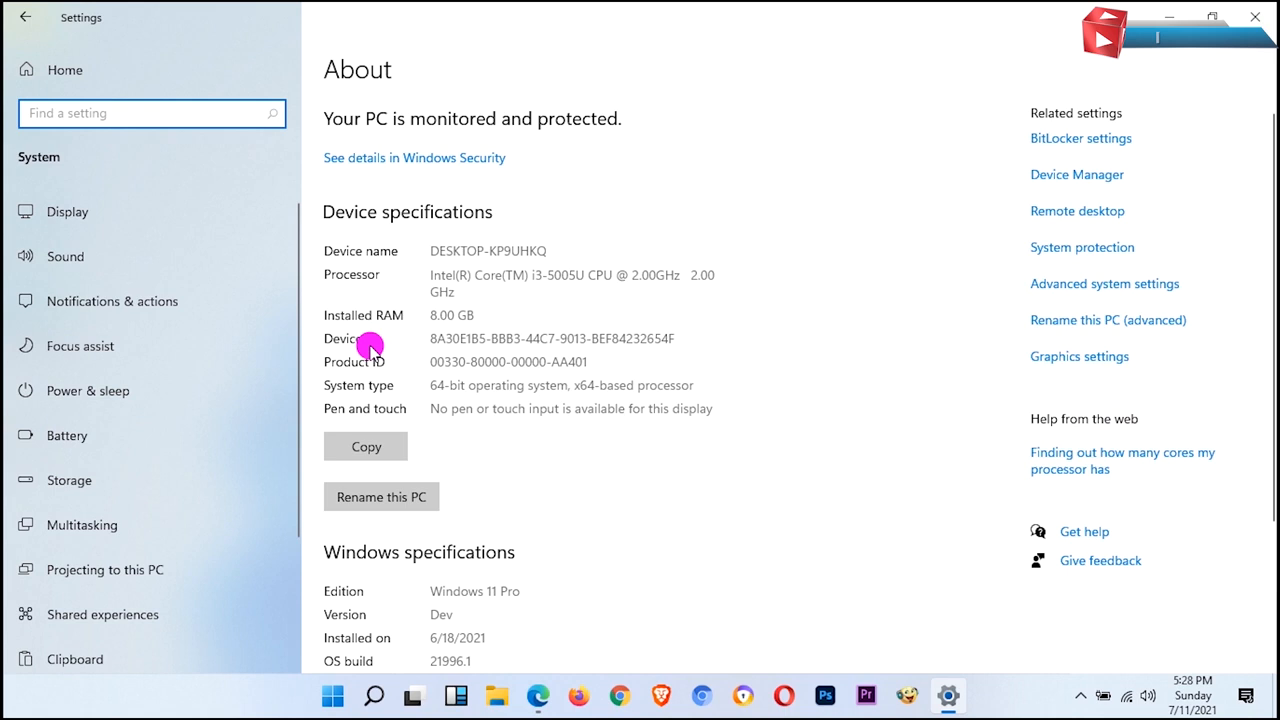
Step: Scroll the About page down to the Windows 11 Pro specifications
scroll(down, 3)
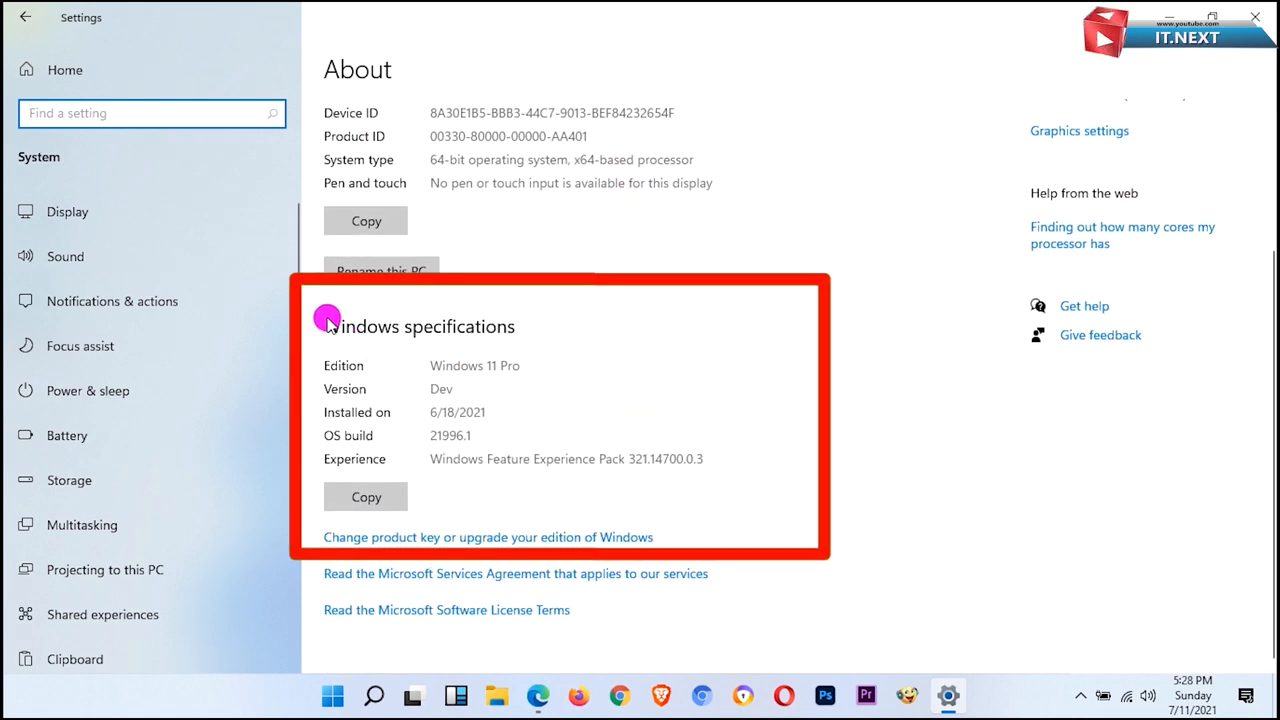
mouse_move(448, 420)
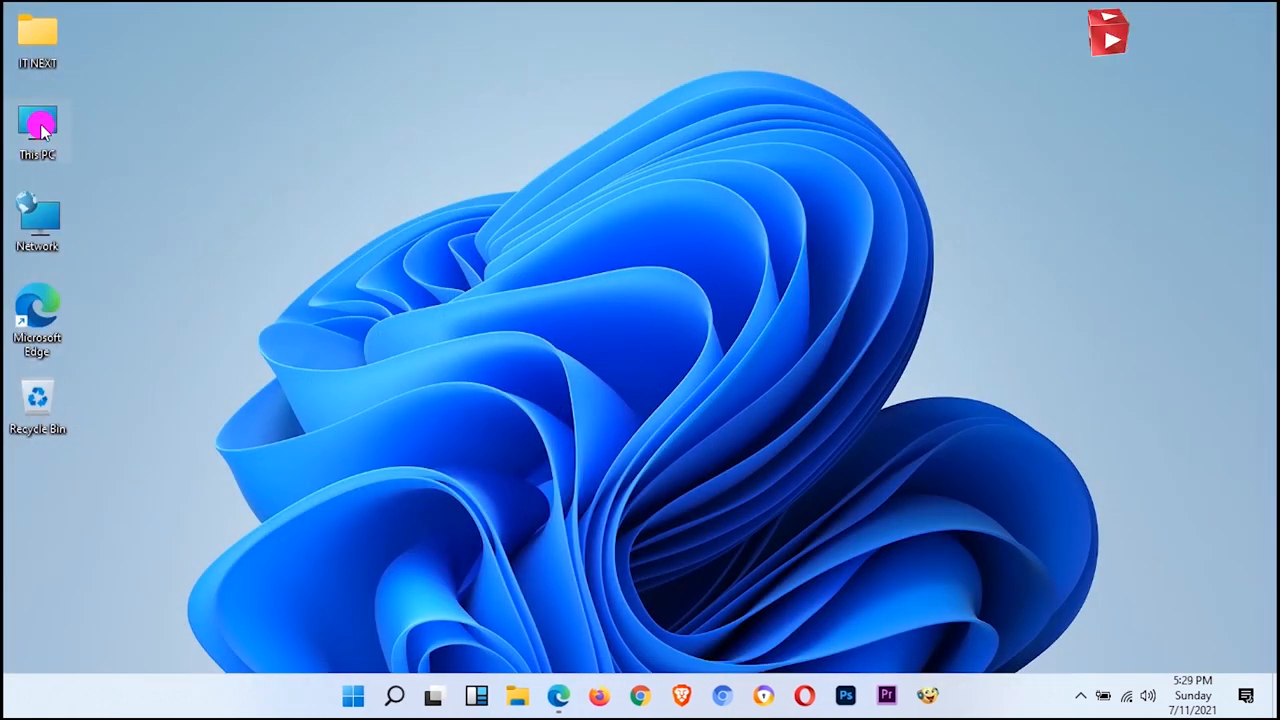
Step: Browse Local Disk (G:) files in File Explorer, then go back to This PC
double_click(37, 125)
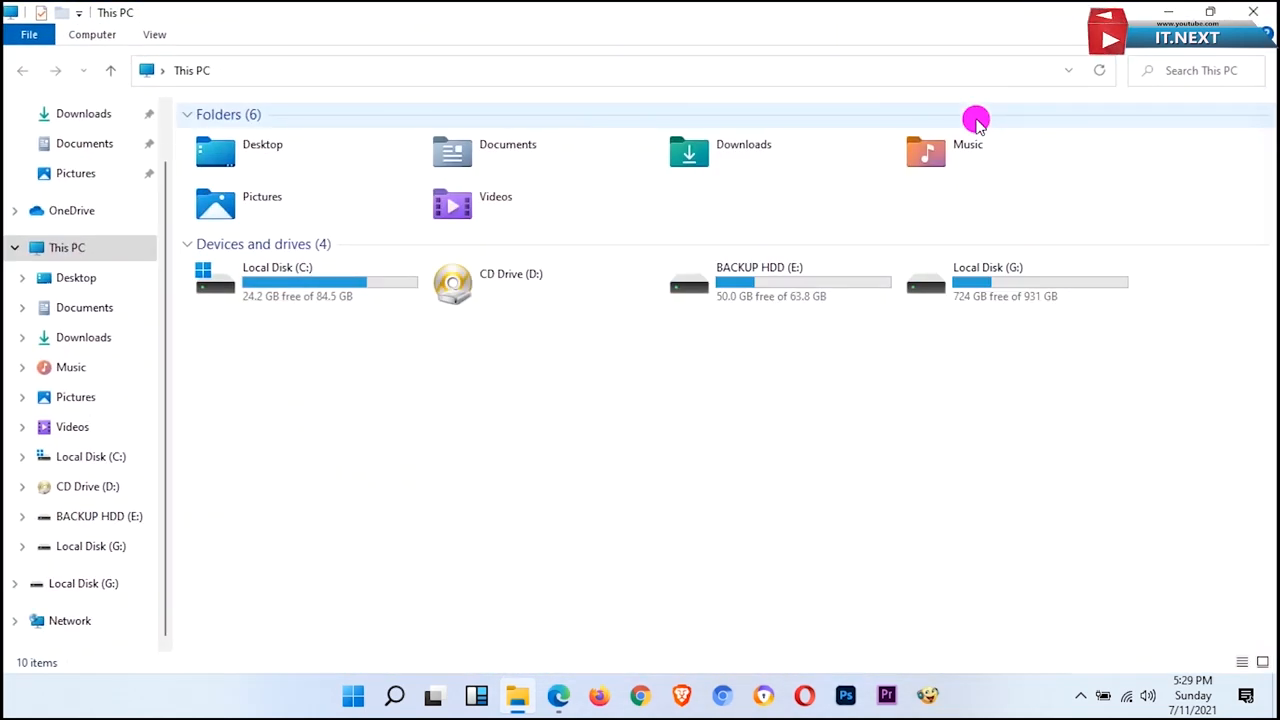
mouse_move(1076, 420)
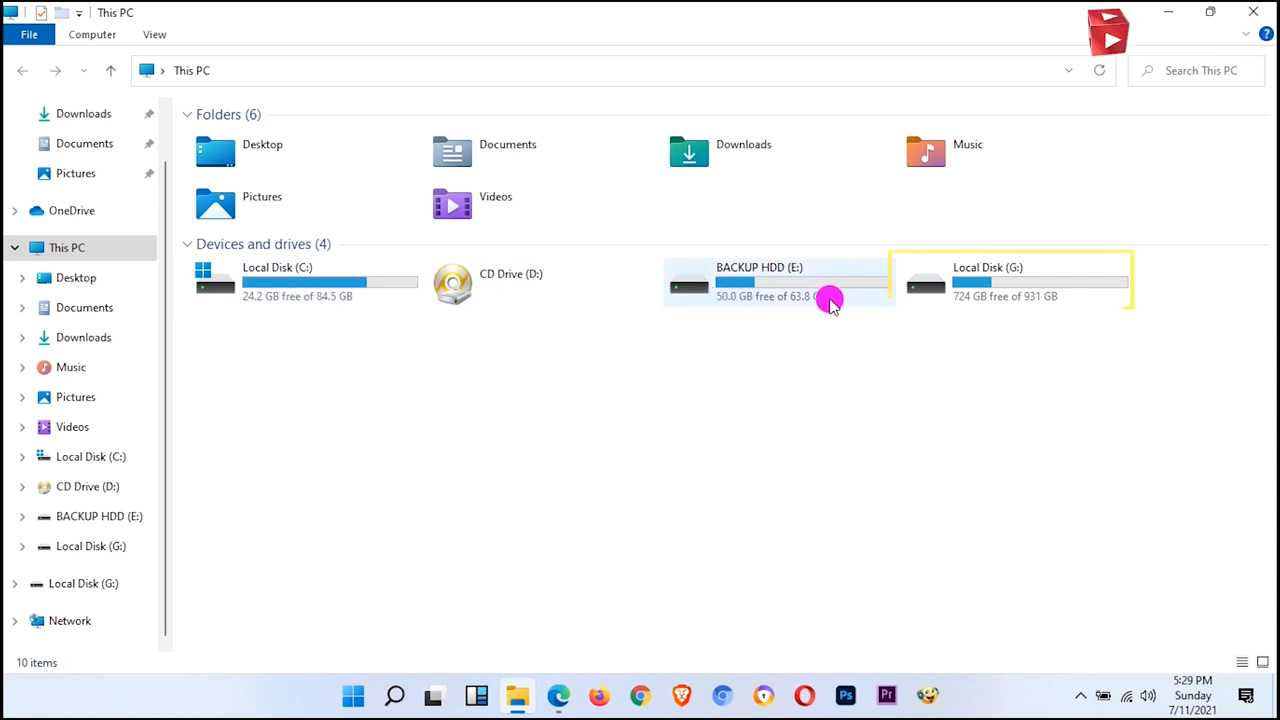
click(1010, 283)
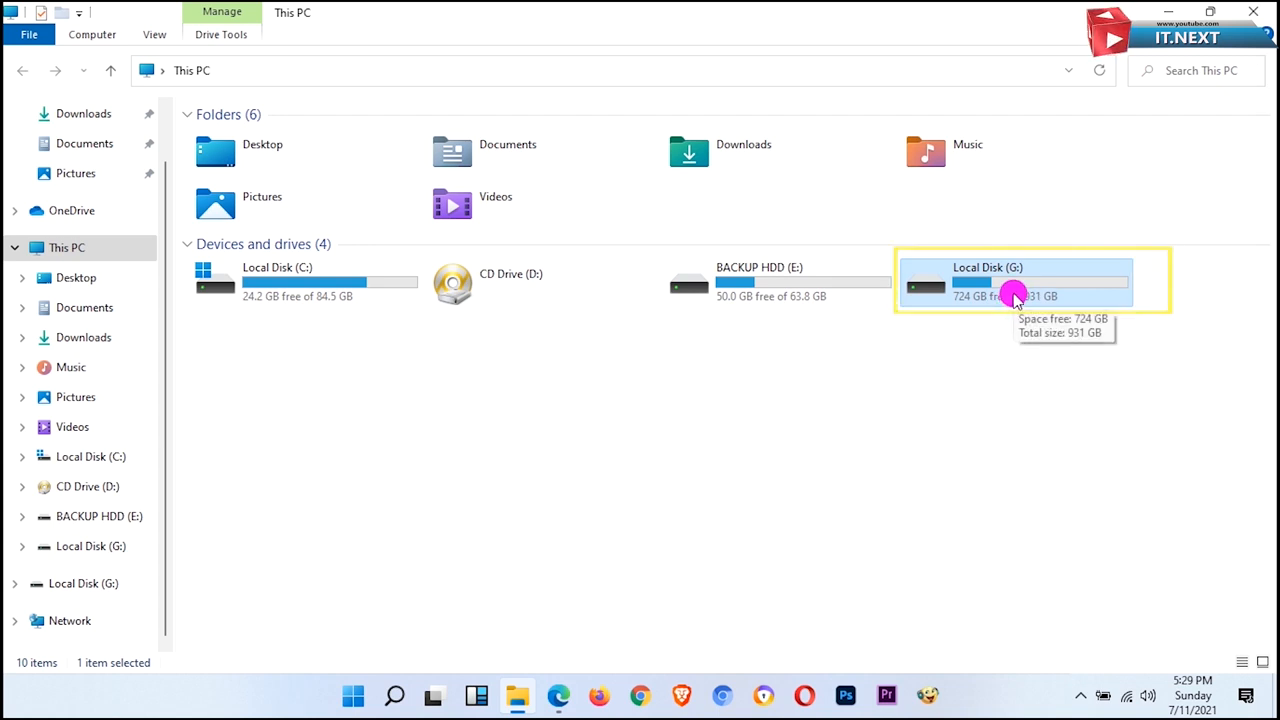
double_click(1013, 280)
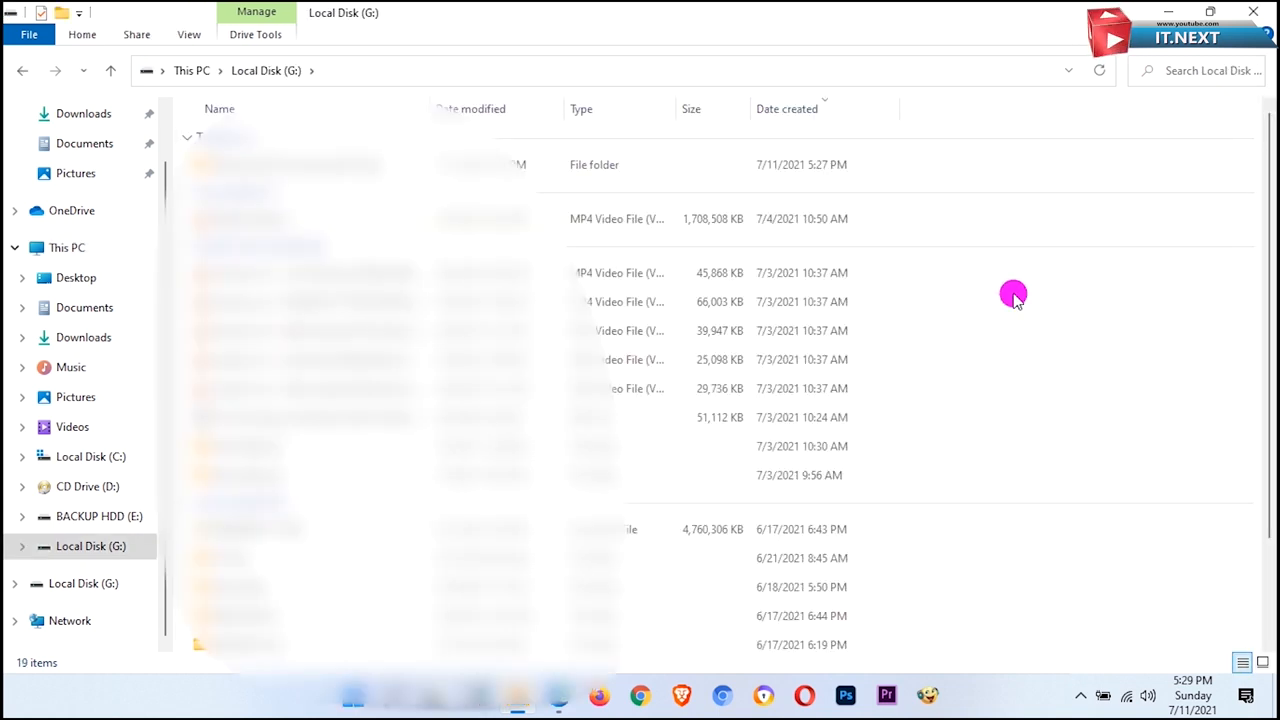
scroll(down, 3)
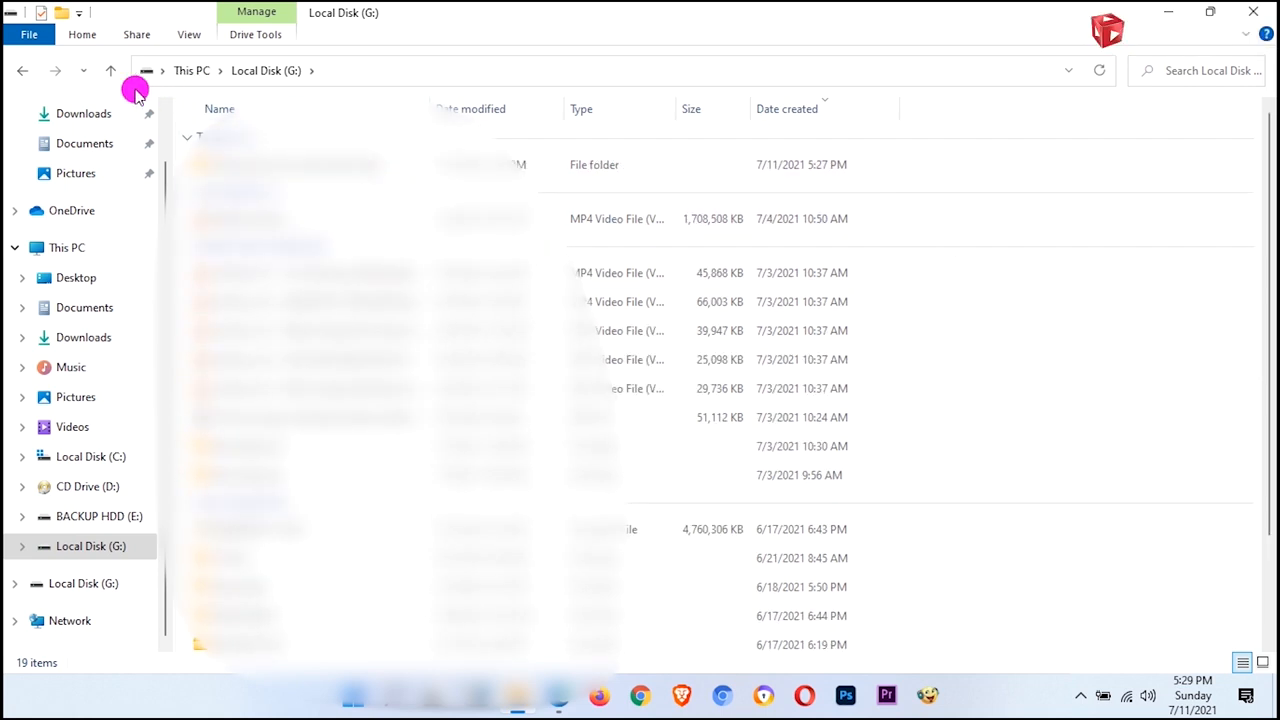
click(111, 70)
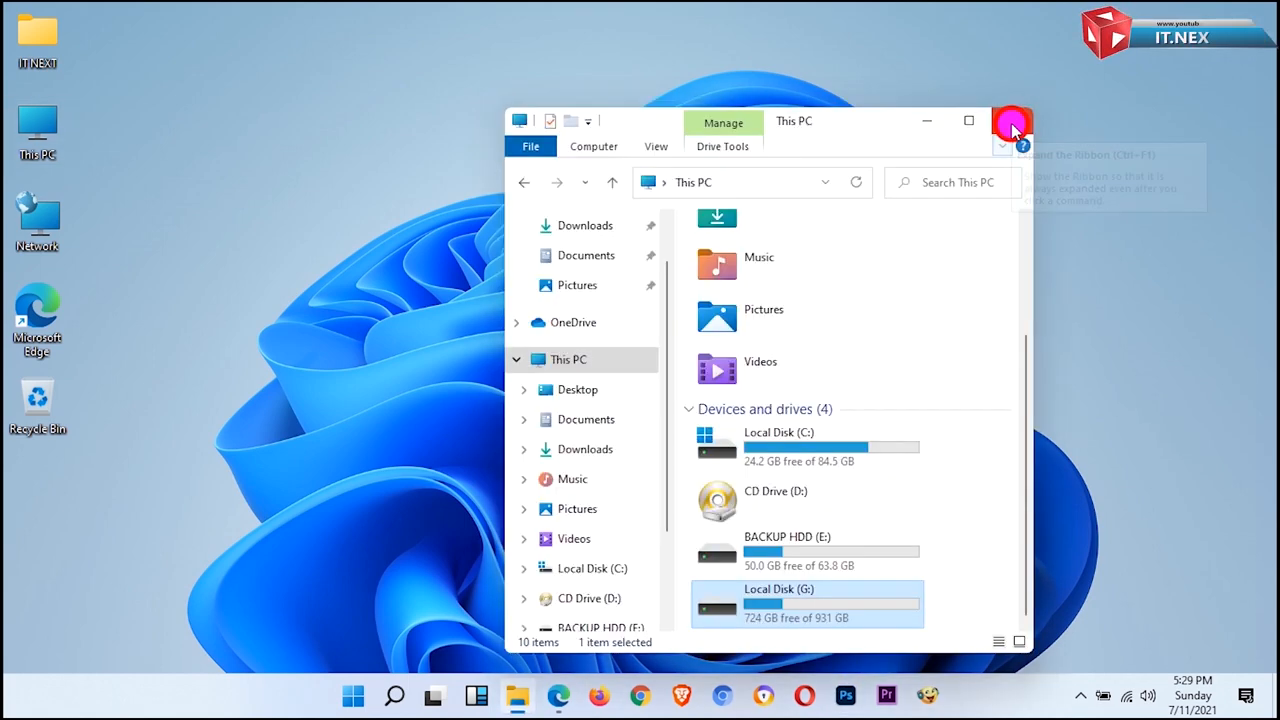
Step: Close File Explorer and search Google in Edge for 'minitool partition wizard'
click(1012, 120)
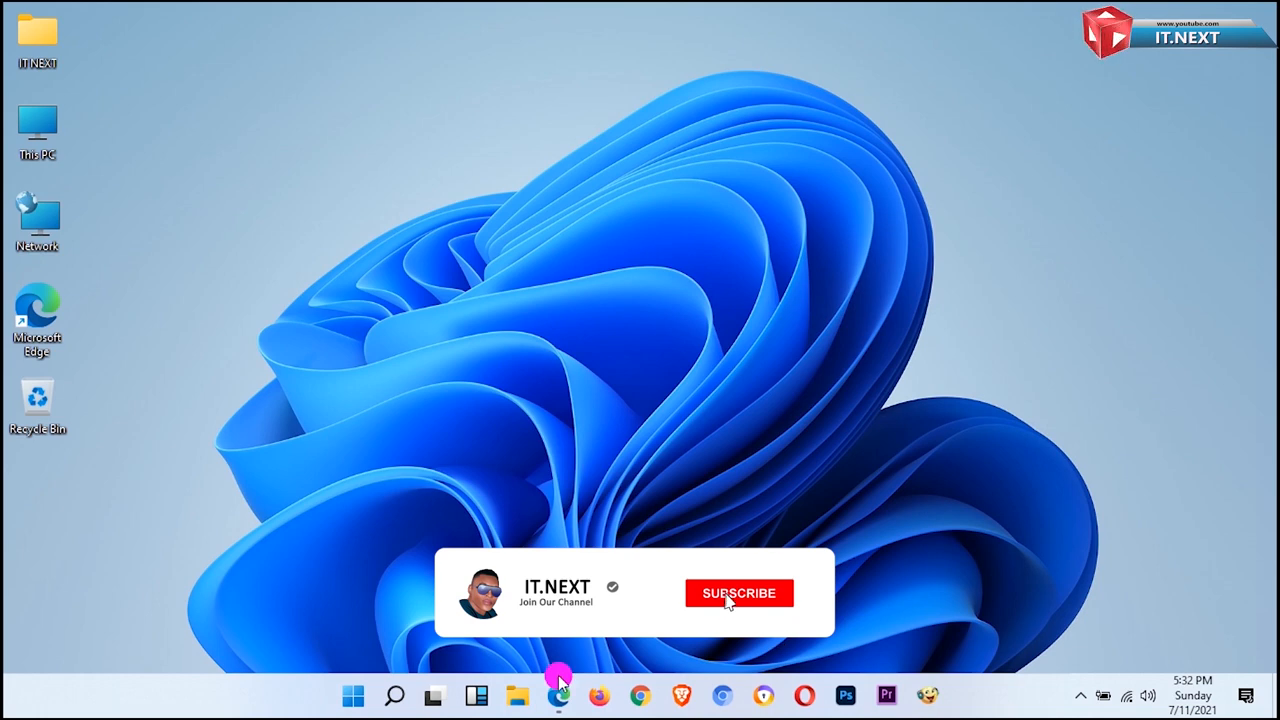
click(558, 695)
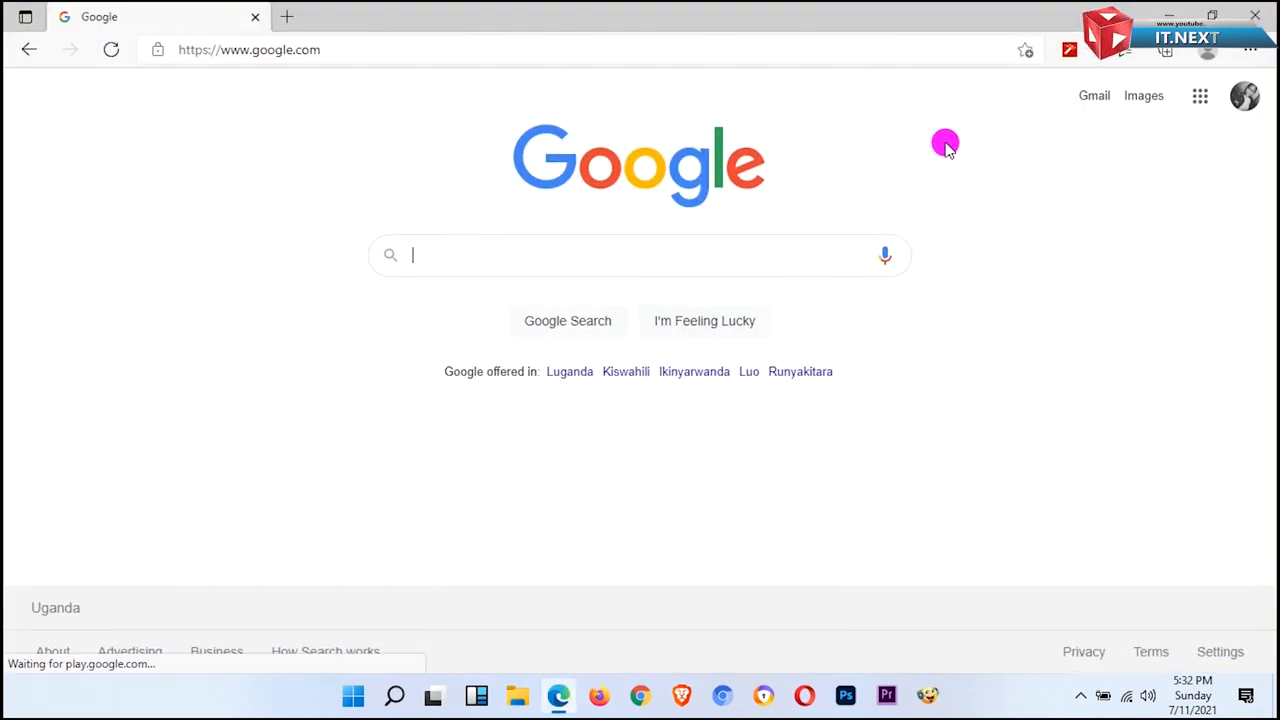
mouse_move(932, 484)
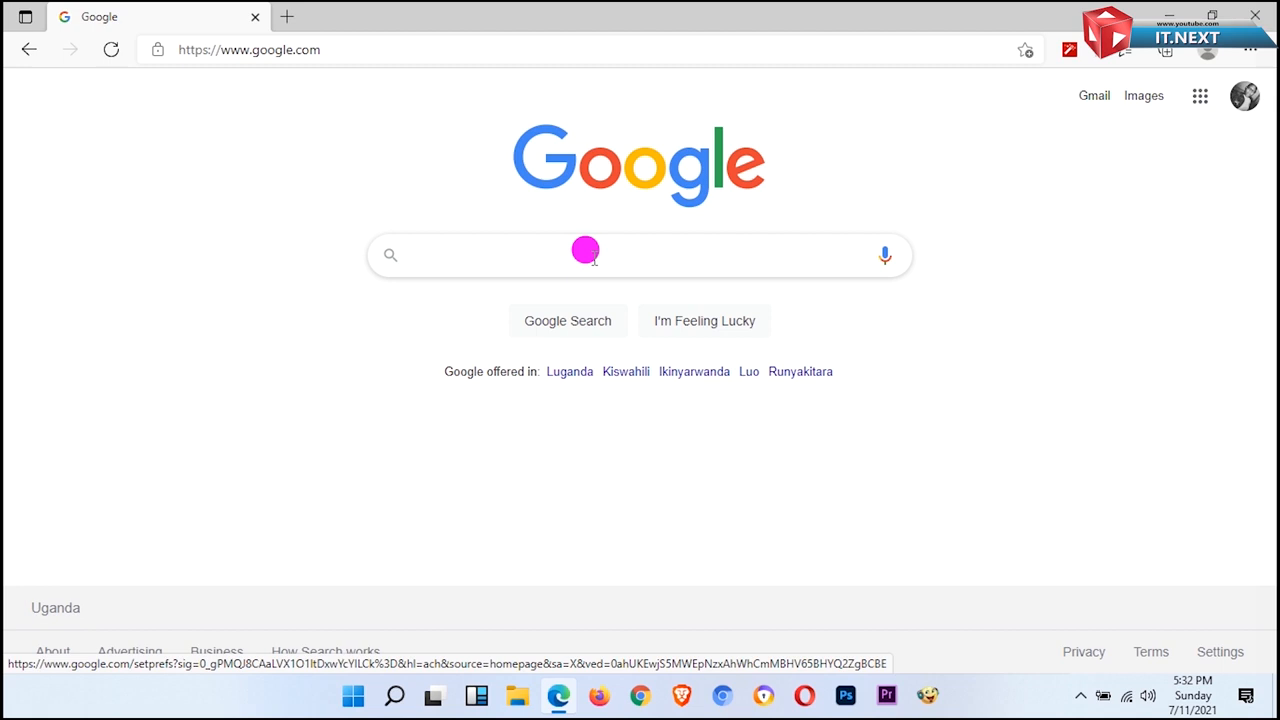
text(minitool partition wizard)
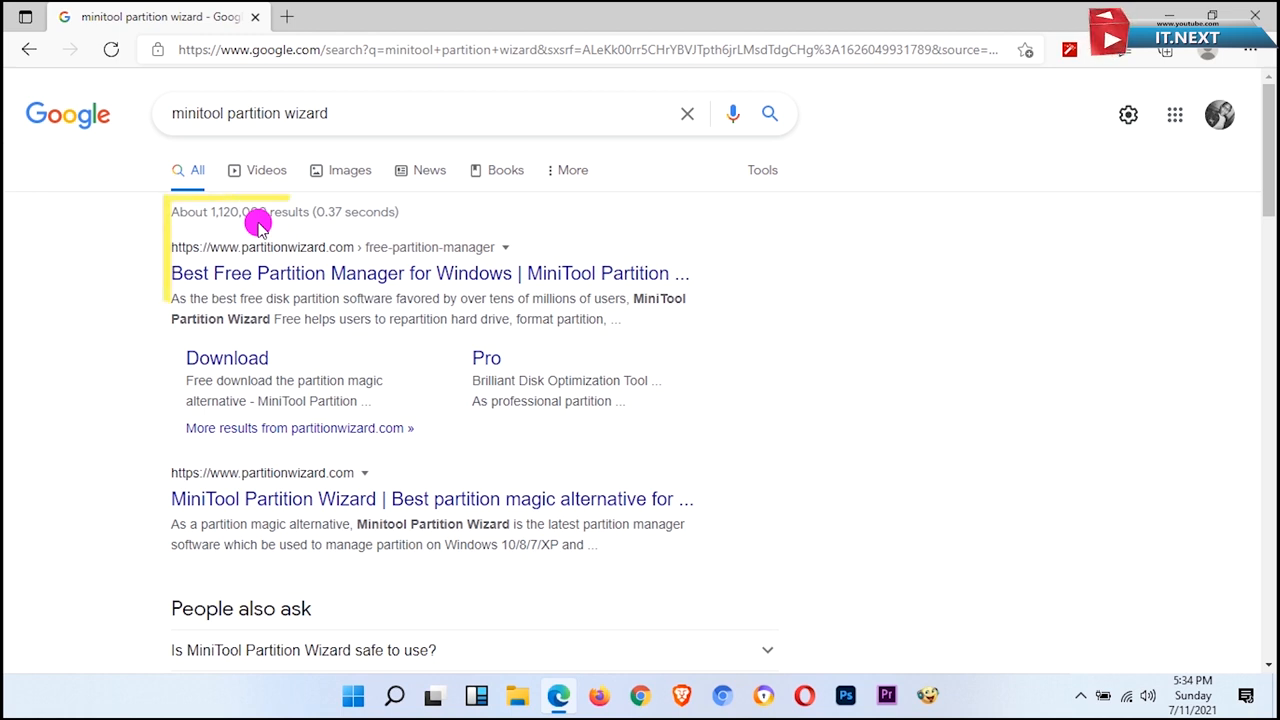
click(430, 273)
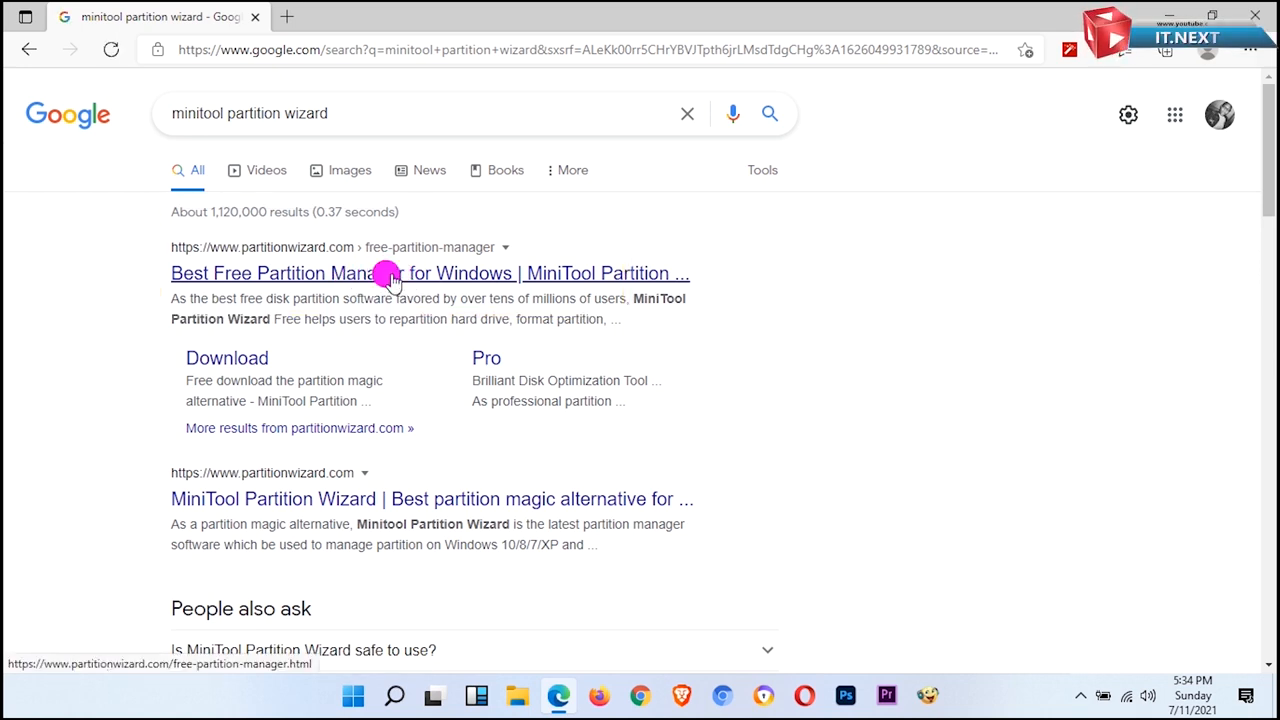
Step: Open partitionwizard.com's free partition manager page and scroll to Download Now
click(430, 273)
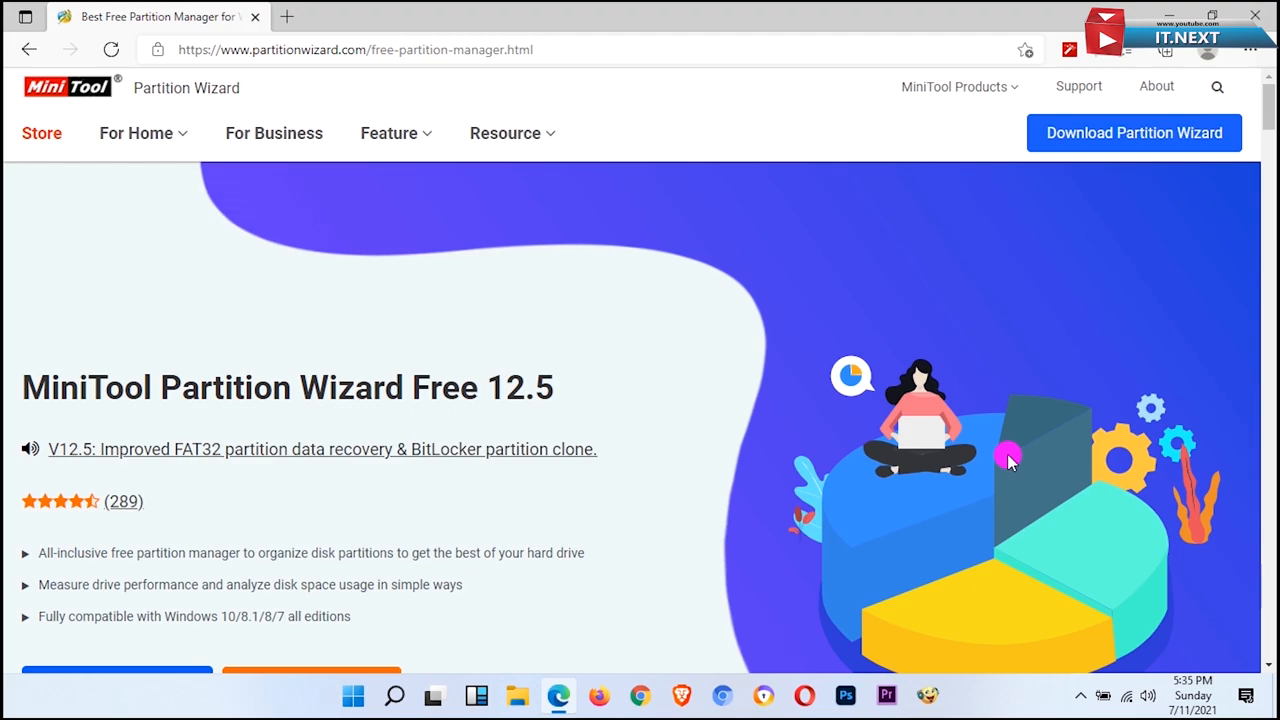
scroll(down, 3)
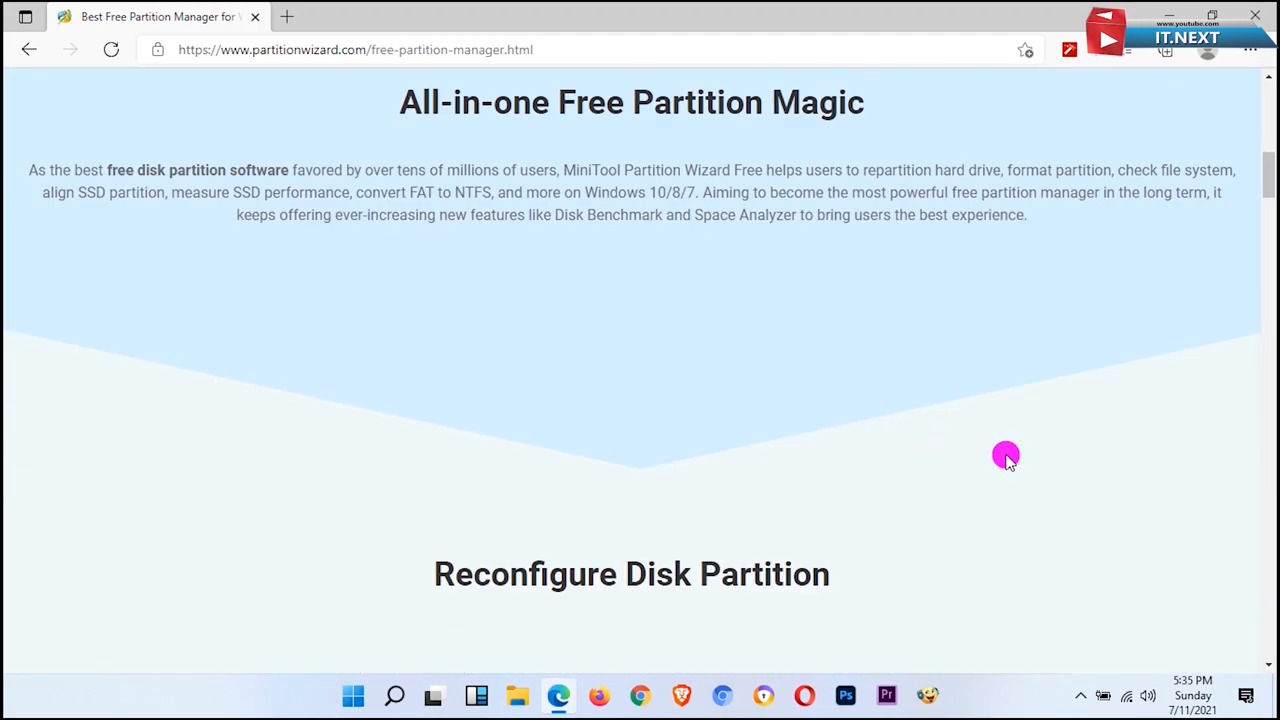
scroll(down, 3)
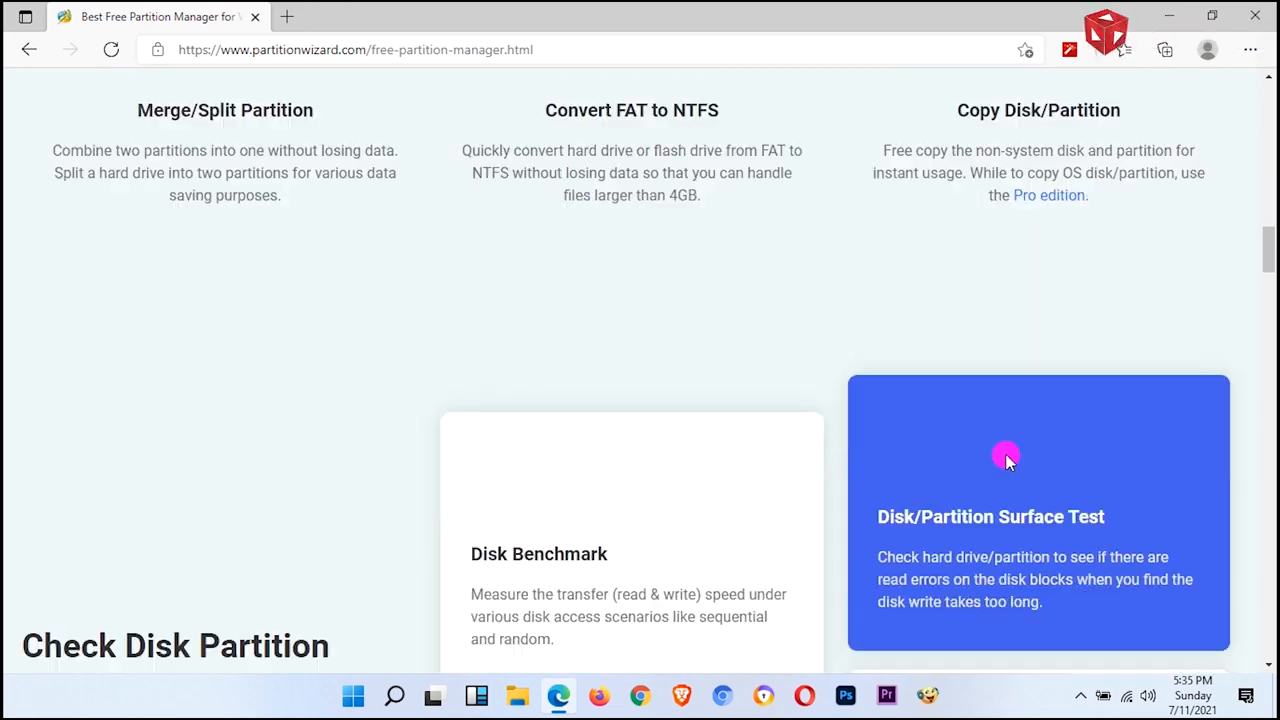
scroll(down, 3)
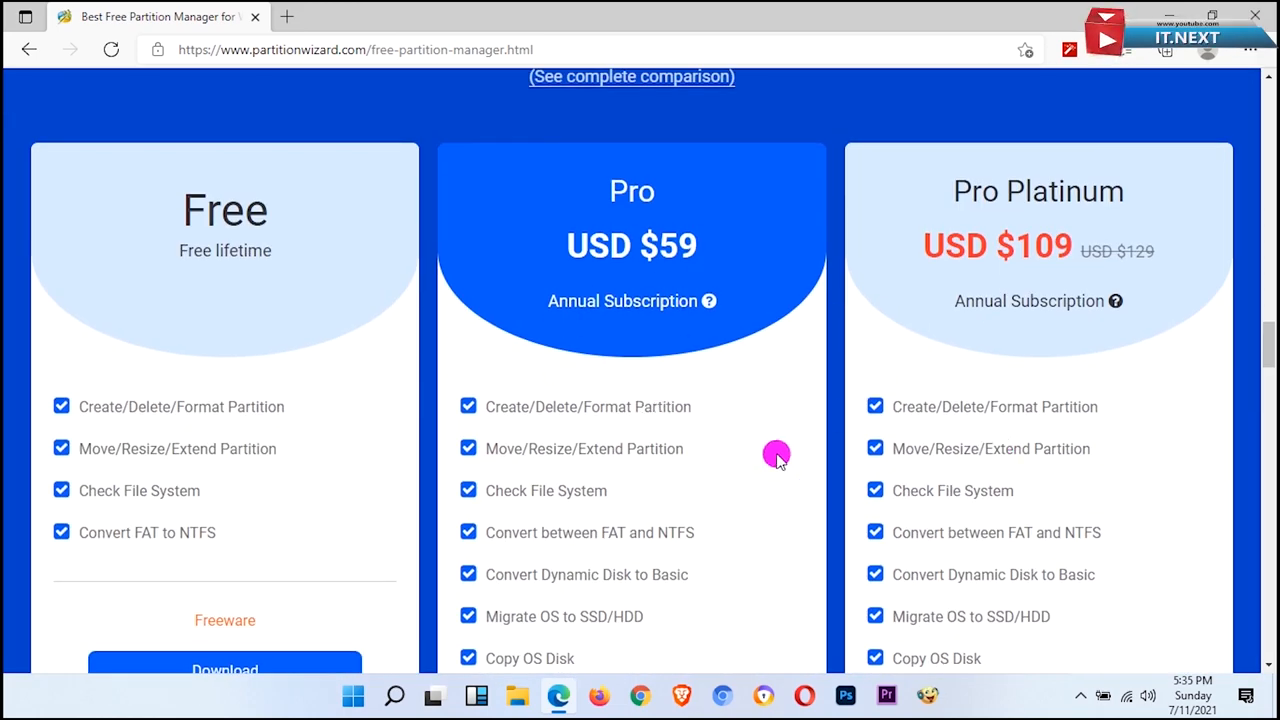
scroll(down, 3)
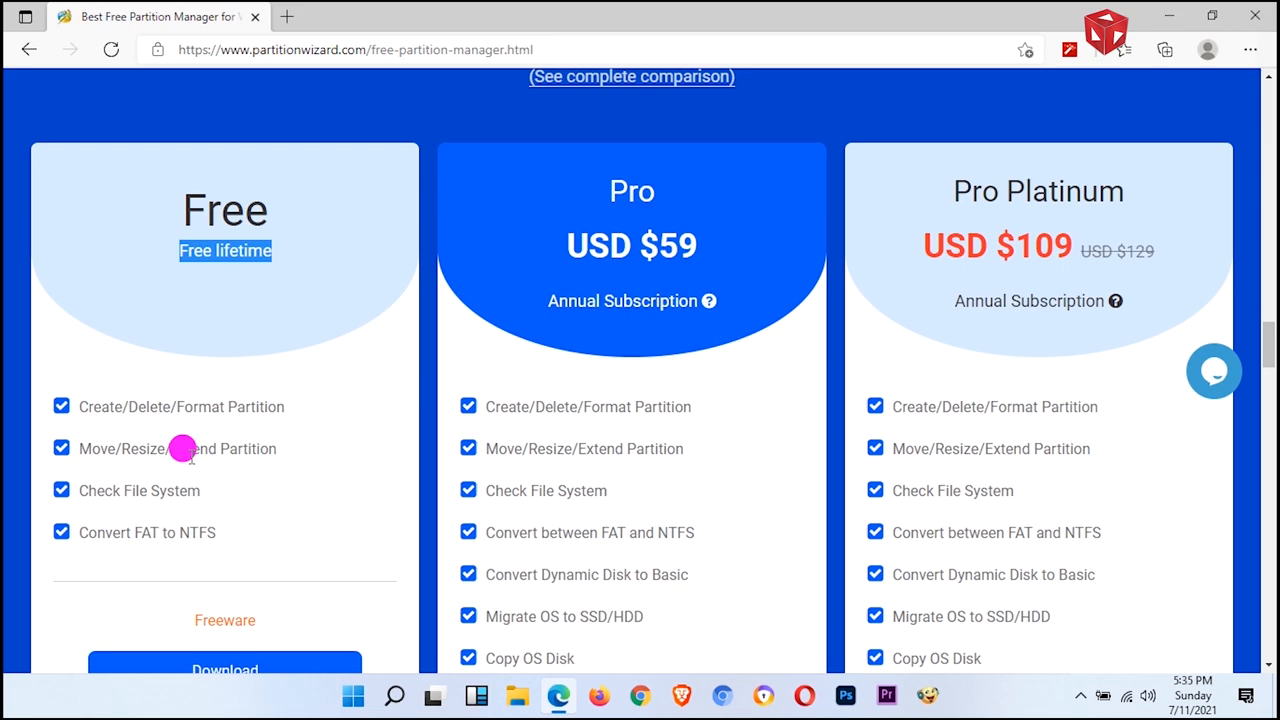
mouse_move(645, 470)
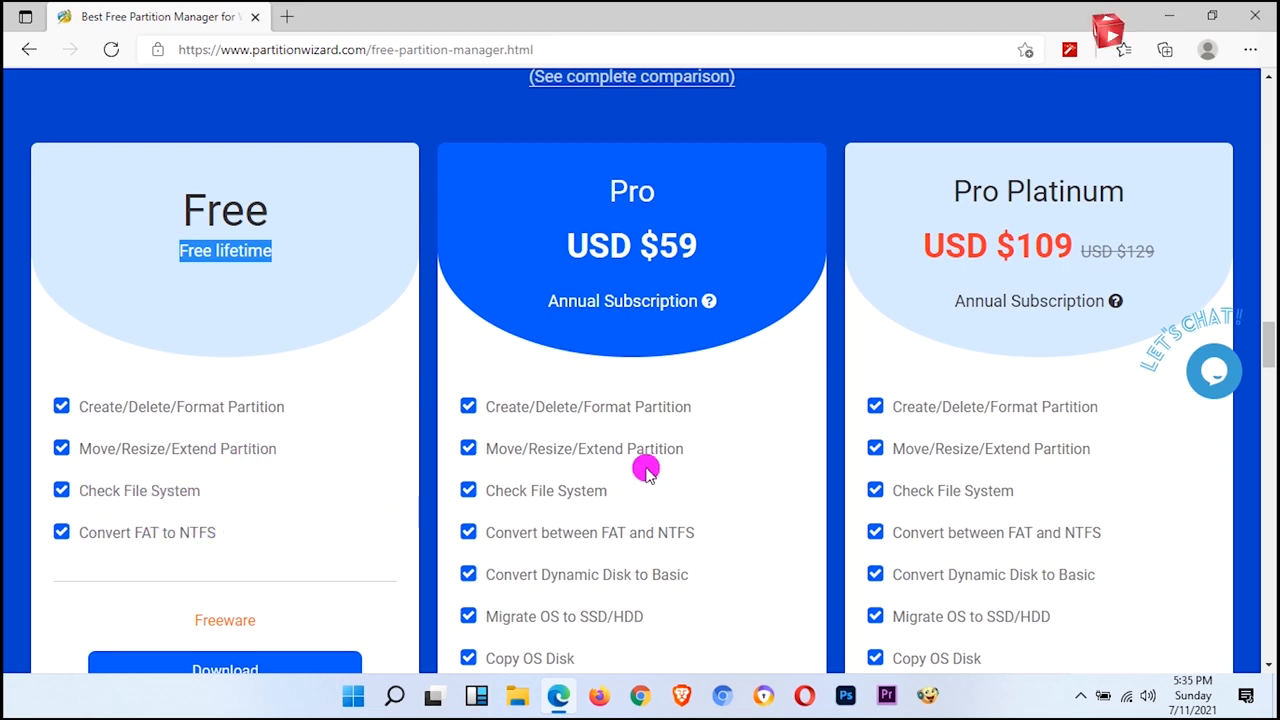
scroll(down, 3)
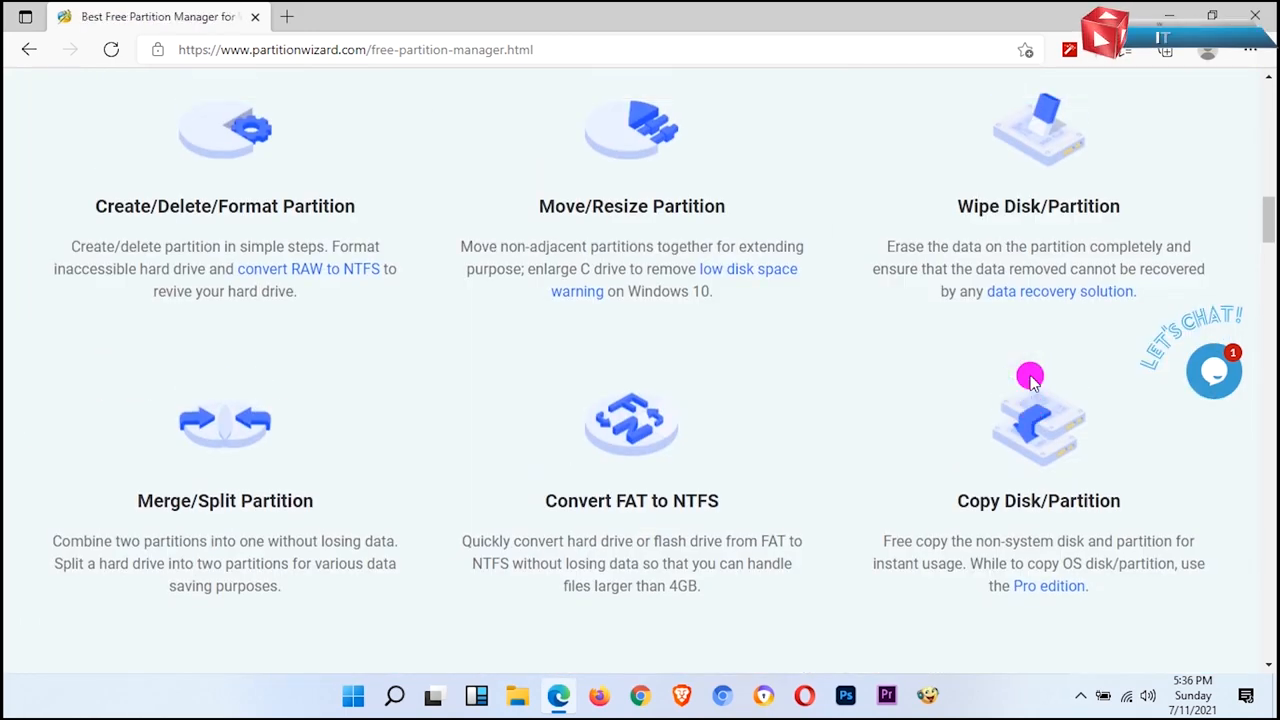
scroll(up, 3)
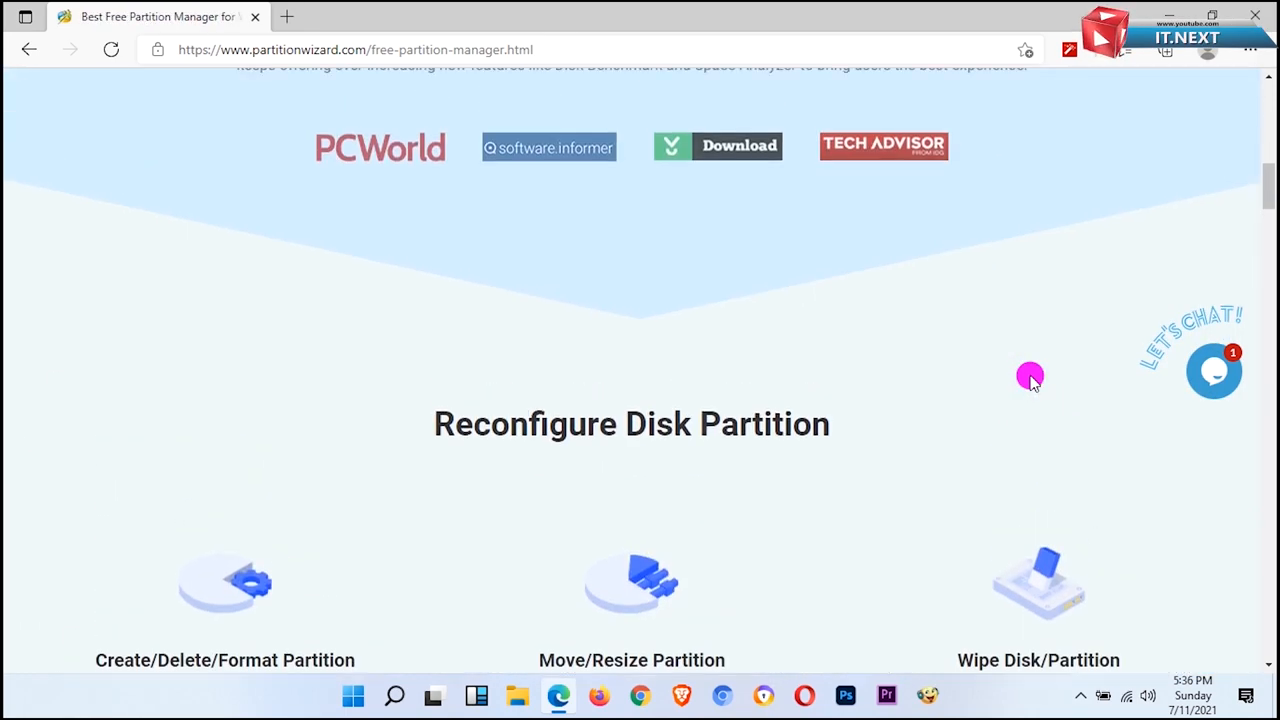
scroll(up, 3)
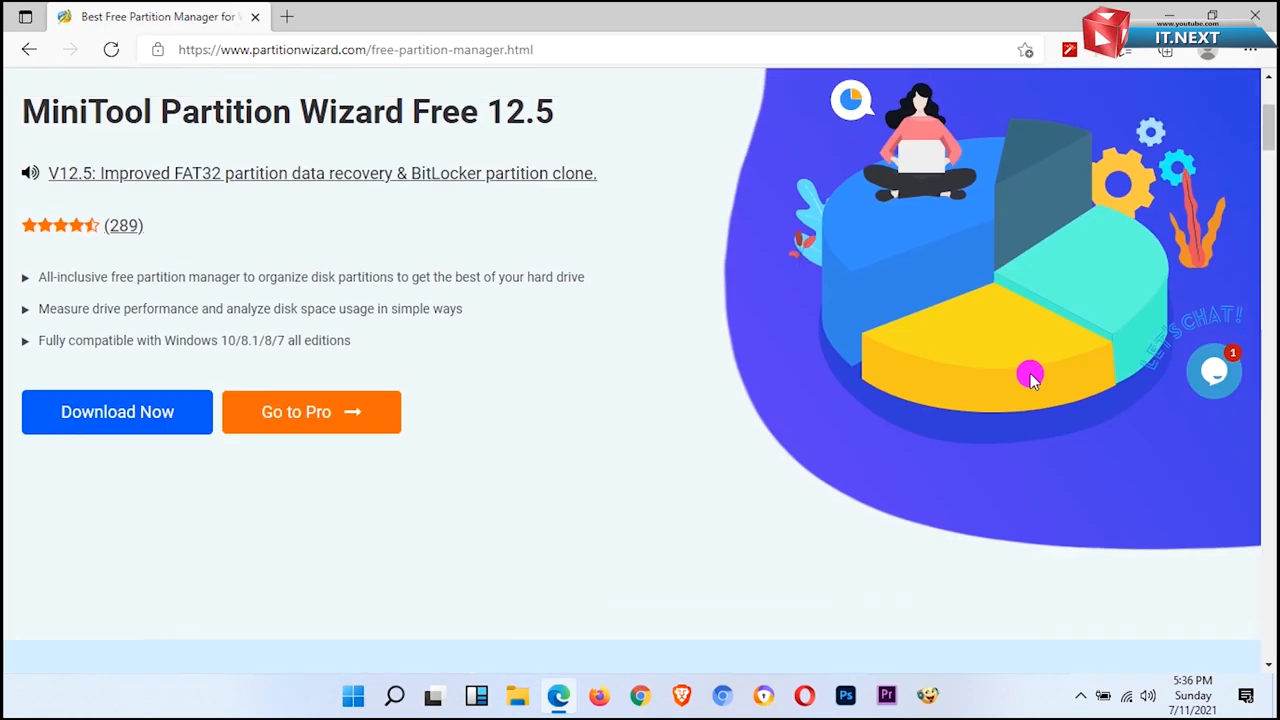
scroll(down, 3)
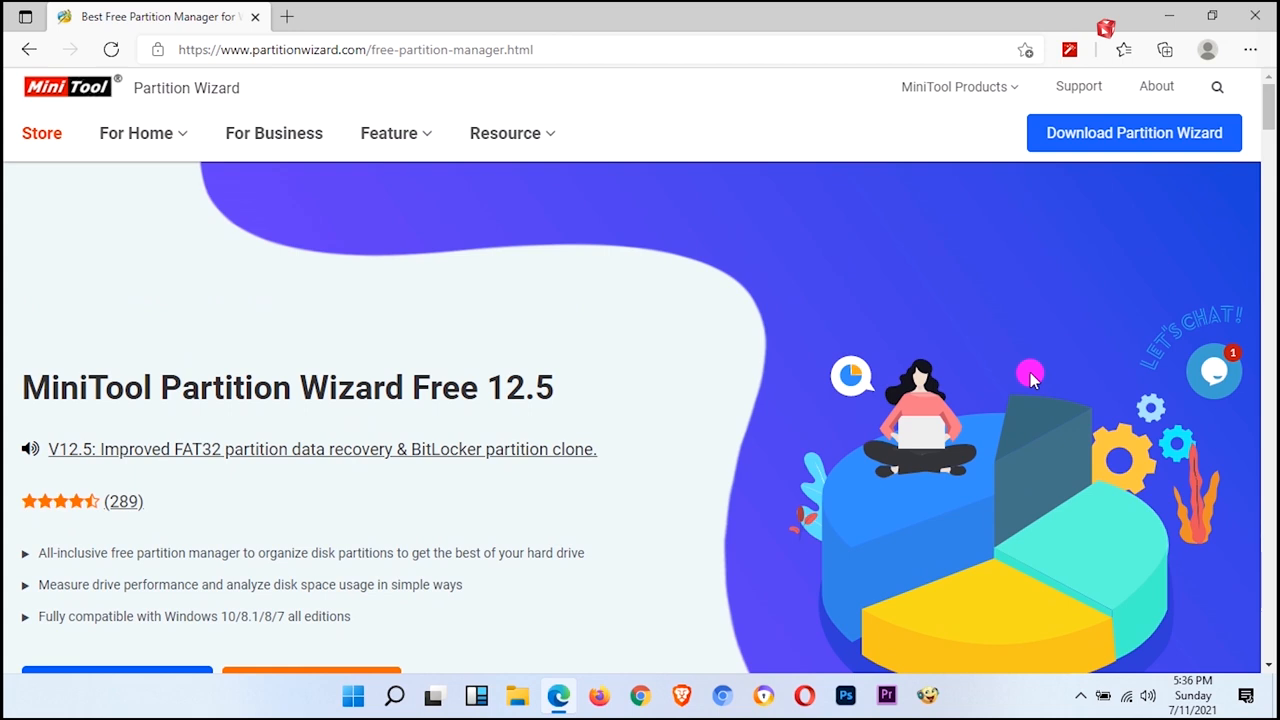
scroll(down, 3)
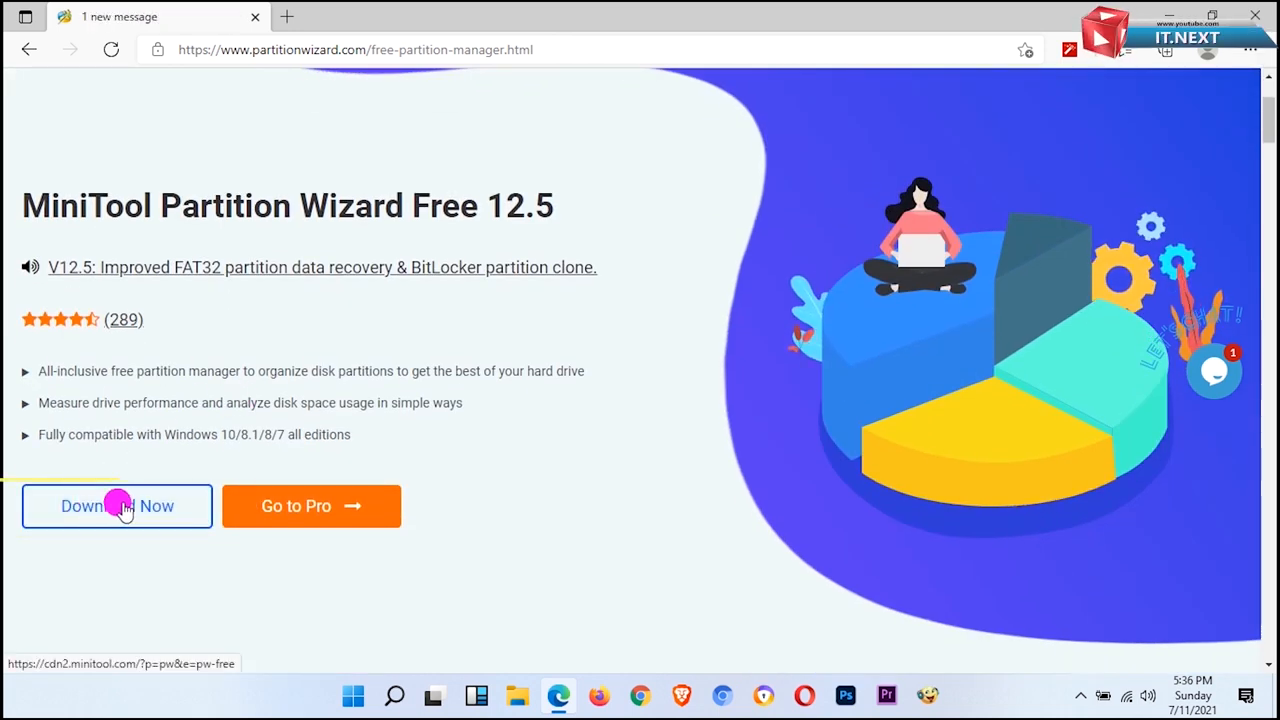
Step: Download the installer pw1205-free-online.exe via Download Now
click(117, 506)
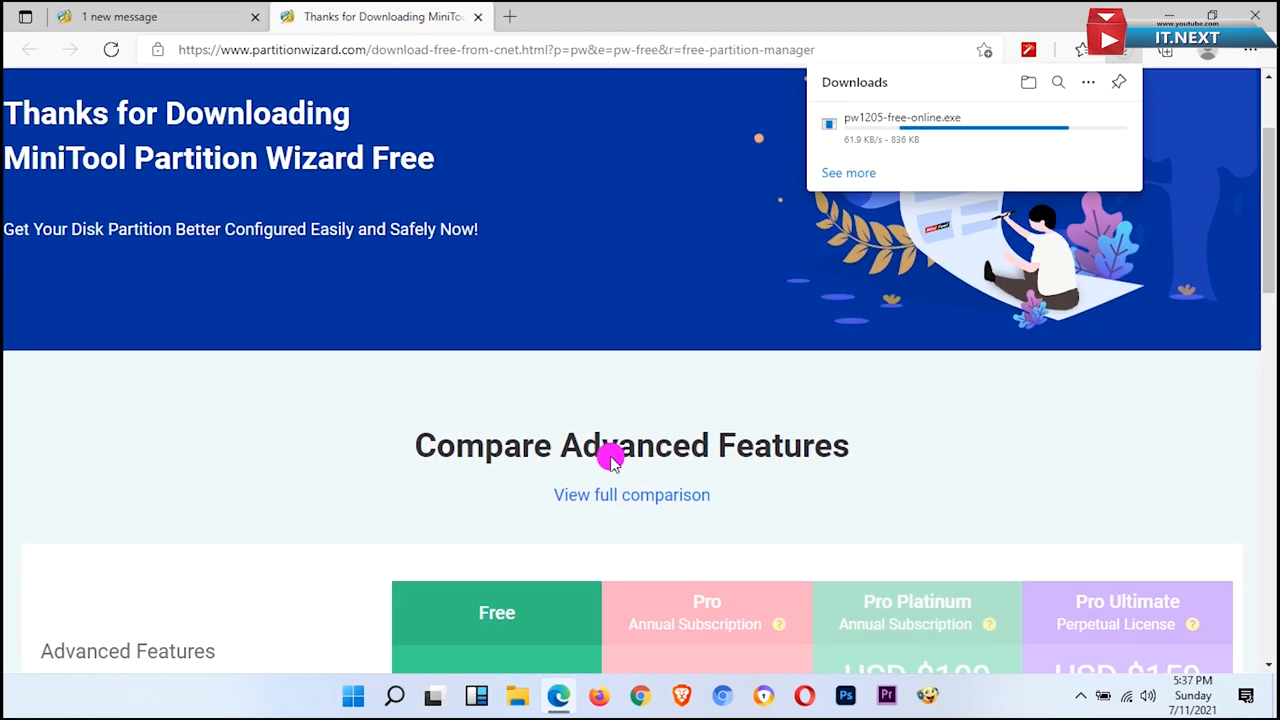
scroll(down, 3)
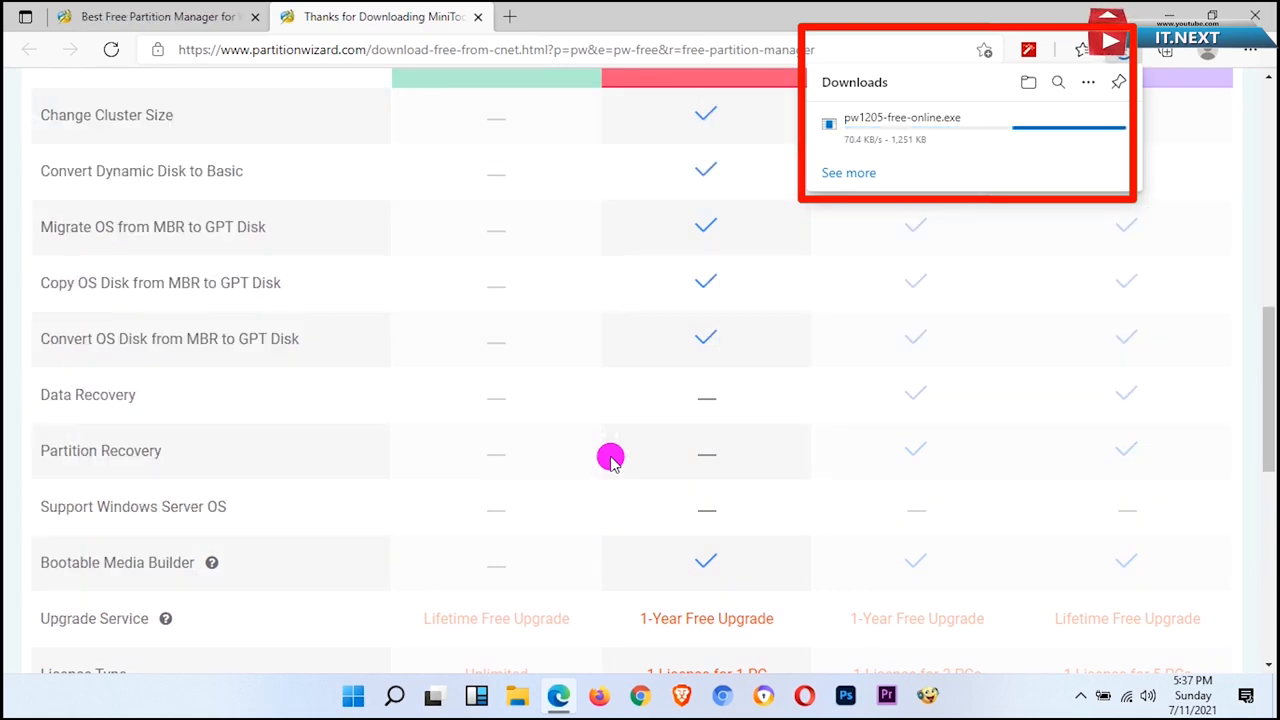
scroll(down, 3)
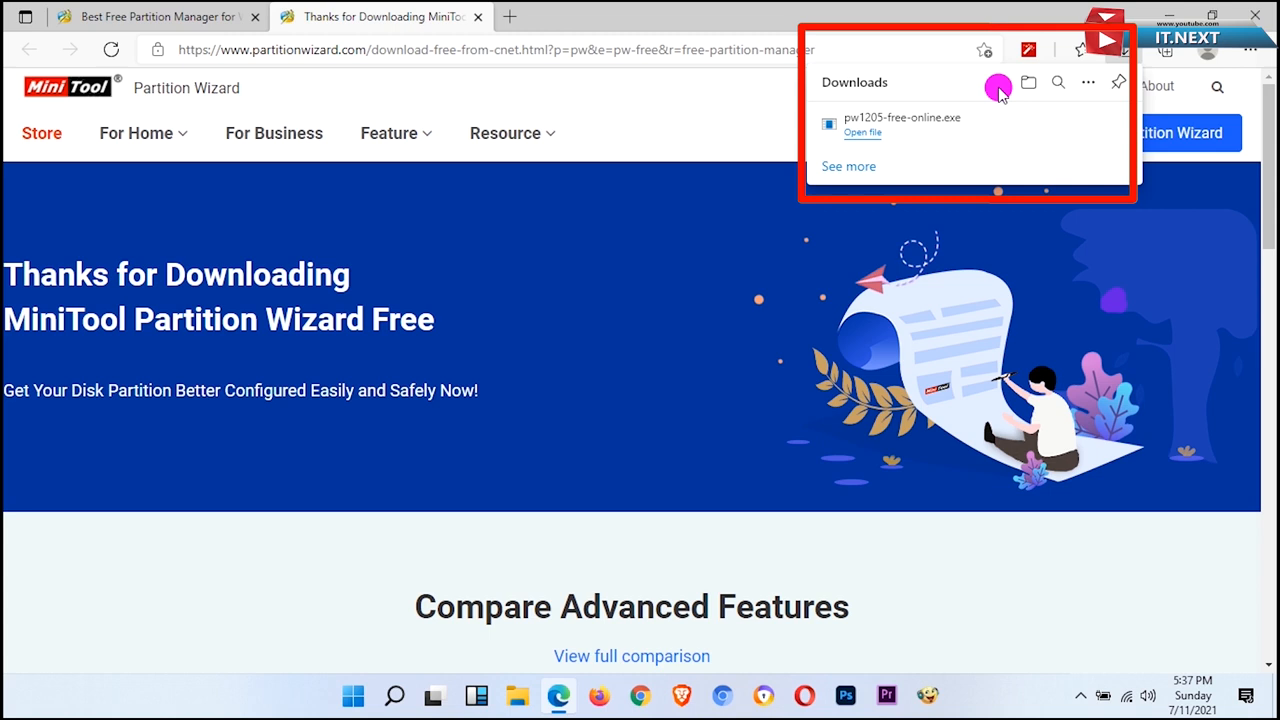
mouse_move(1119, 54)
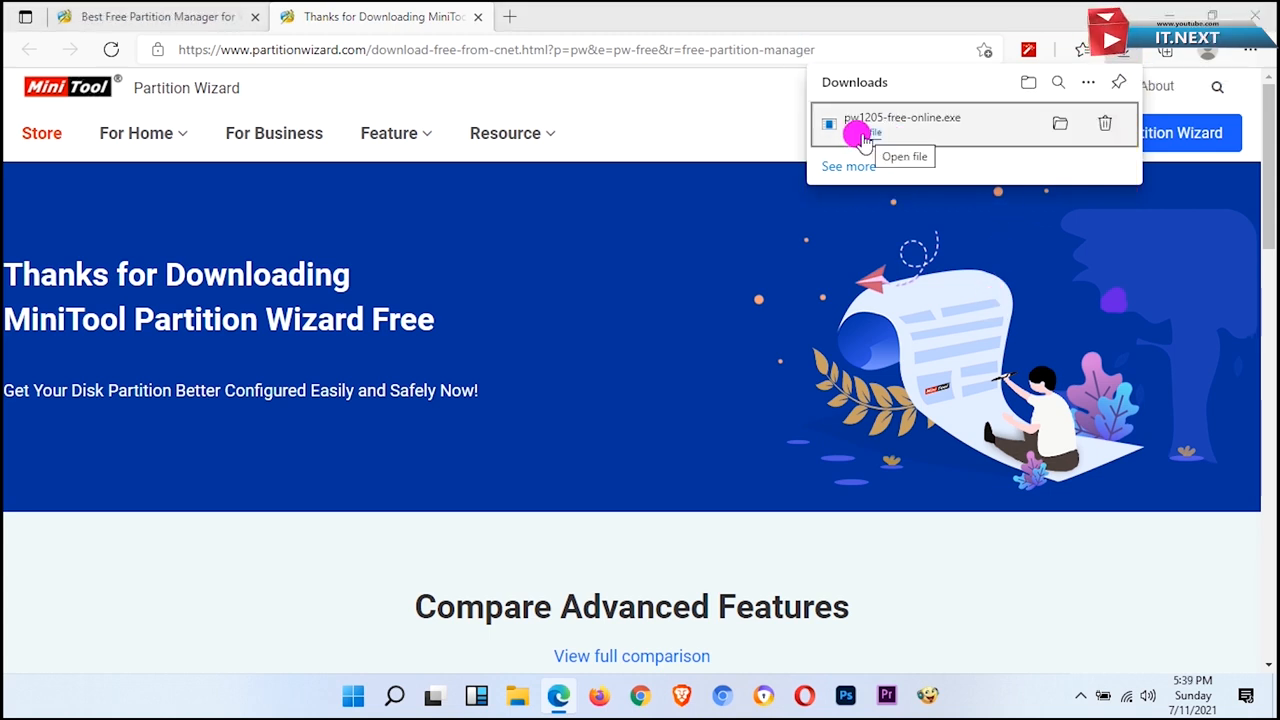
Step: Run the installer in English with ShadowMaker Free unchecked and continue setup
click(862, 132)
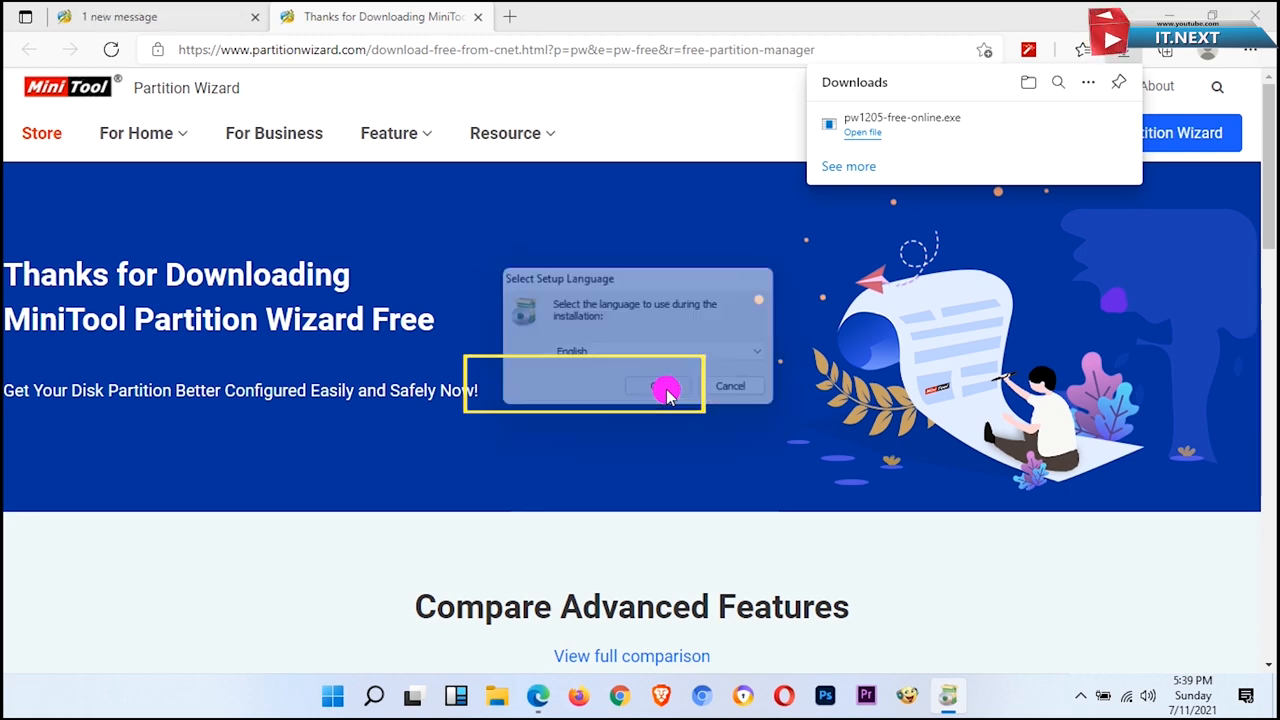
click(667, 387)
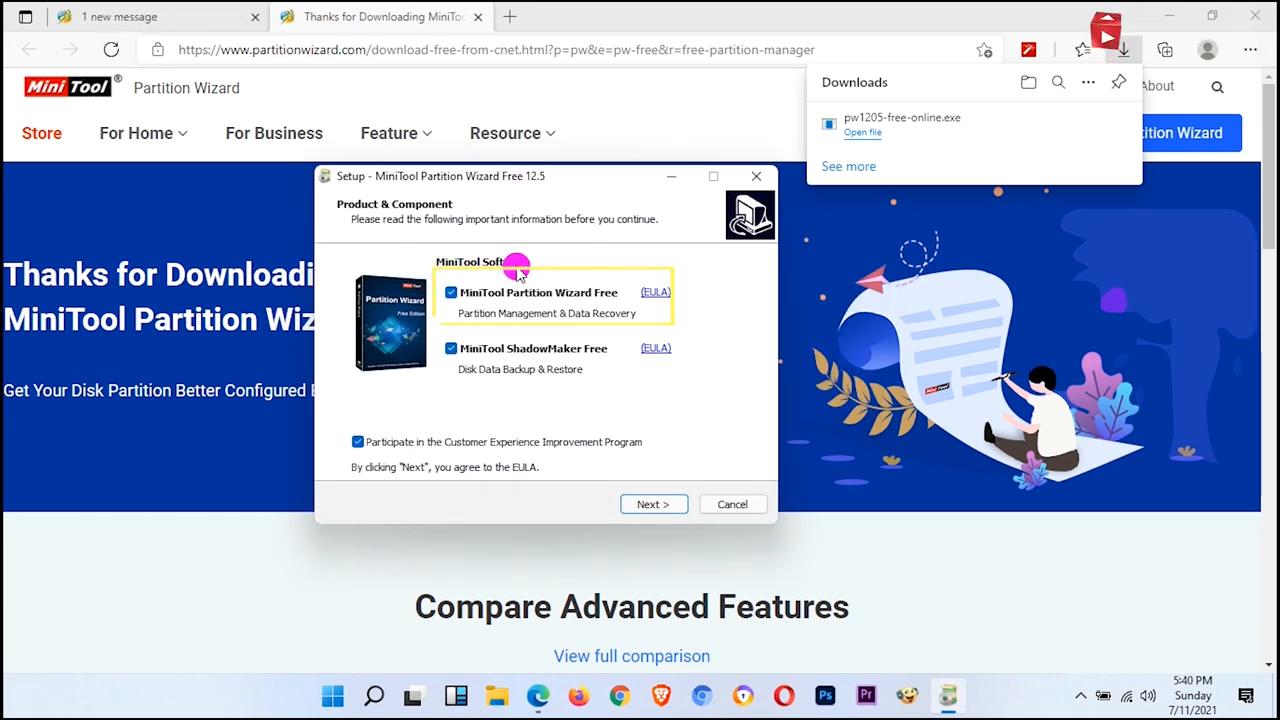
click(451, 348)
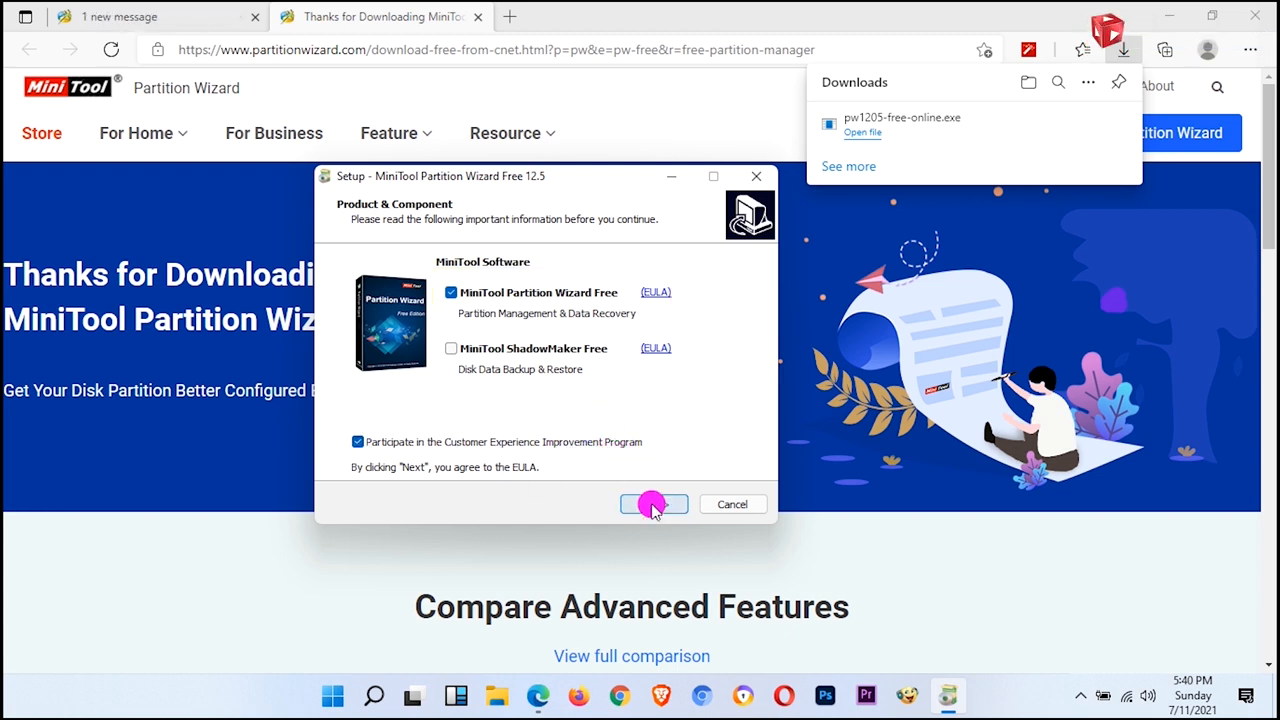
click(653, 503)
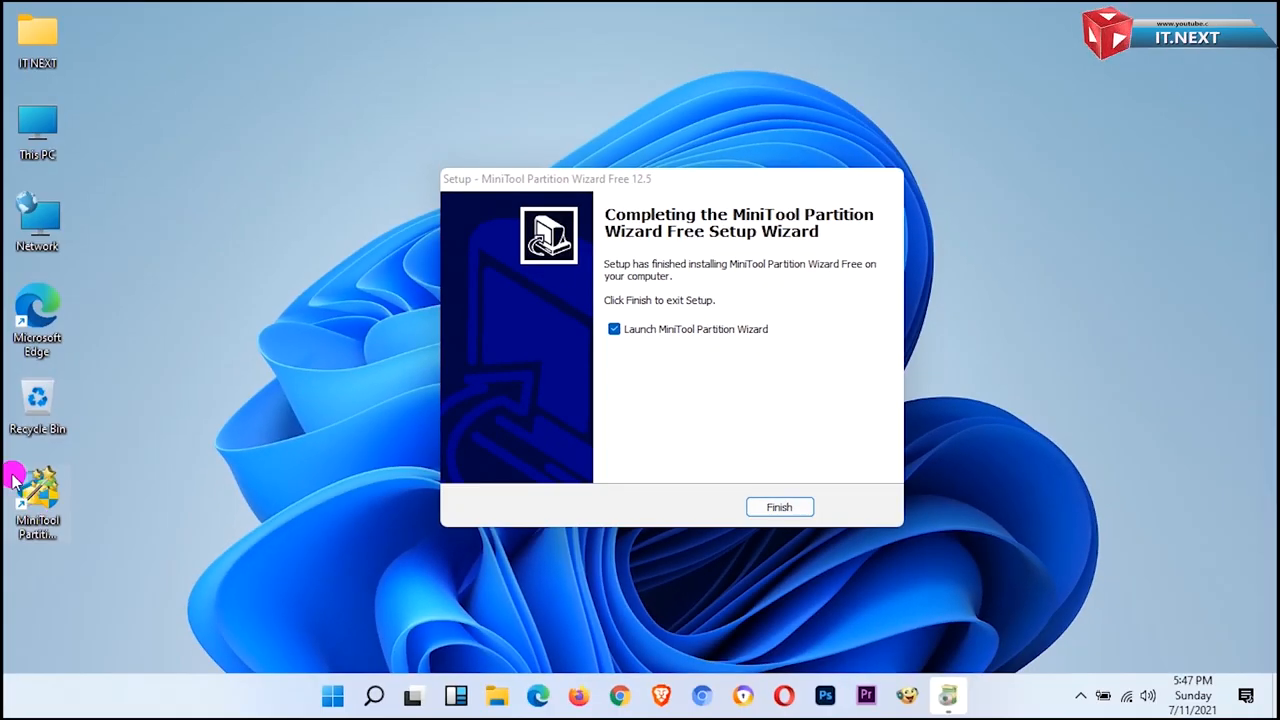
Step: Finish setup, launch Partition Wizard, and maximize its window
click(779, 507)
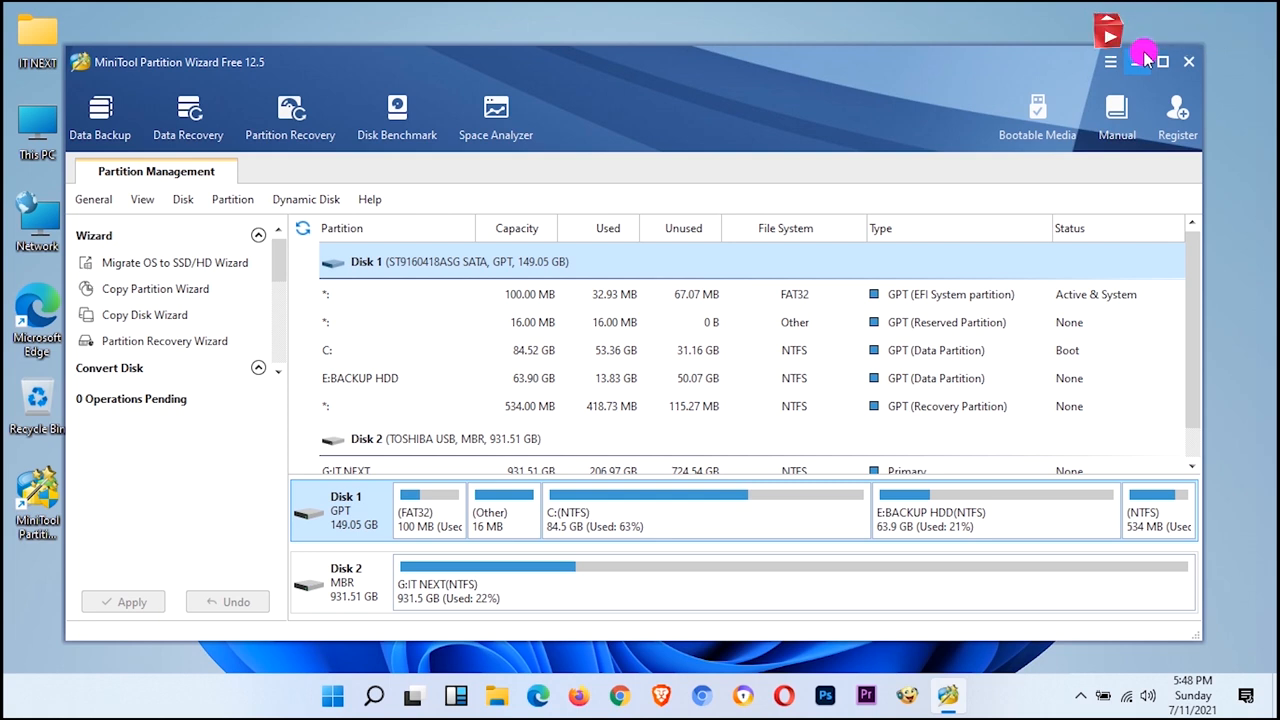
click(1163, 61)
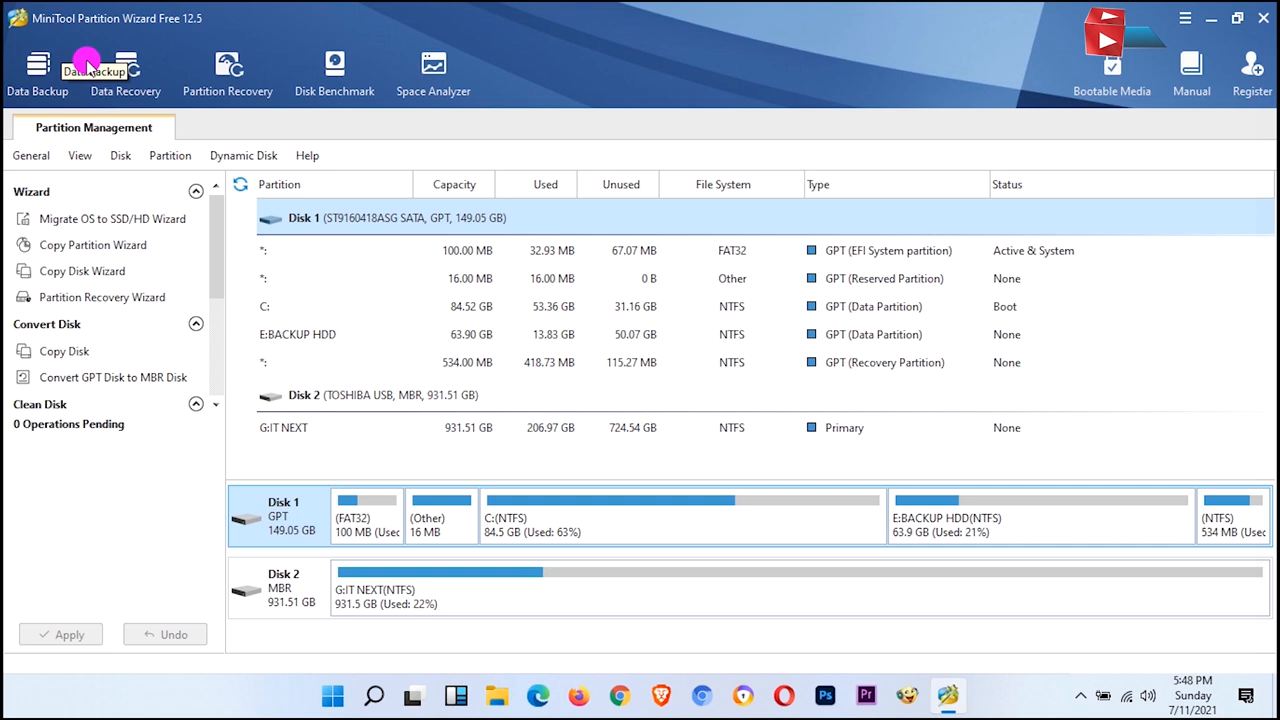
mouse_move(125, 70)
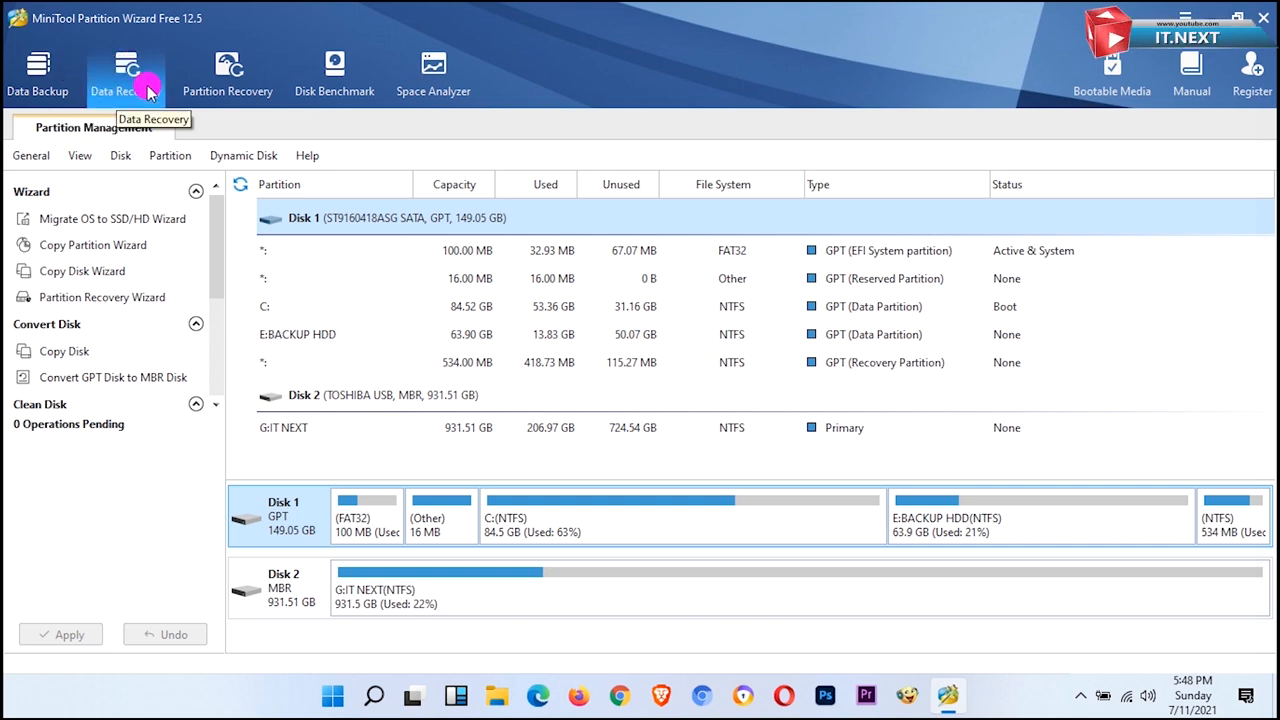
Step: Open the Data Recovery, Disk Benchmark and Space Analyzer tabs from the toolbar
click(124, 72)
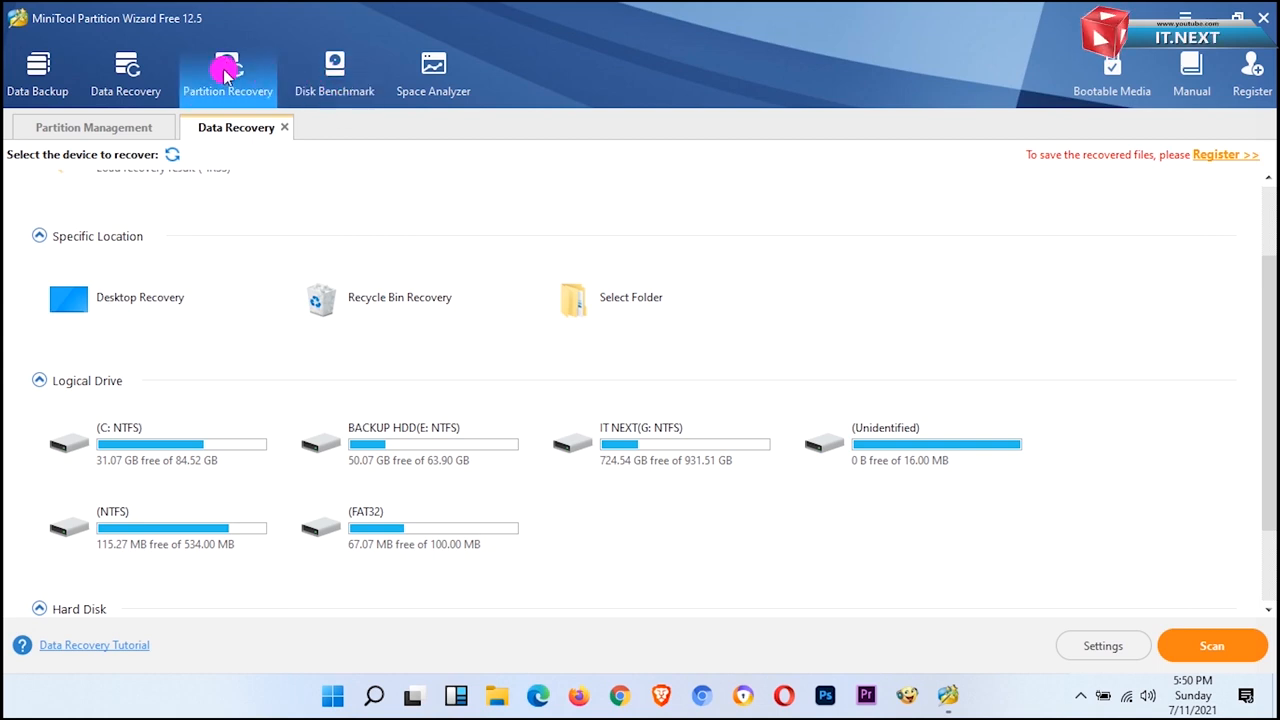
mouse_move(334, 75)
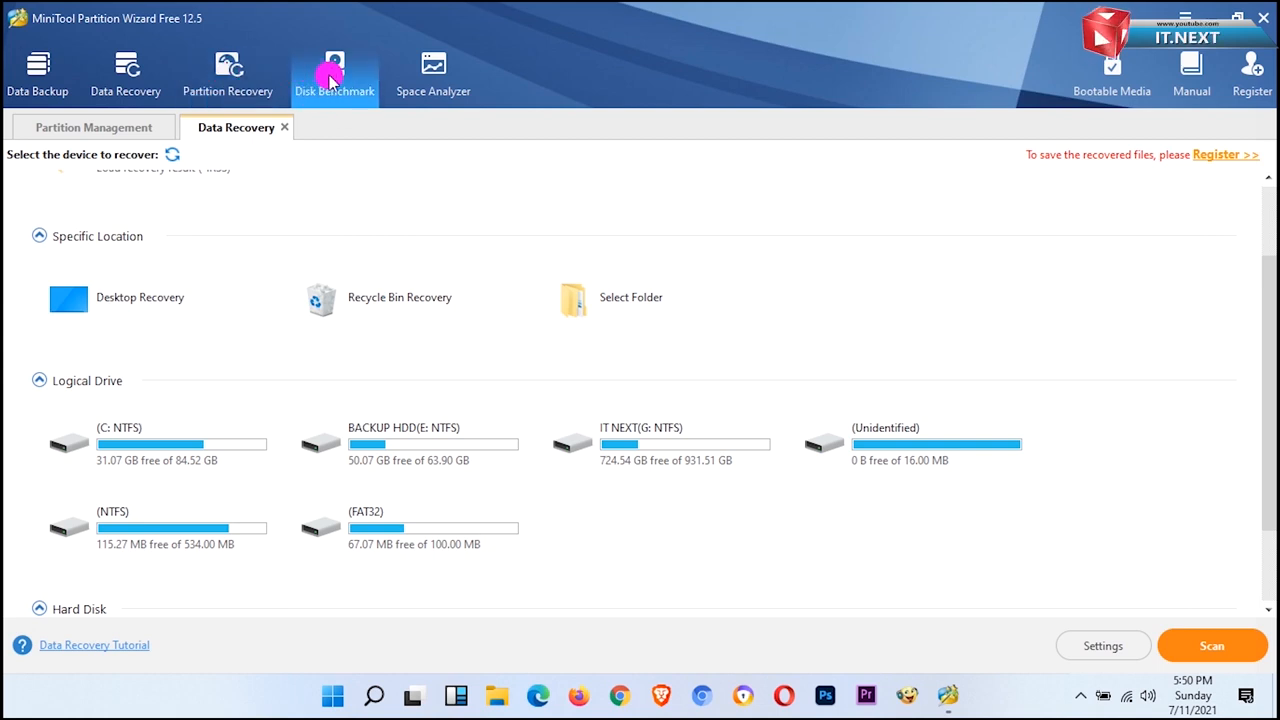
click(433, 70)
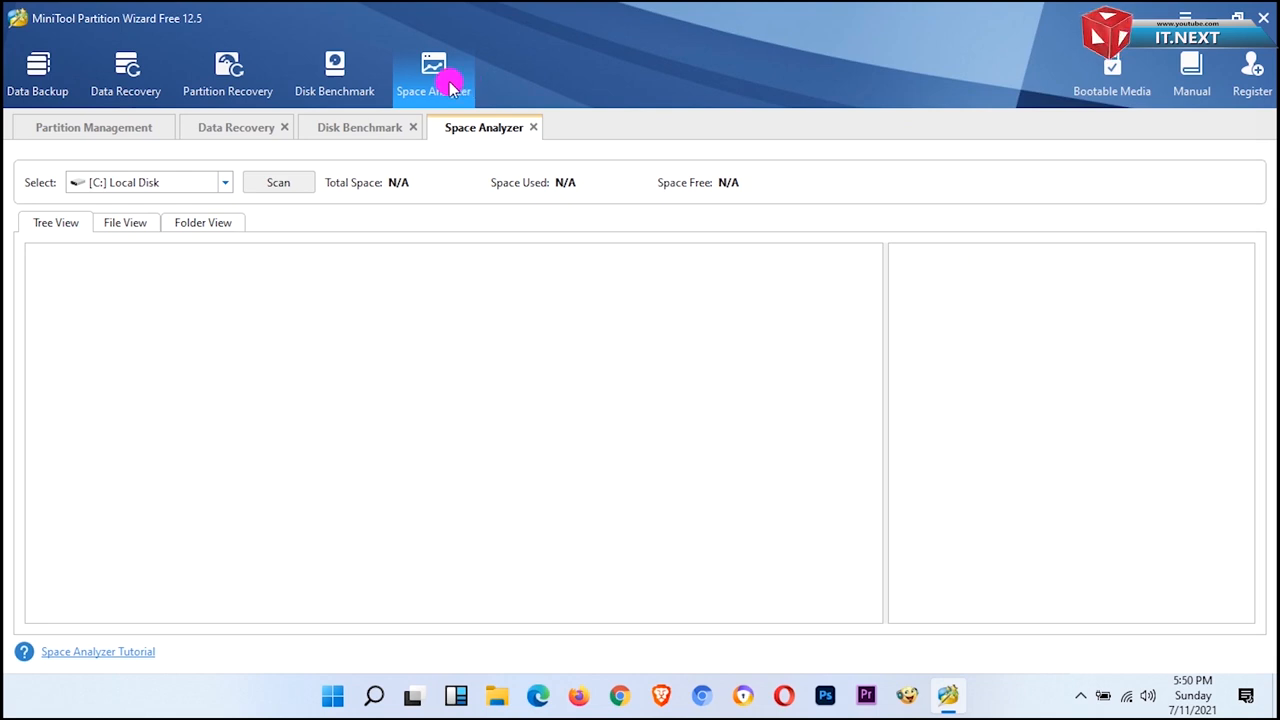
click(93, 127)
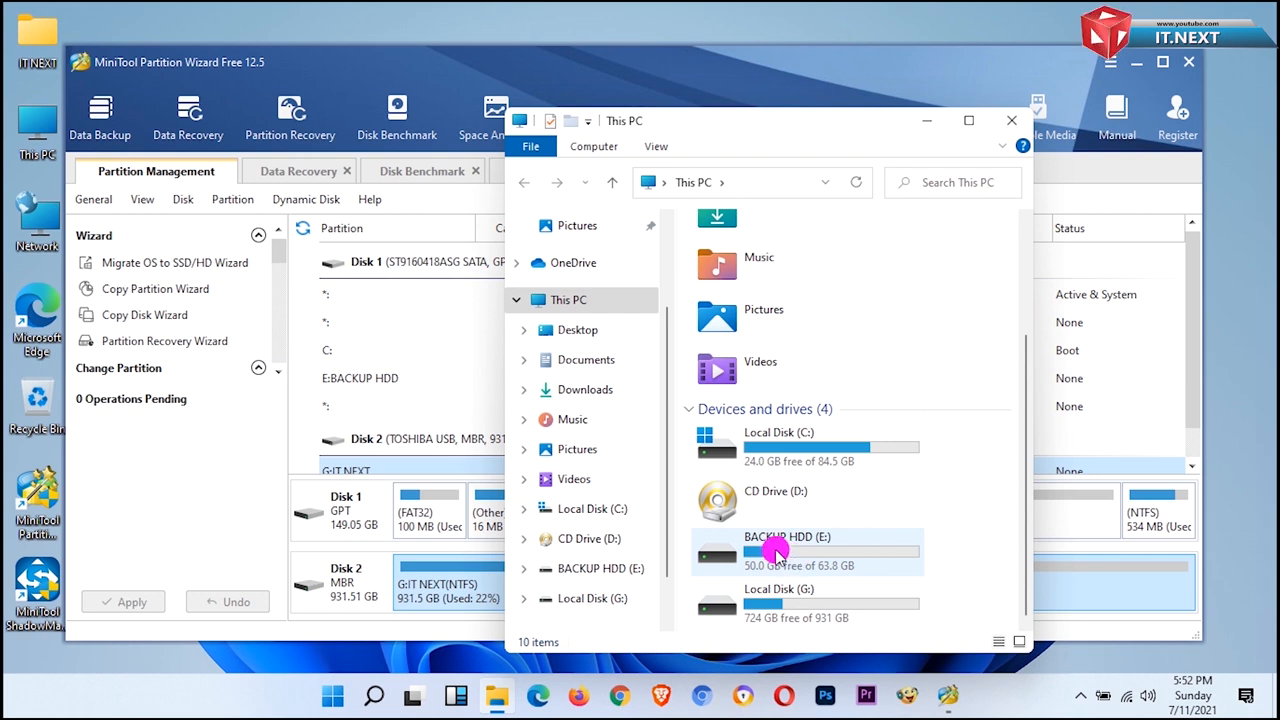
mouse_move(825, 543)
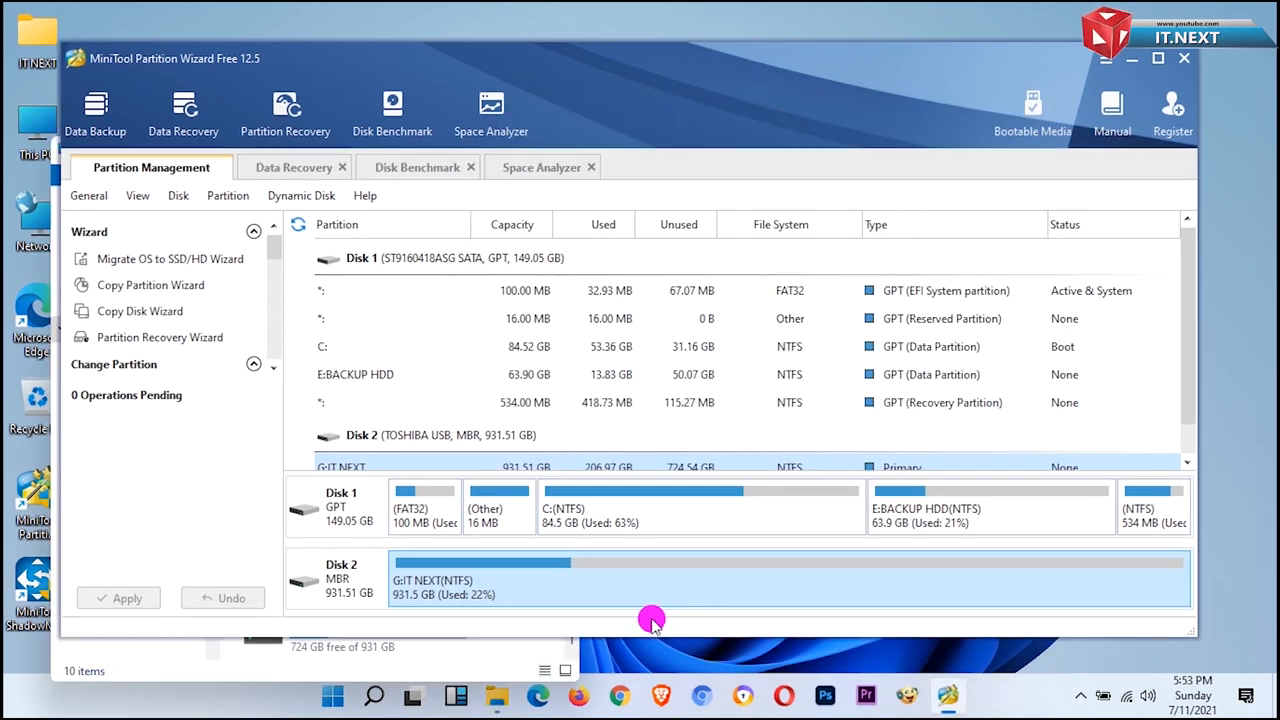
Step: Select Disk 2's 931.51 GB G: IT NEXT partition in Partition Wizard
click(630, 585)
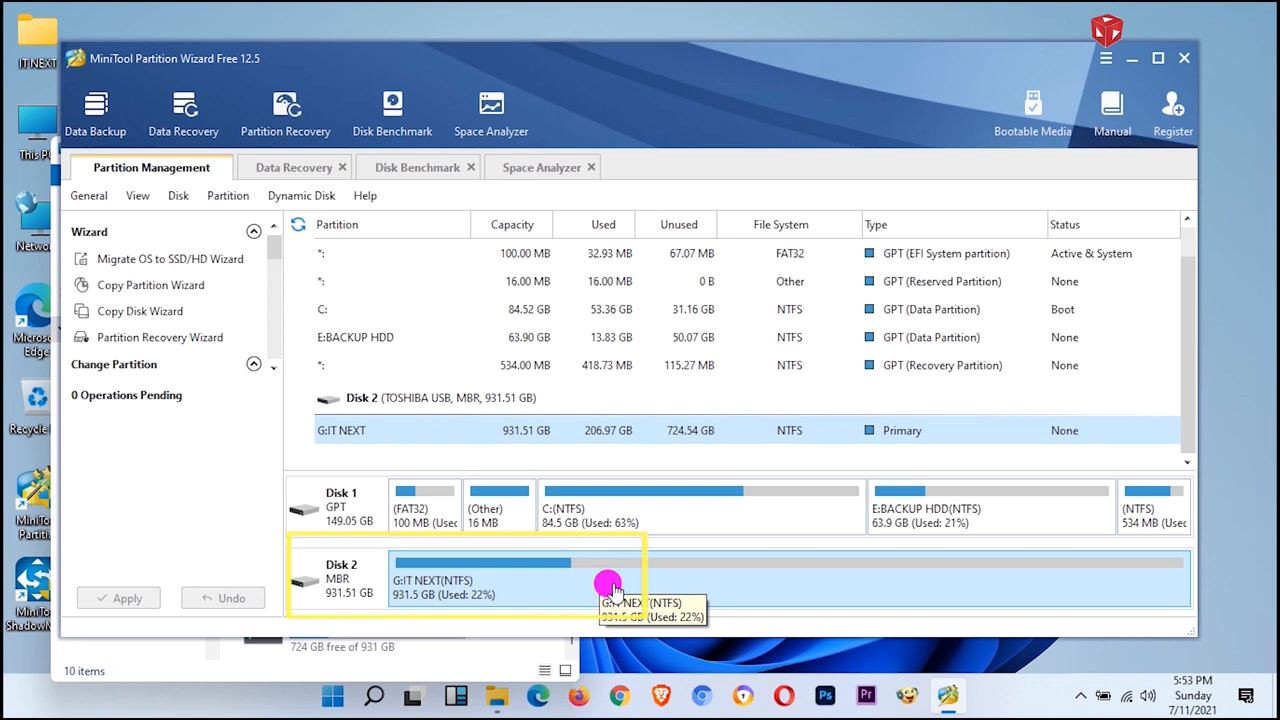
Step: Show the context menu of operations for the G: IT NEXT partition
right_click(610, 583)
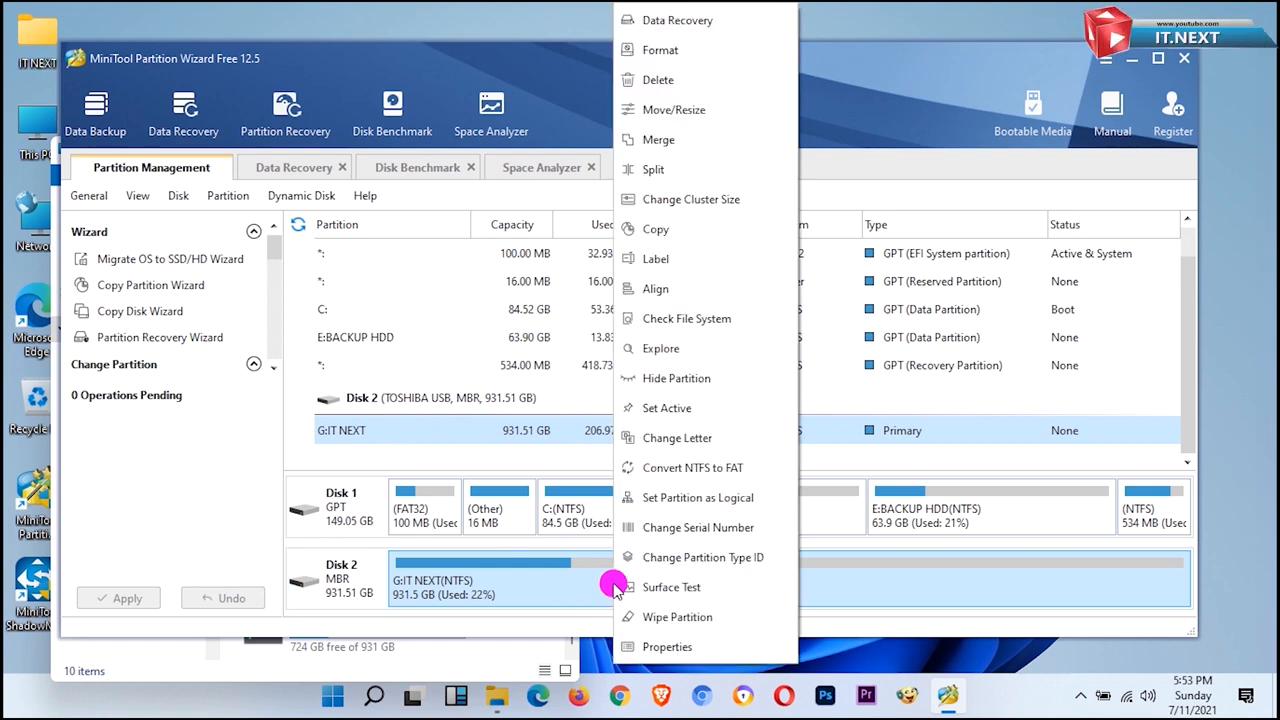
mouse_move(500, 633)
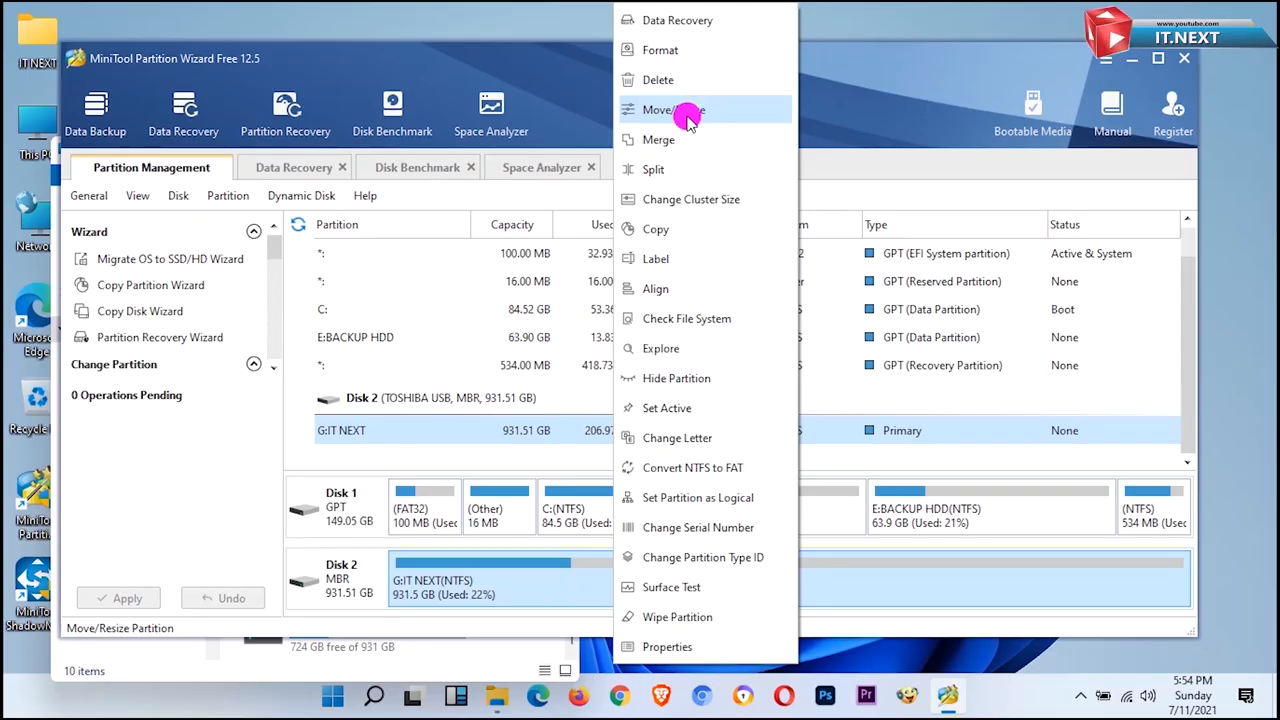
Step: Resize G: IT NEXT to 511.38 GB, leaving 420.14 GB unallocated
click(672, 109)
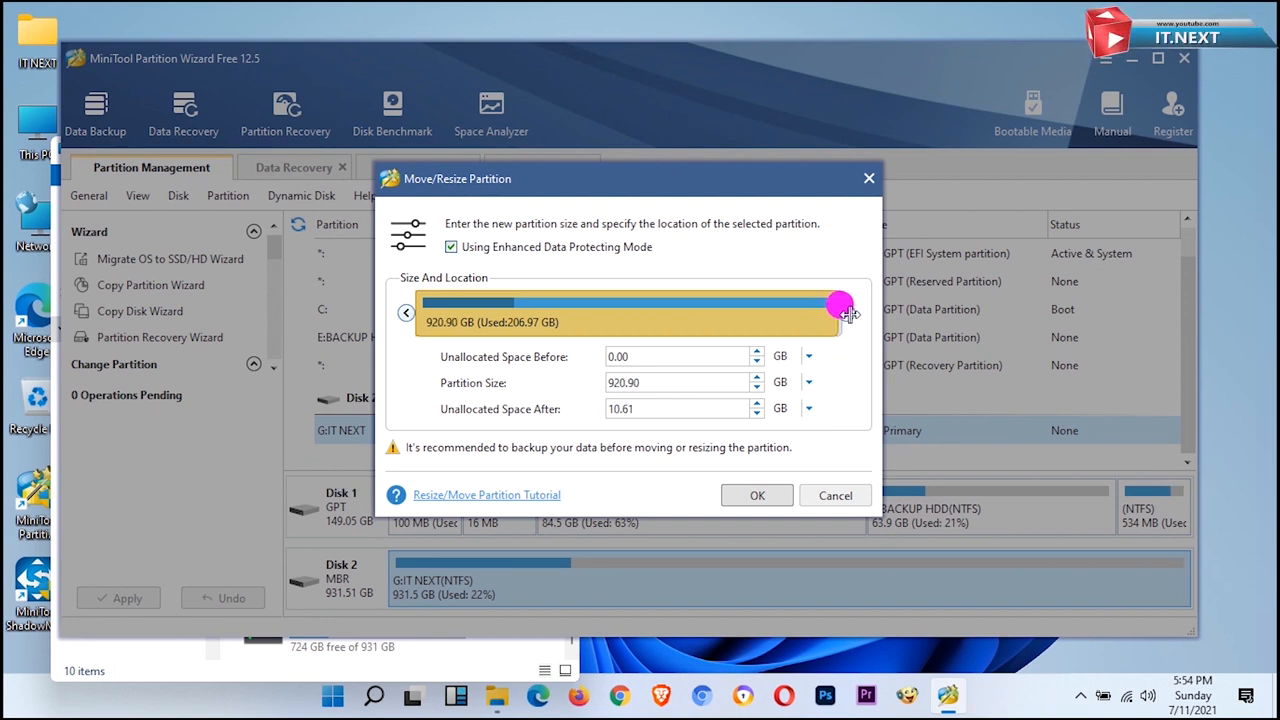
drag(840, 307, 678, 322)
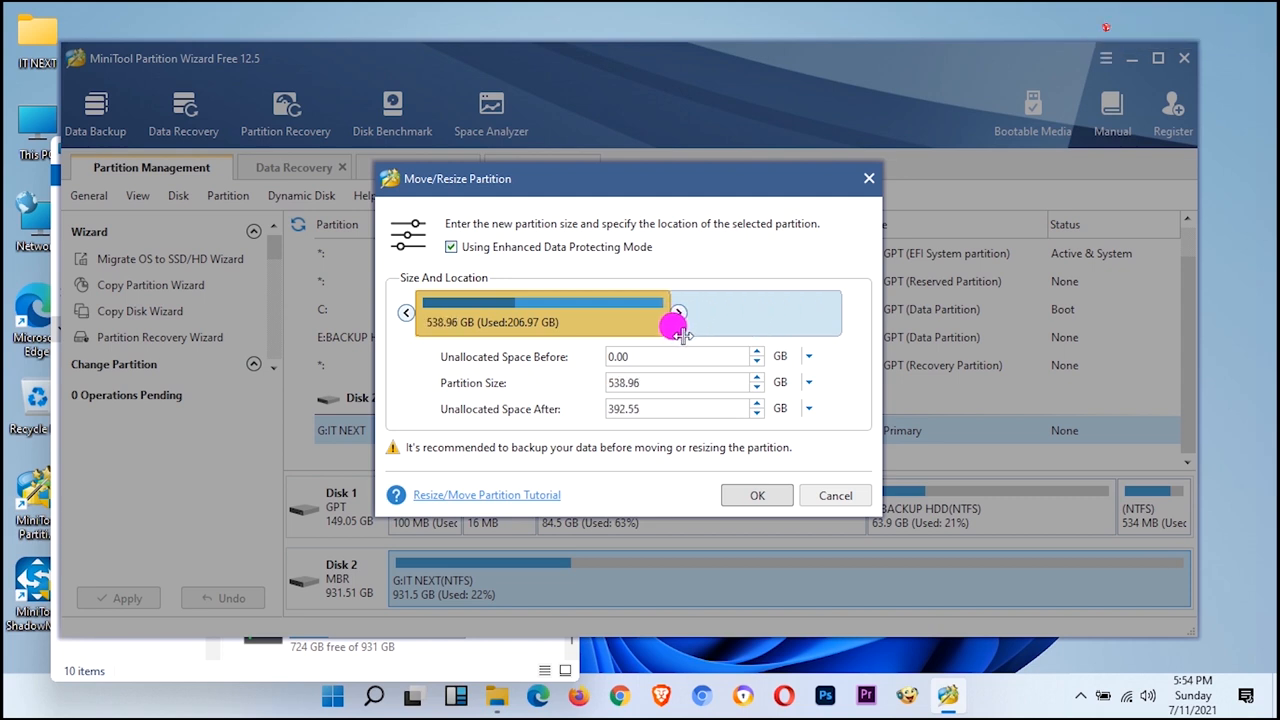
drag(678, 325, 668, 322)
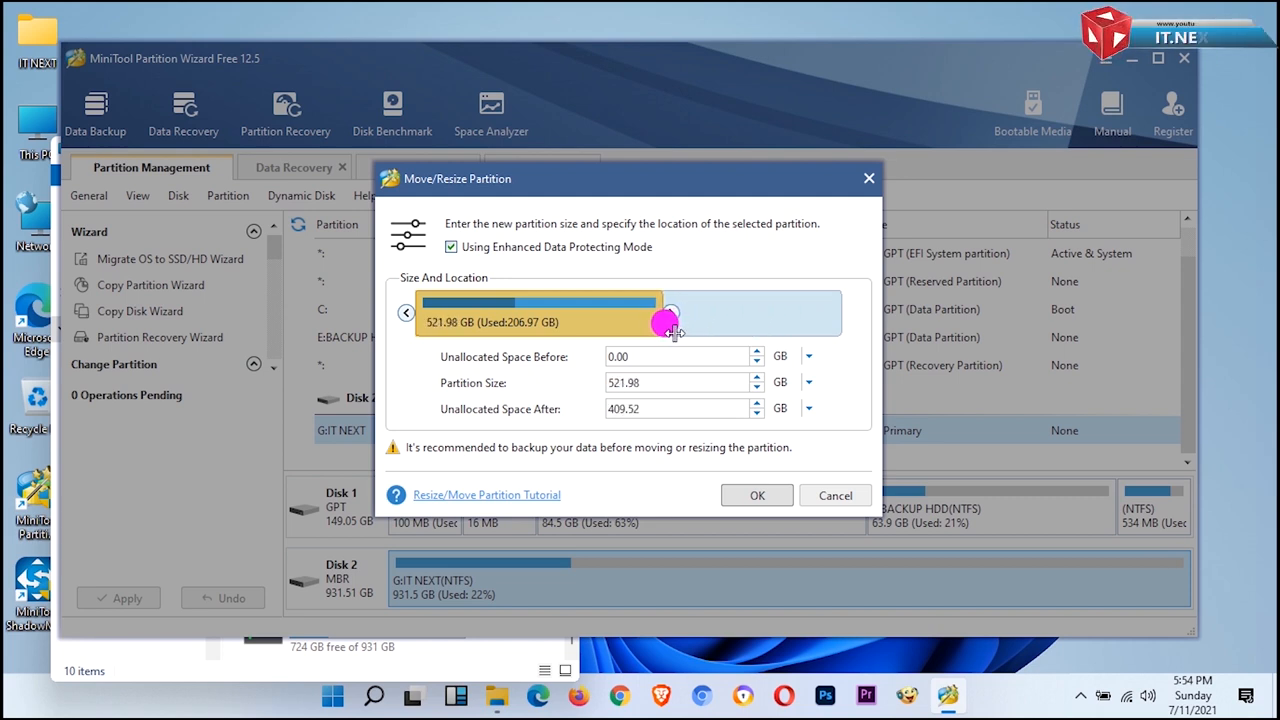
drag(672, 325, 658, 322)
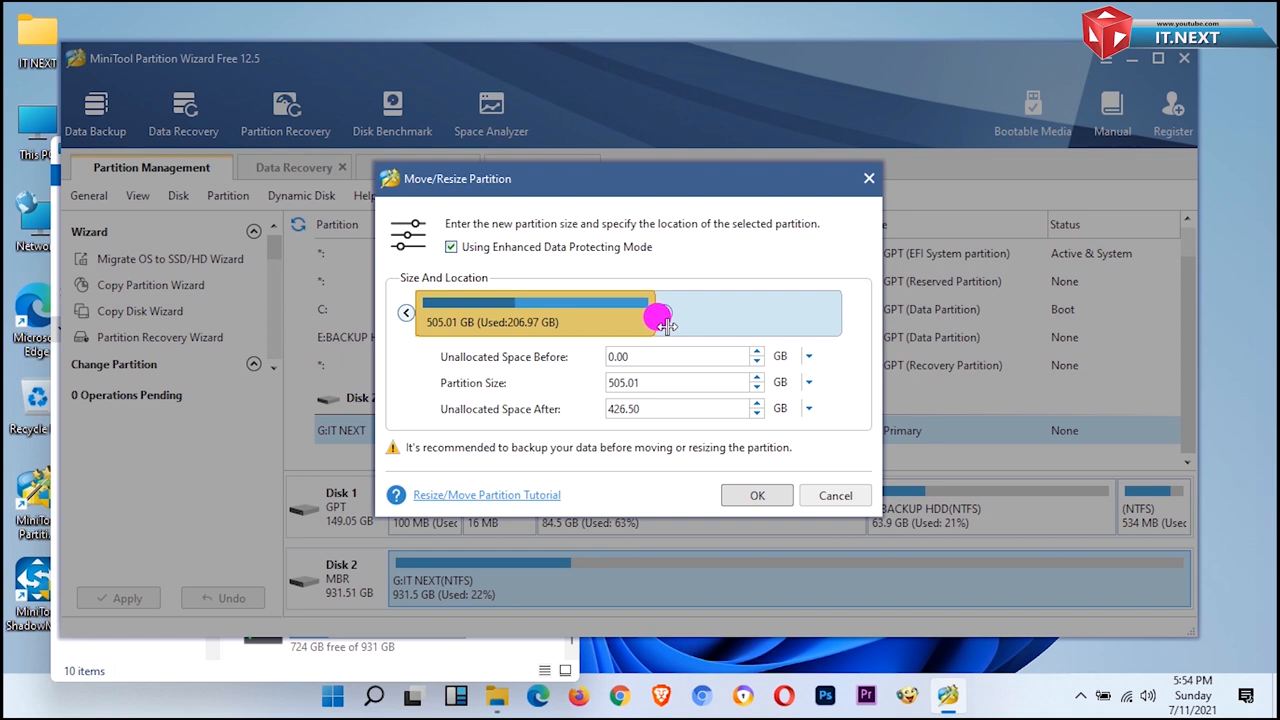
drag(657, 315, 662, 315)
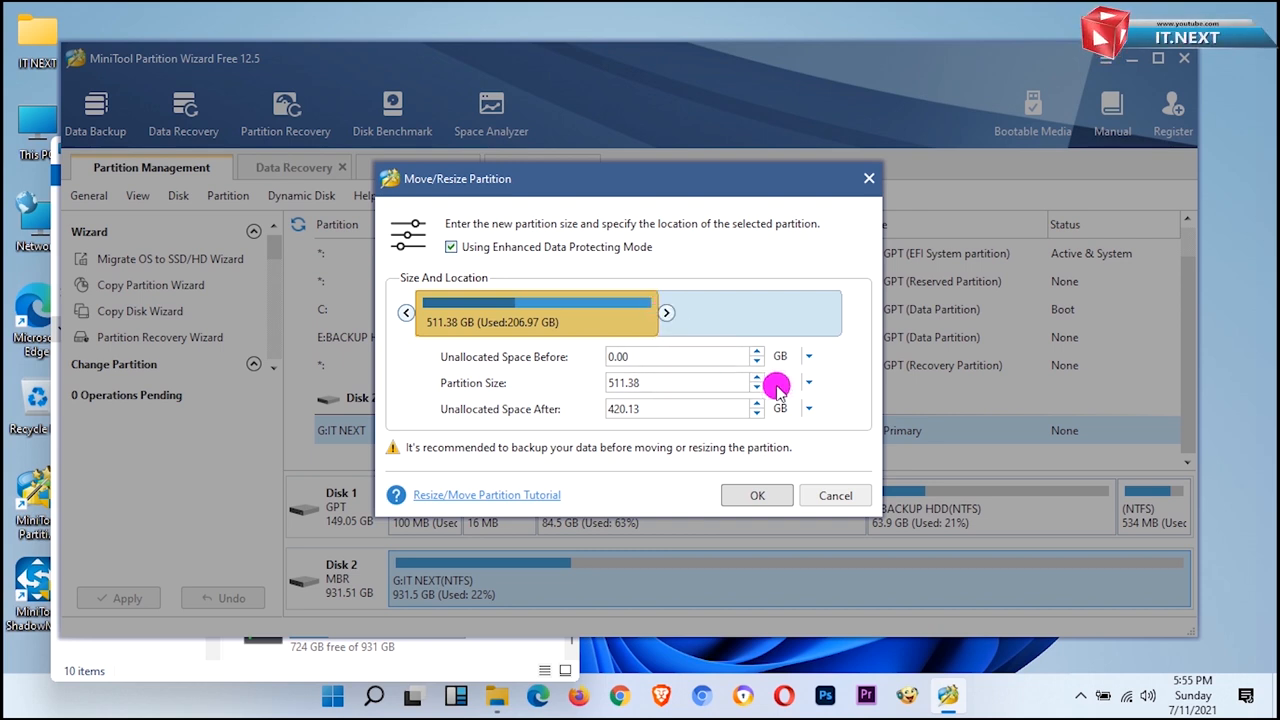
mouse_move(800, 495)
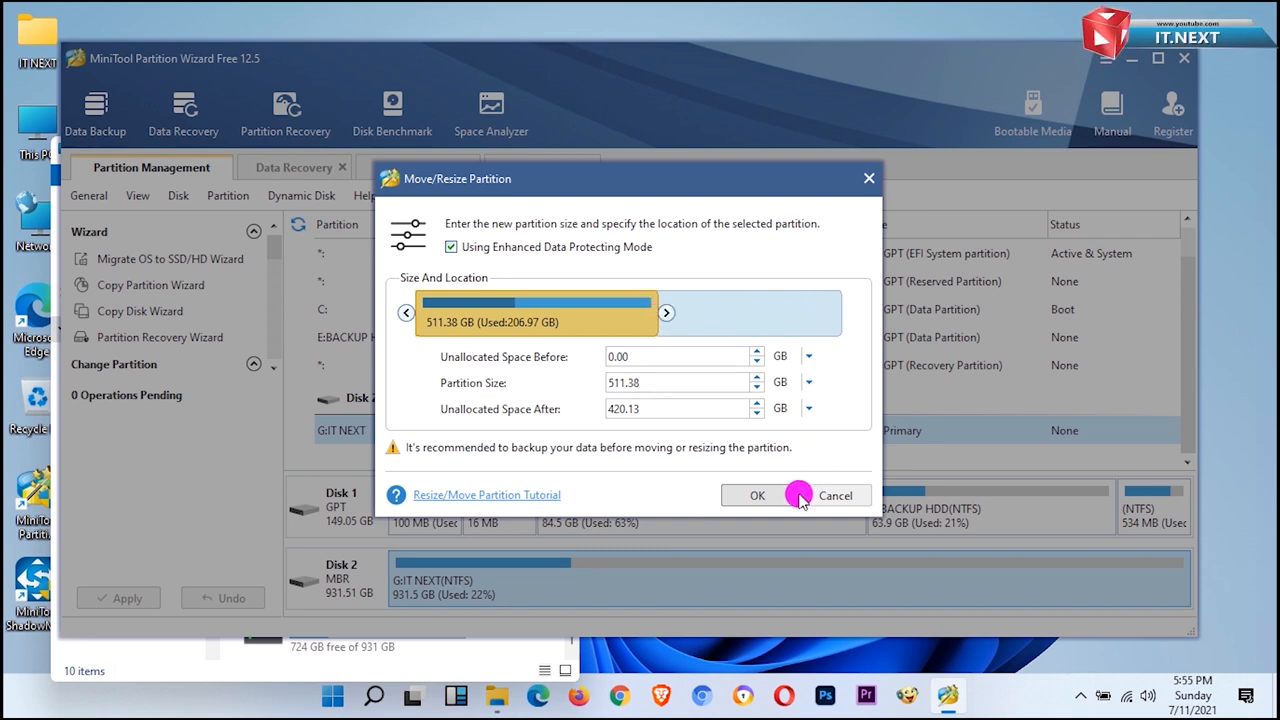
click(757, 495)
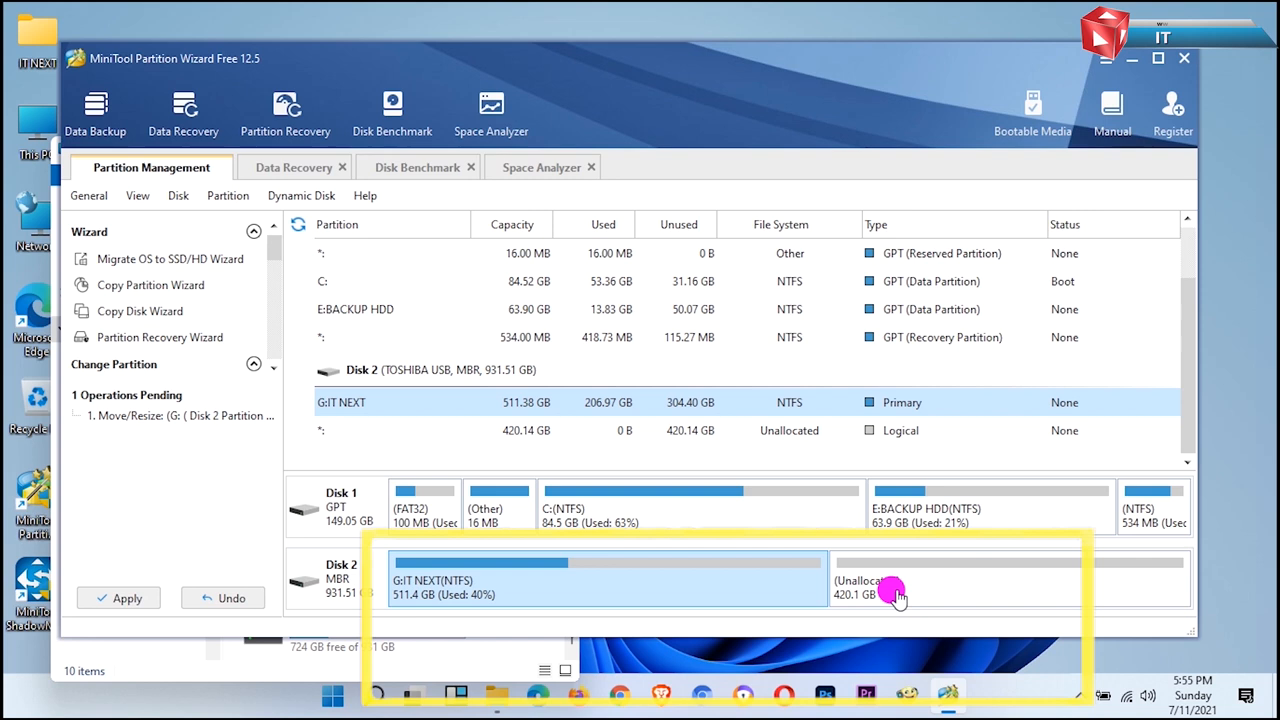
Step: Select the 420.14 GB unallocated space and undo the pending resize
click(900, 580)
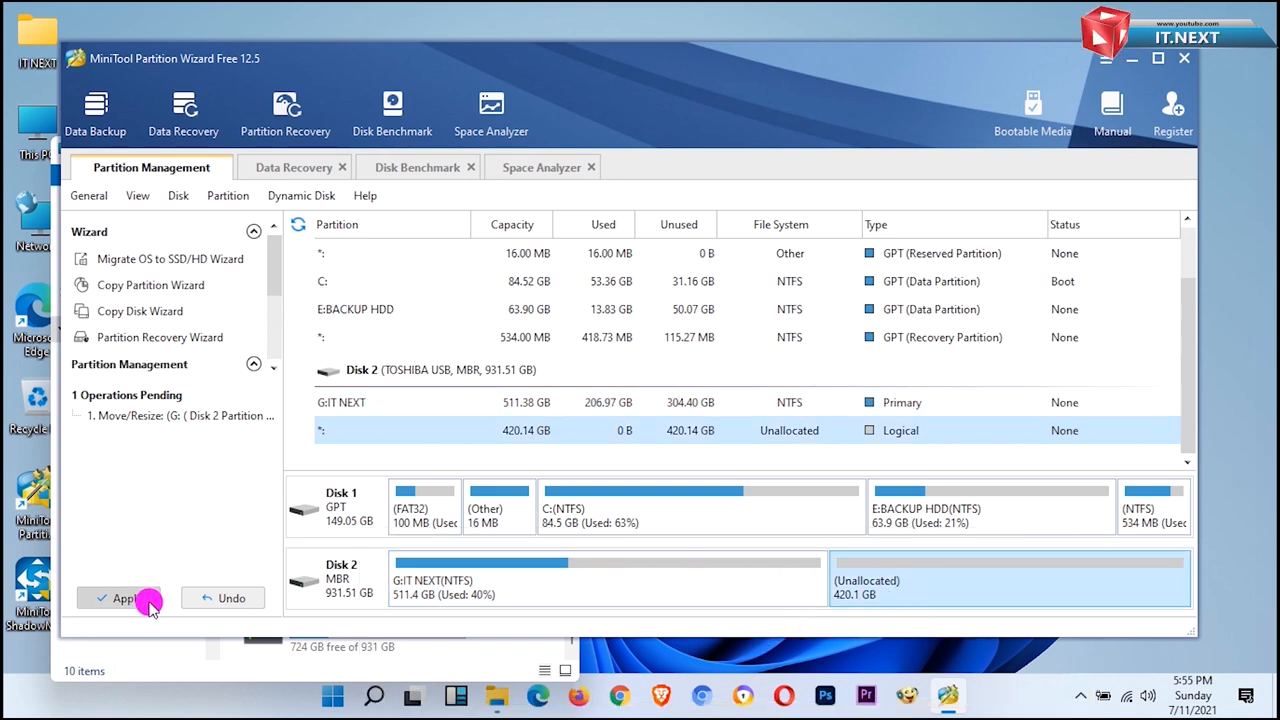
mouse_move(222, 597)
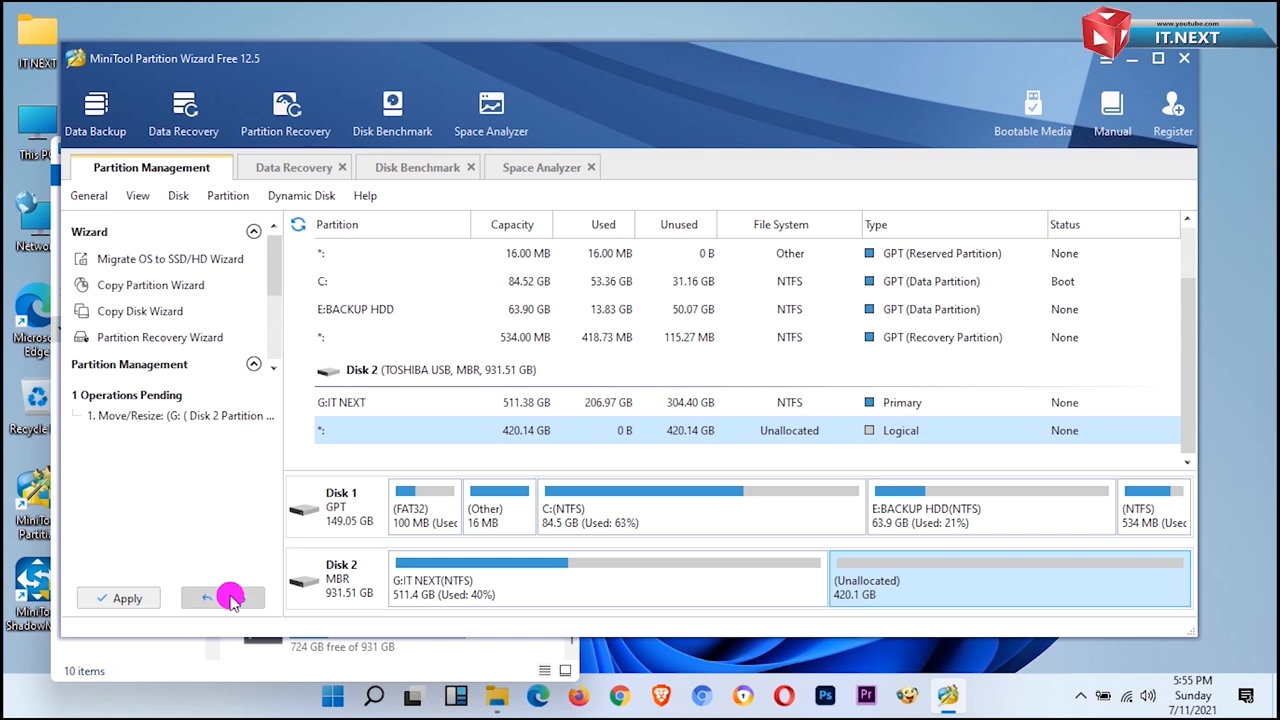
click(222, 597)
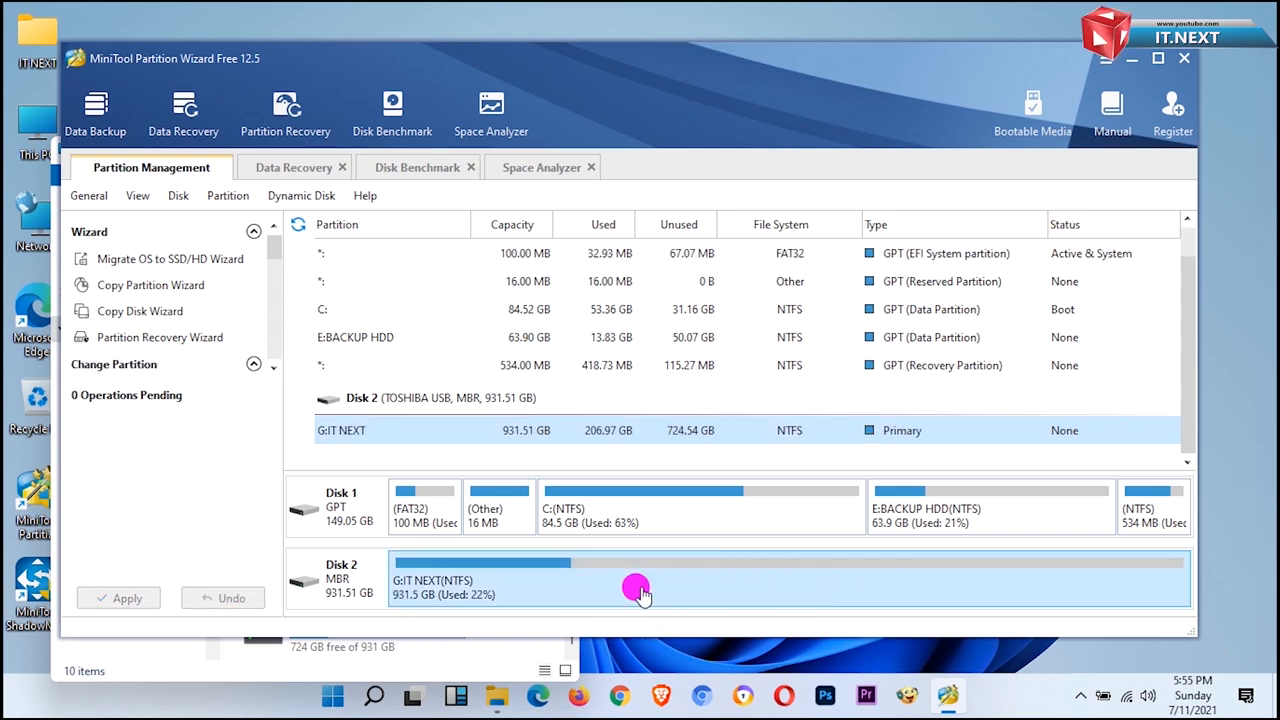
Step: Split G: IT NEXT into 500.74 GB and a new 430.77 GB F: partition
right_click(636, 588)
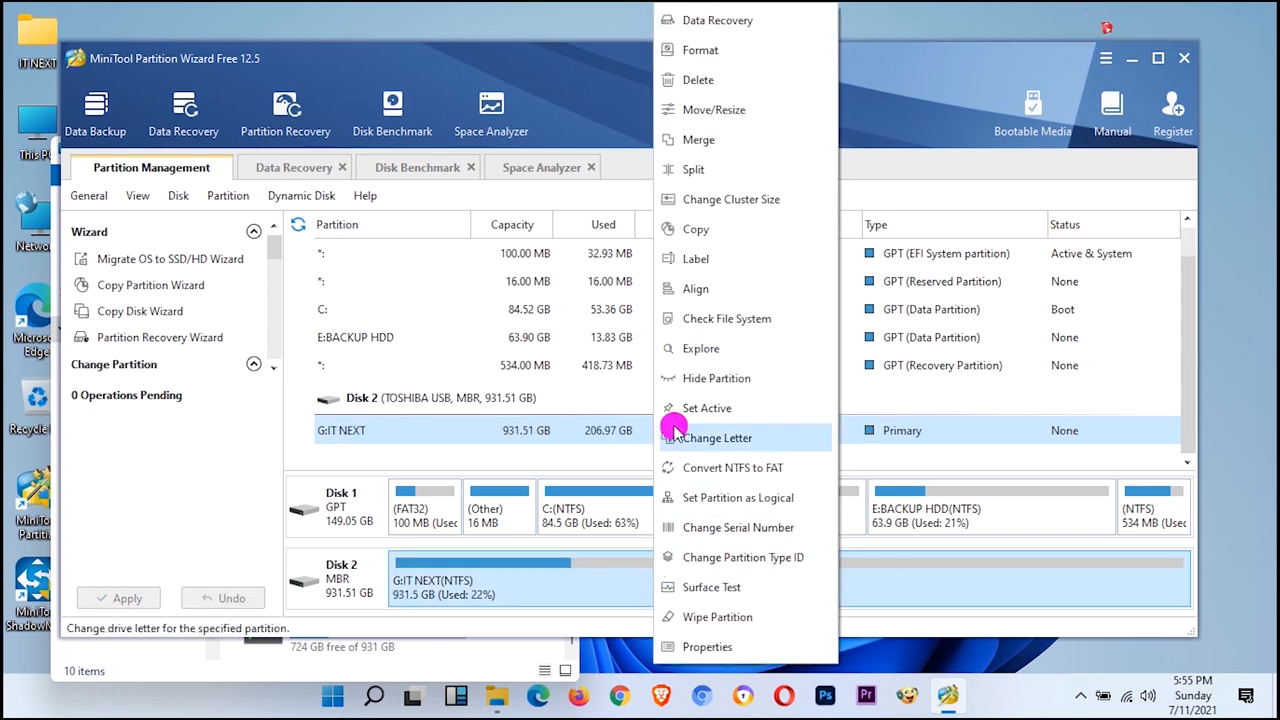
mouse_move(692, 169)
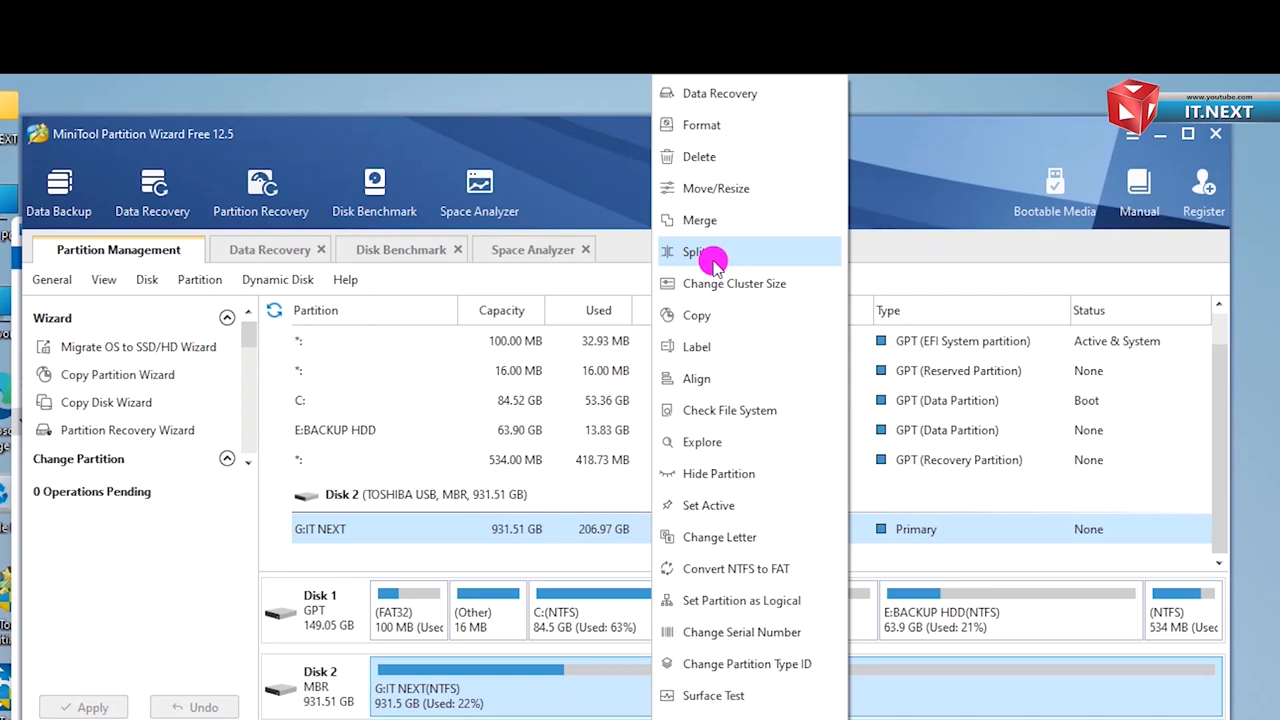
click(695, 251)
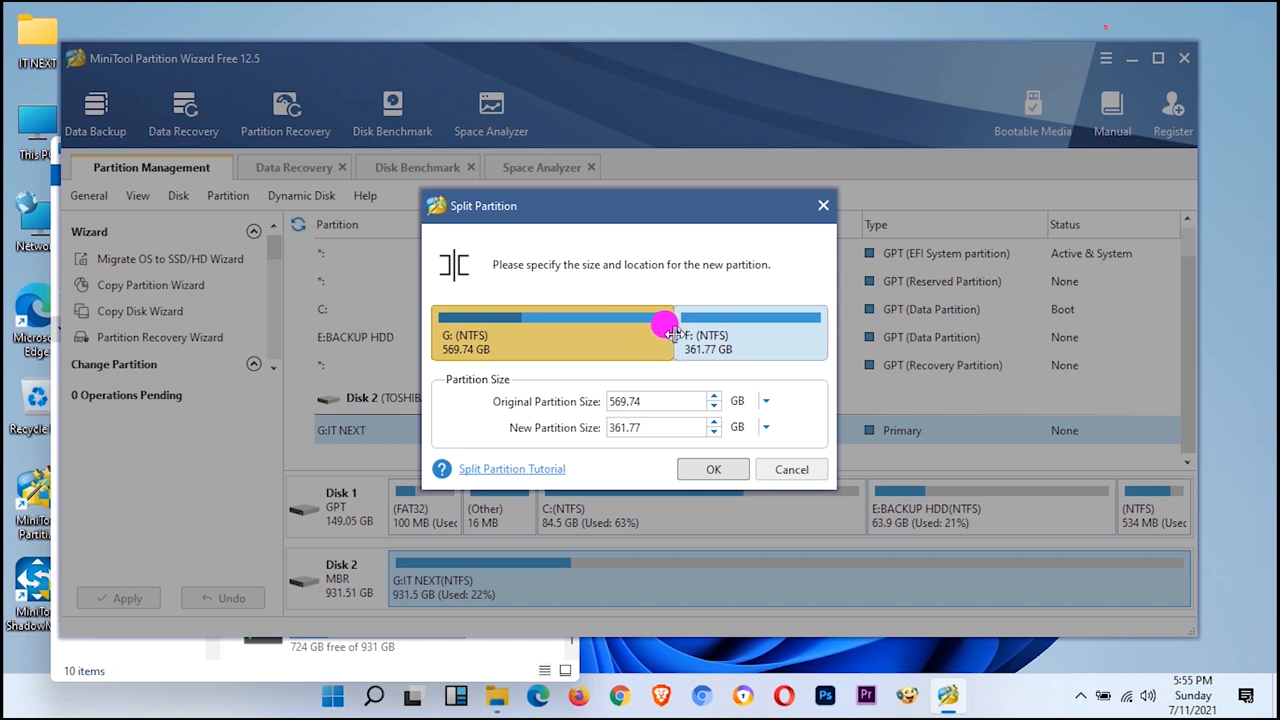
drag(672, 328, 658, 328)
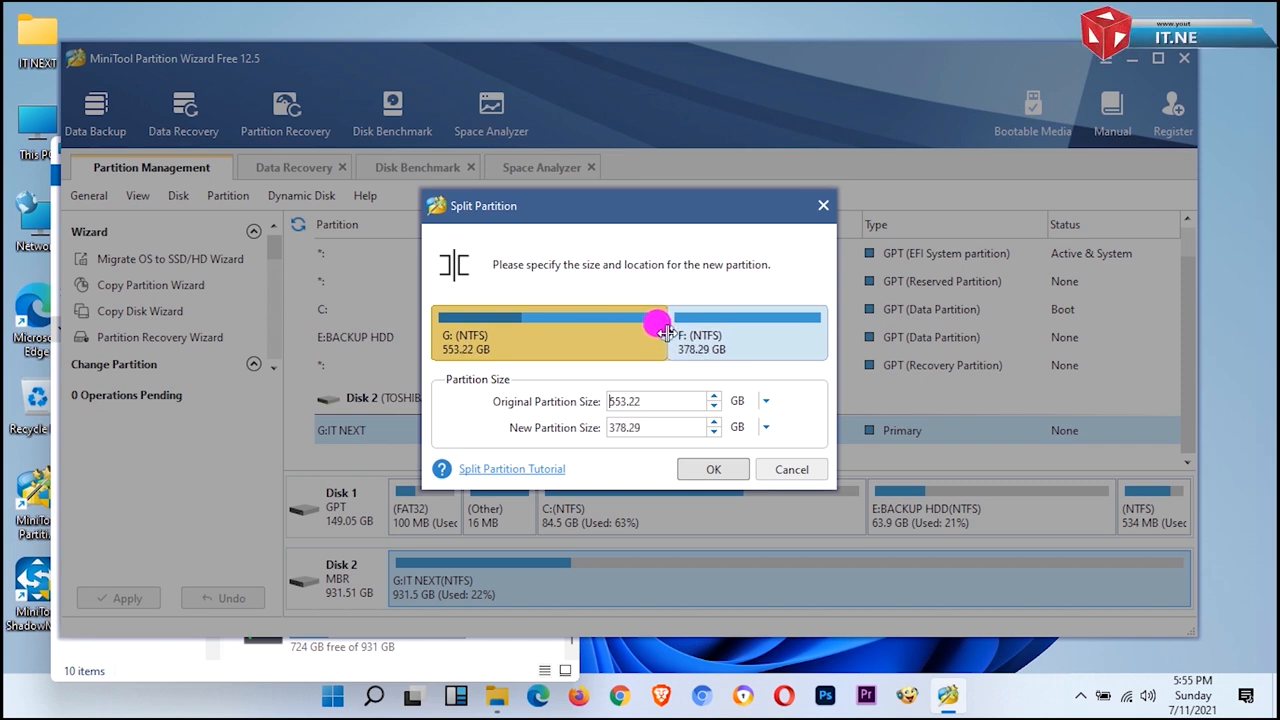
drag(658, 329, 648, 329)
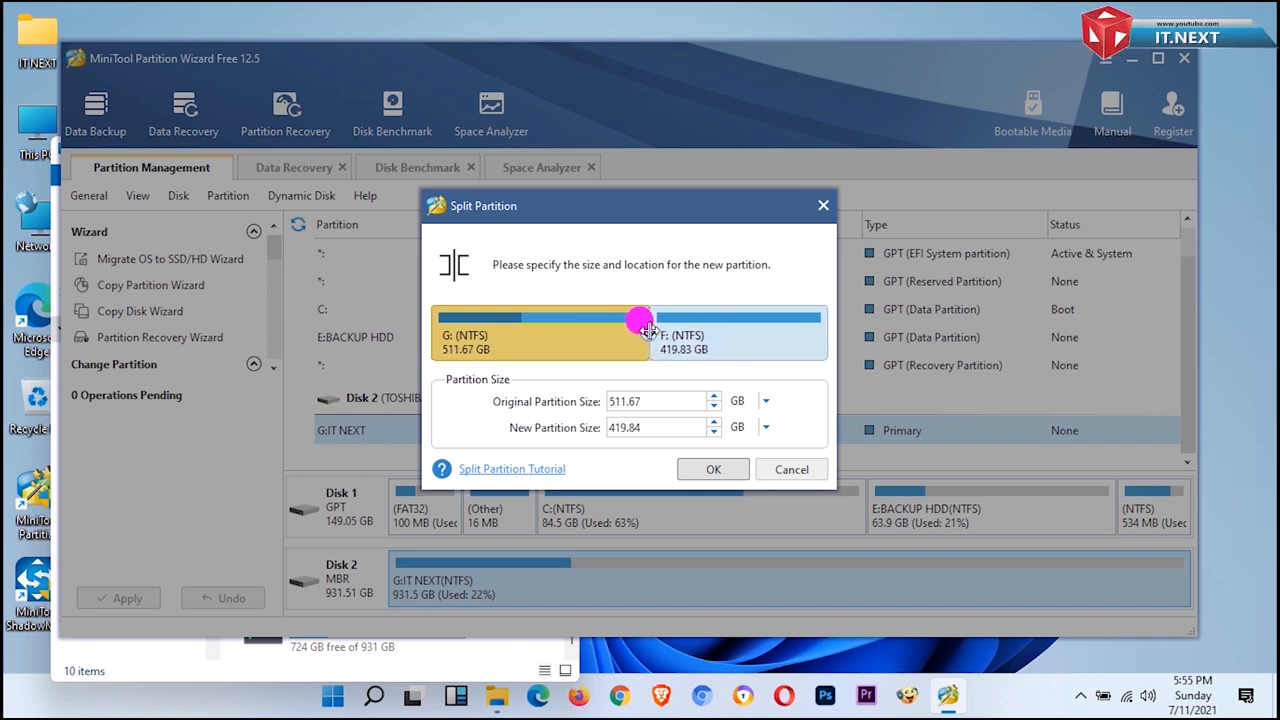
click(713, 469)
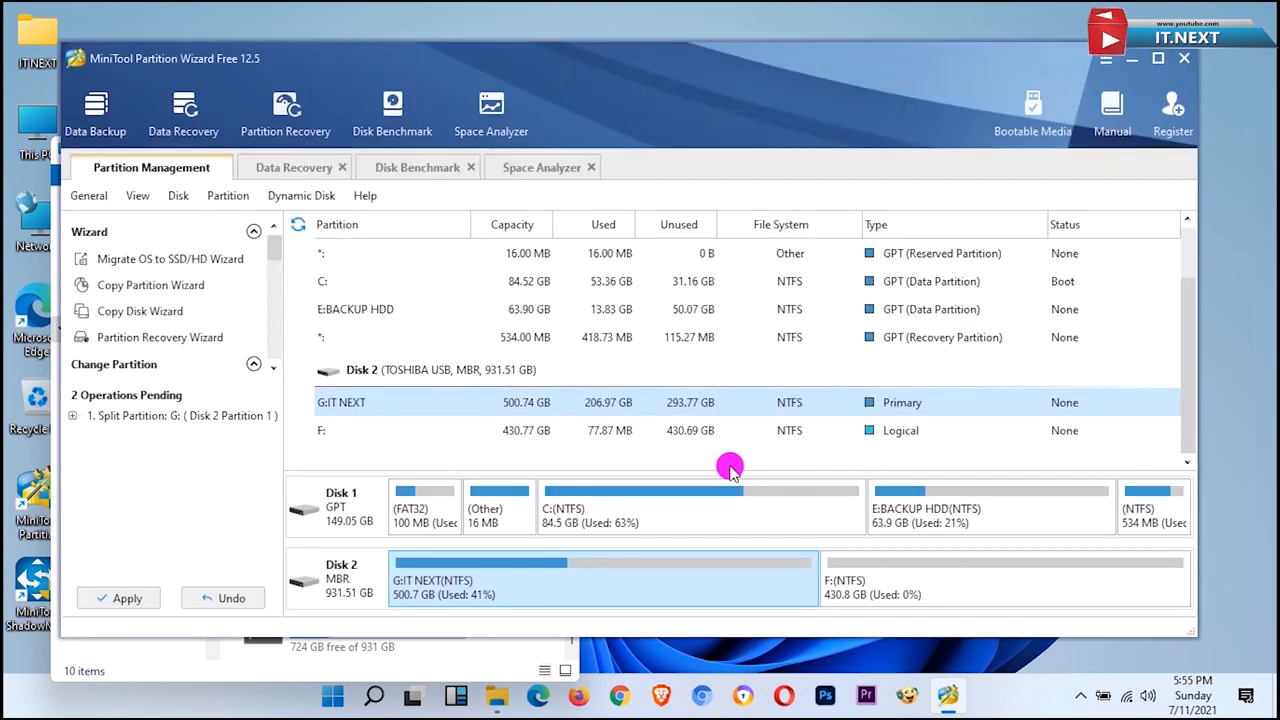
mouse_move(163, 638)
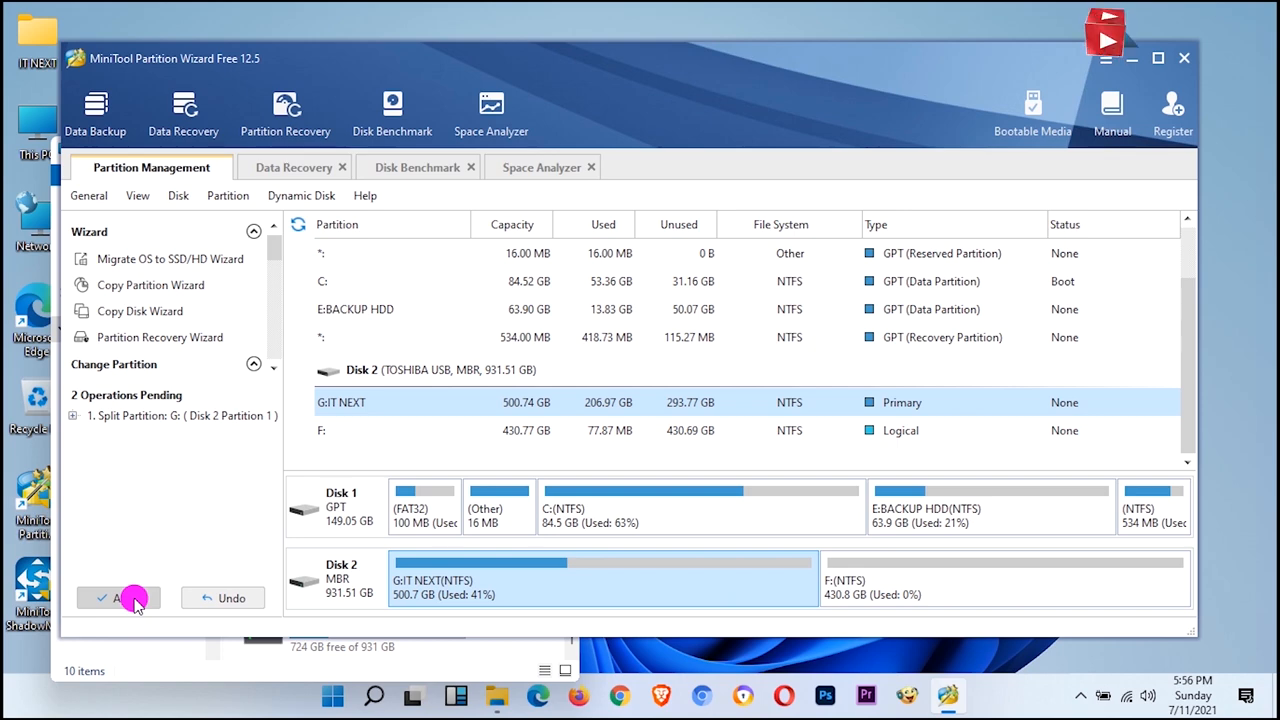
Step: Apply the queued split, confirm, and dismiss the success message
click(118, 597)
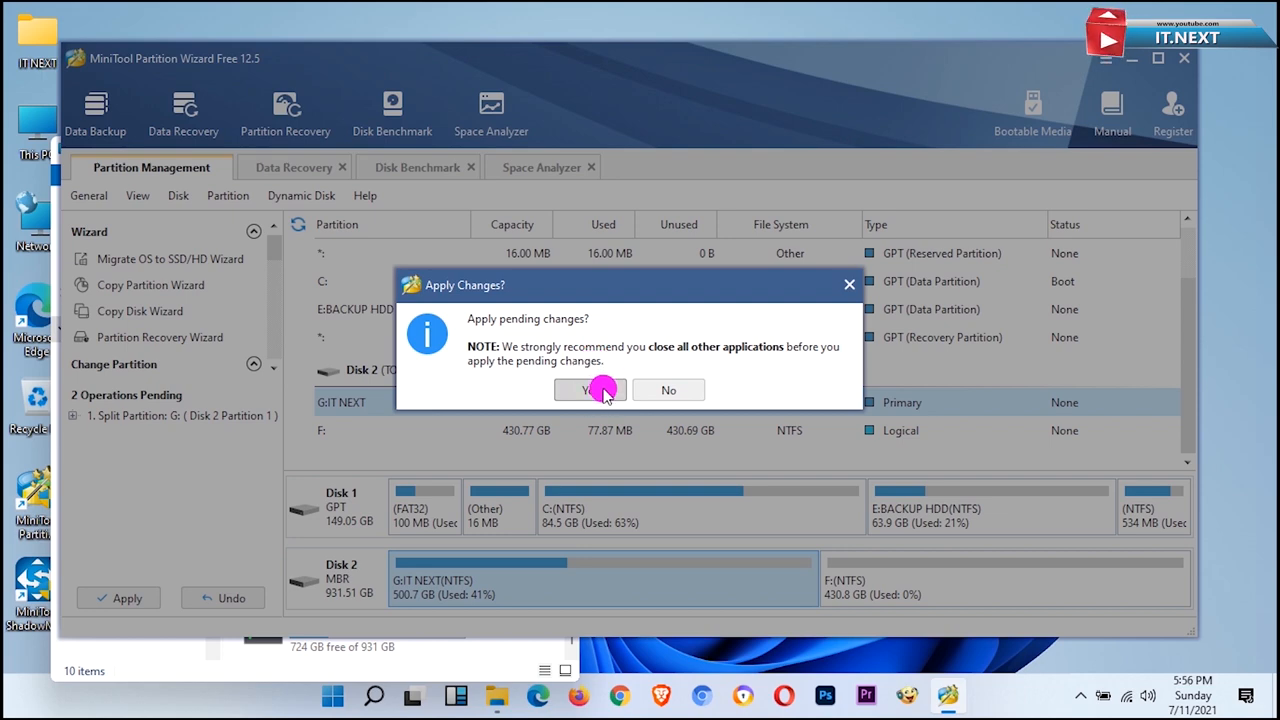
click(588, 389)
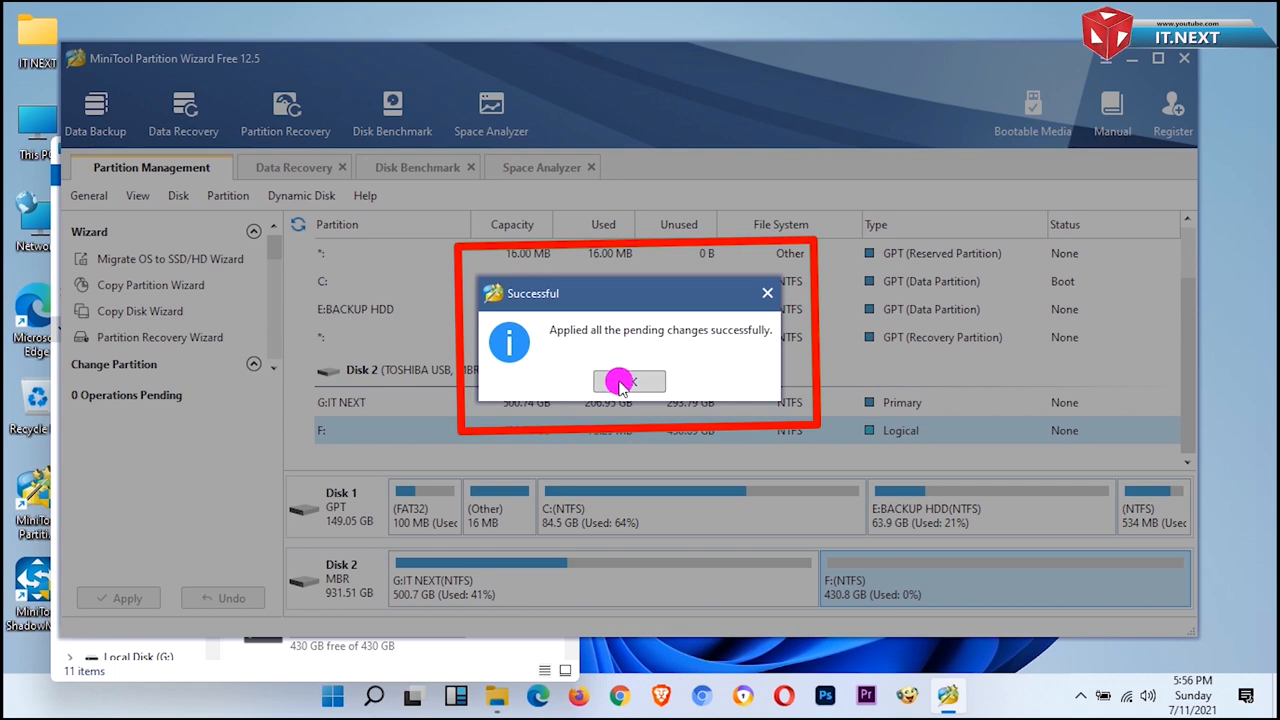
click(629, 381)
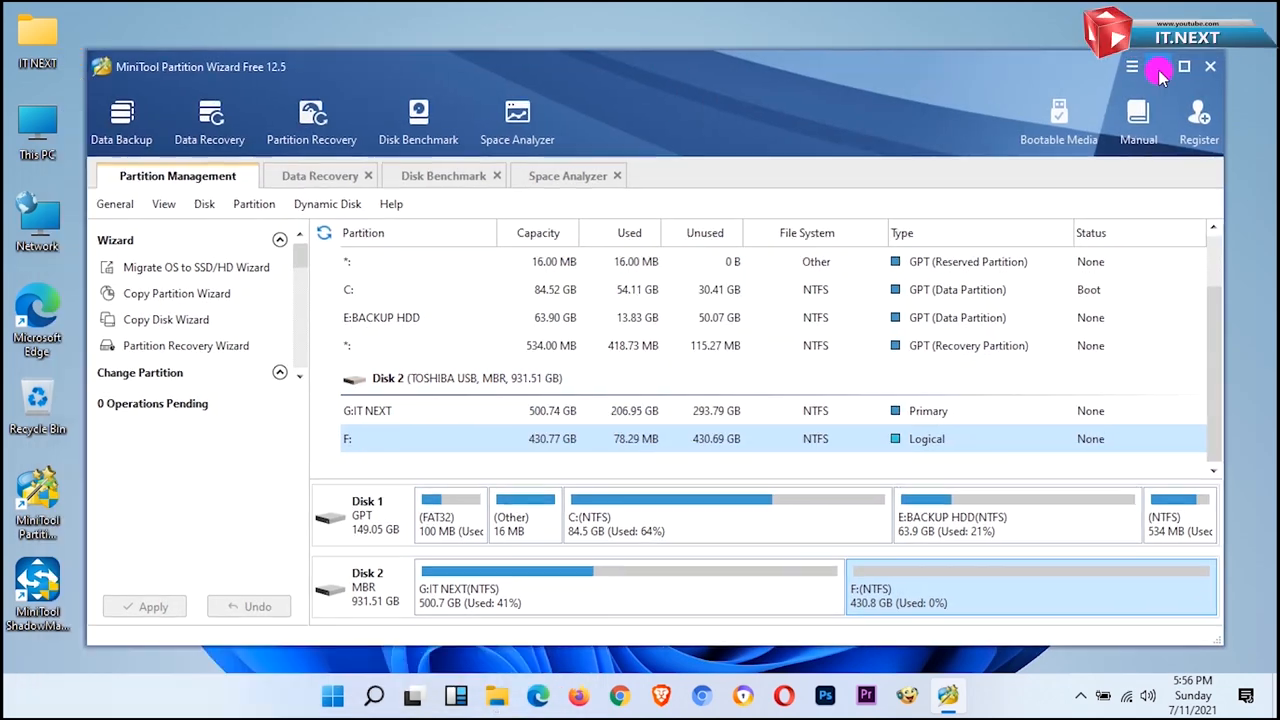
Step: Minimize Partition Wizard and view the 500 GB G: and 430 GB F: drives in This PC
click(1210, 66)
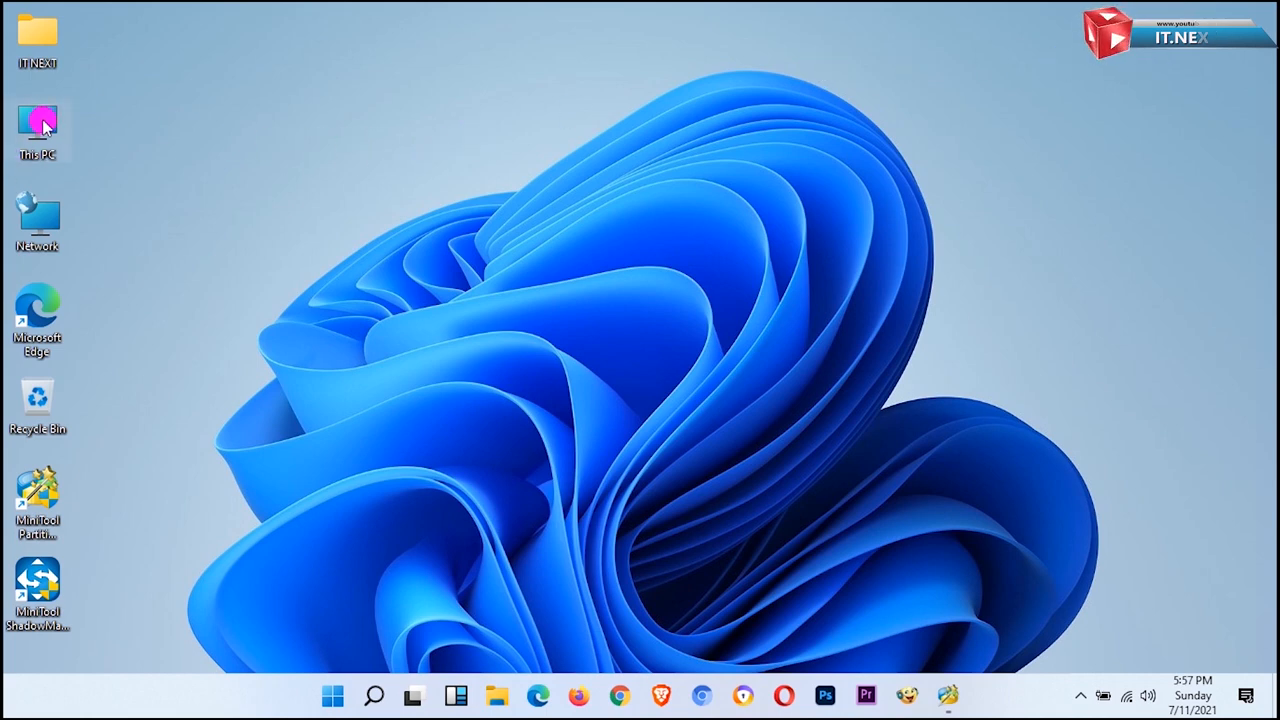
double_click(37, 125)
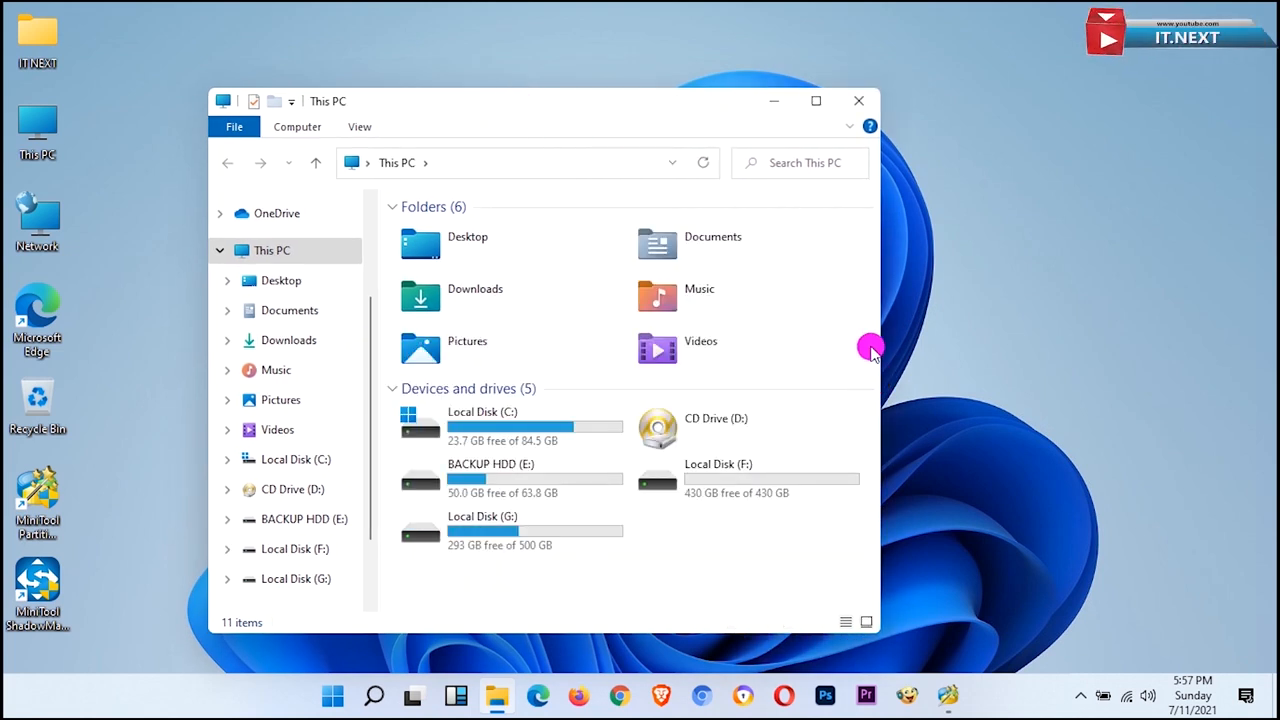
click(730, 478)
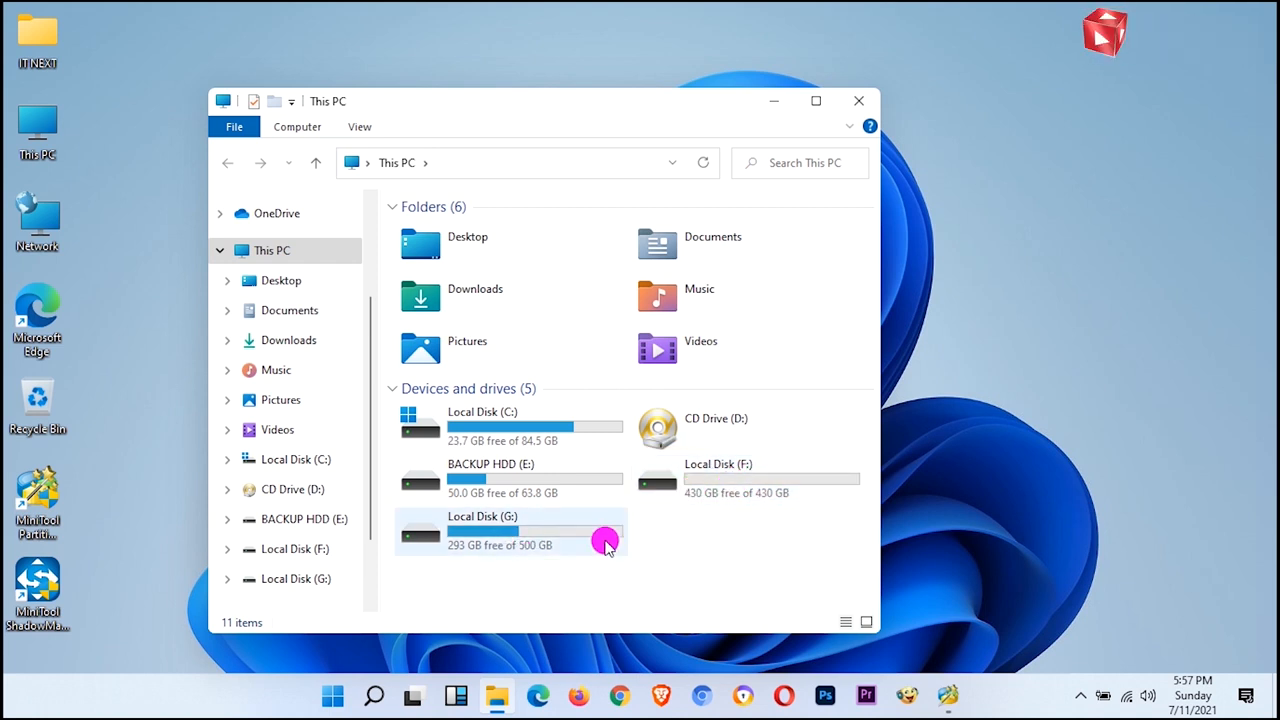
mouse_move(667, 505)
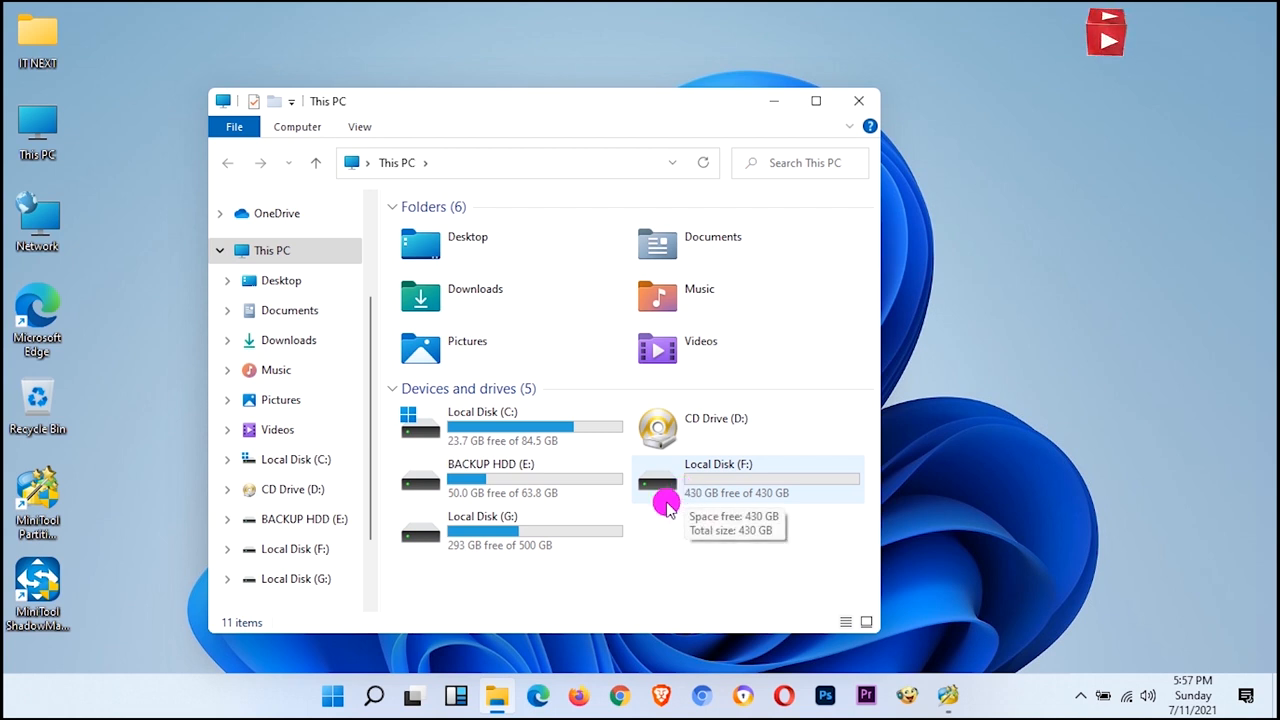
mouse_move(948, 448)
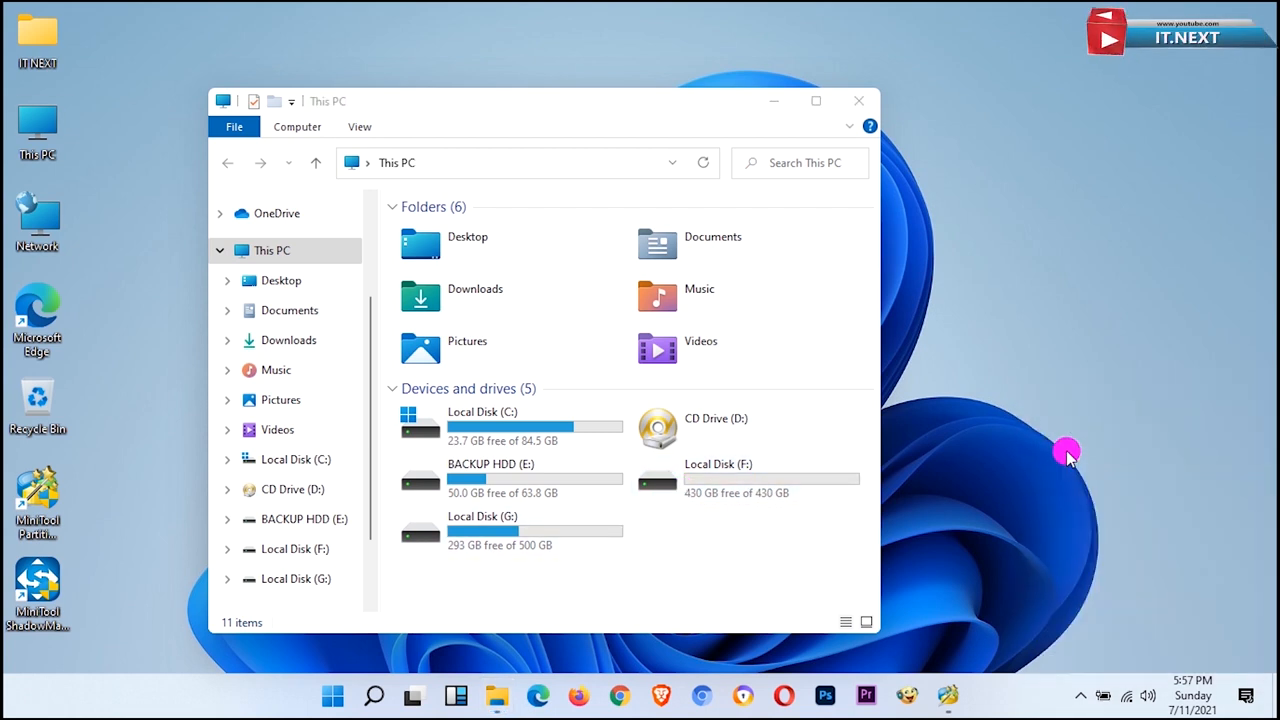
mouse_move(675, 615)
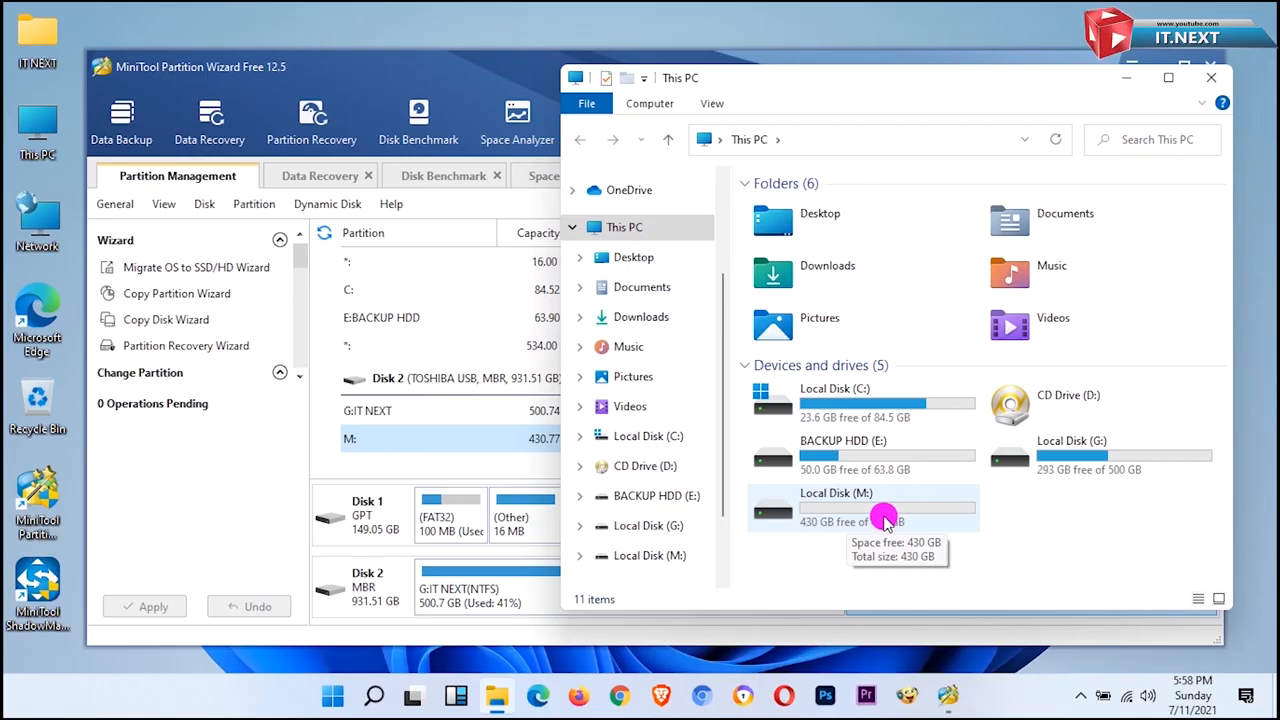
mouse_move(990, 512)
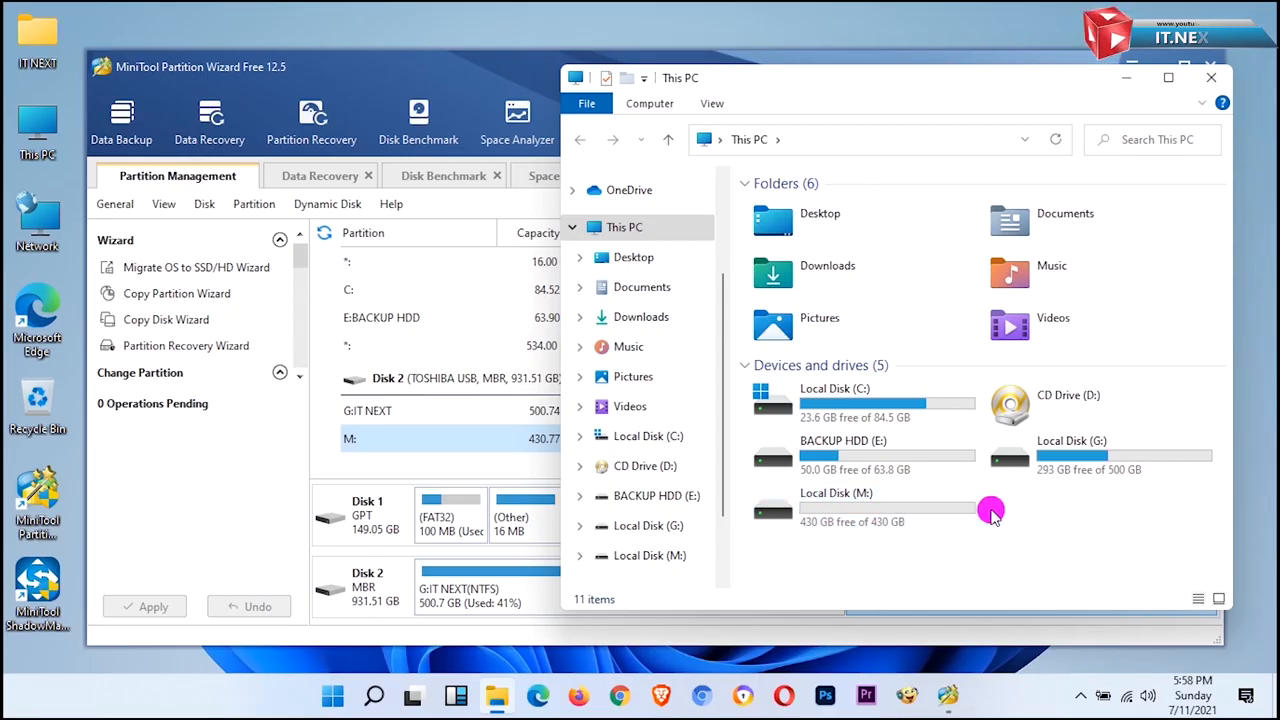
mouse_move(967, 90)
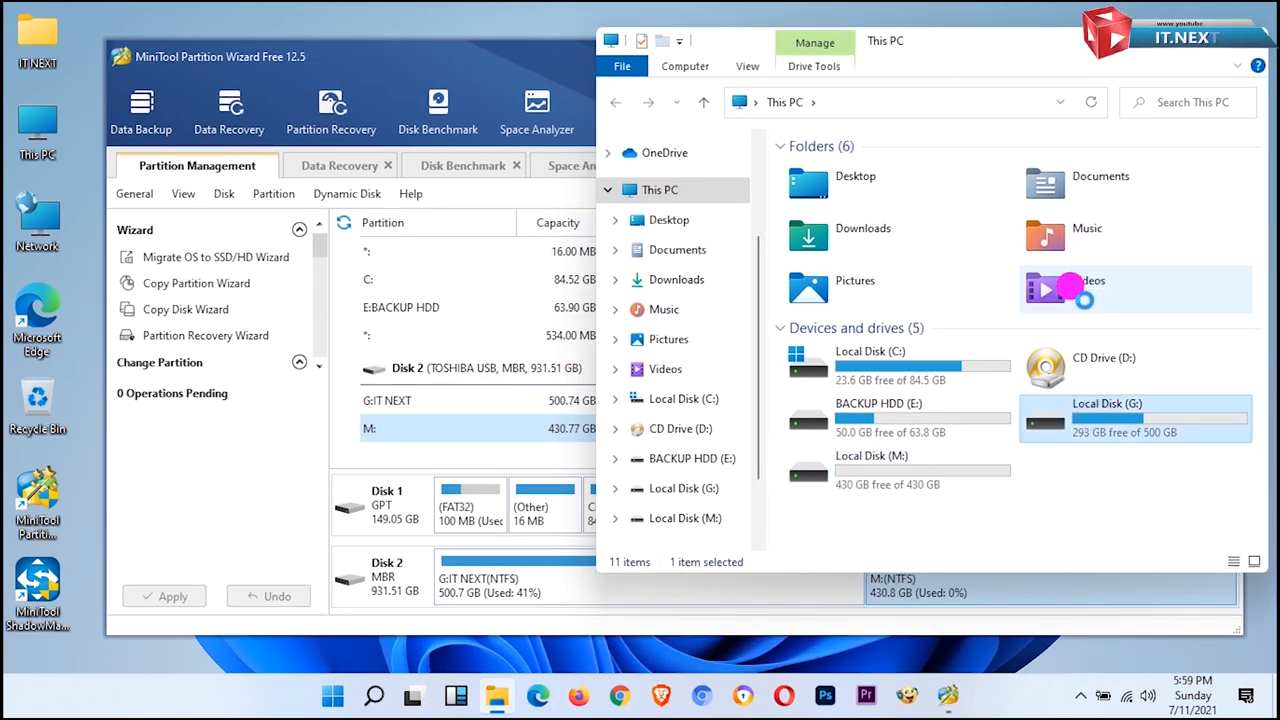
Step: Open Local Disk (G:) and scroll through its files to confirm they survived
double_click(1106, 410)
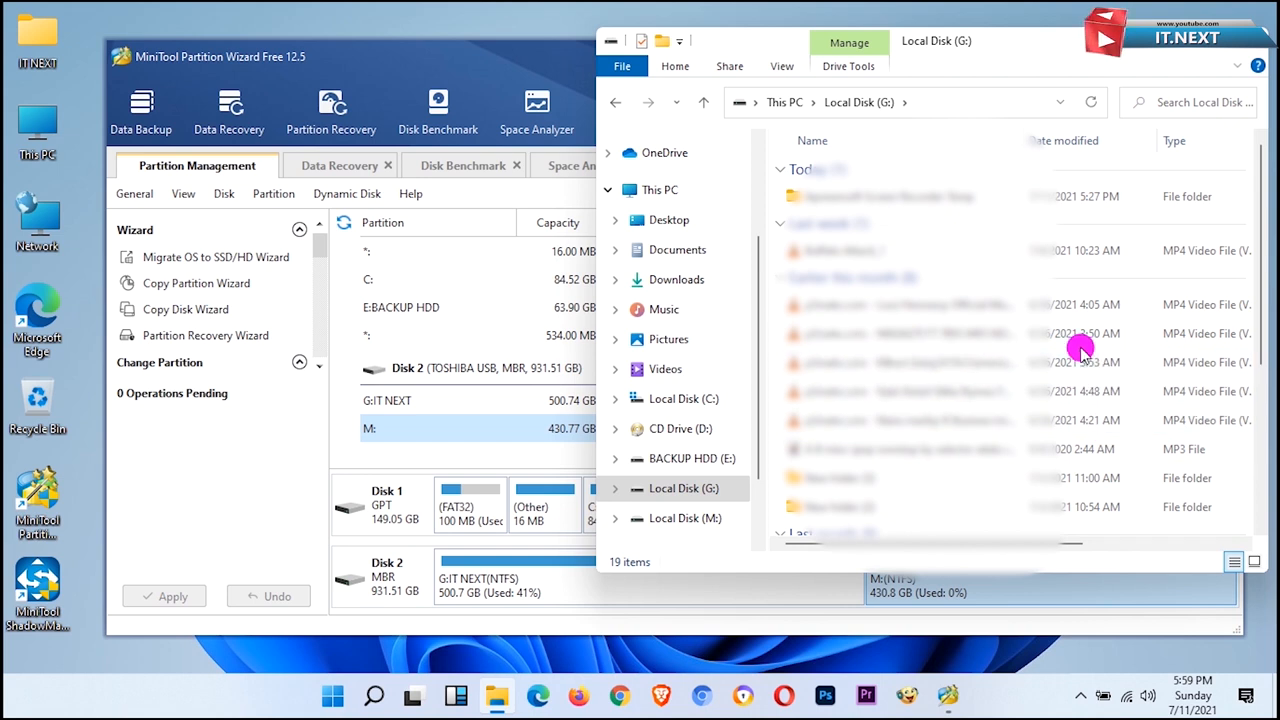
scroll(down, 3)
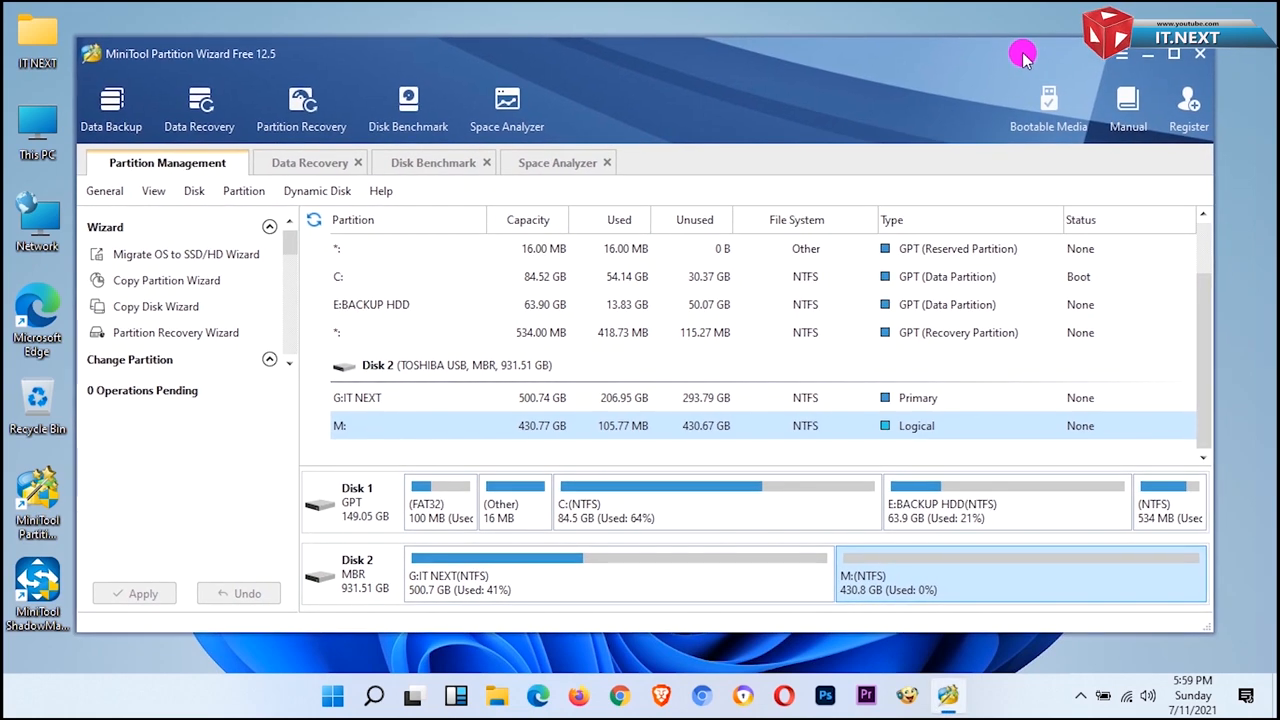
mouse_move(1128, 100)
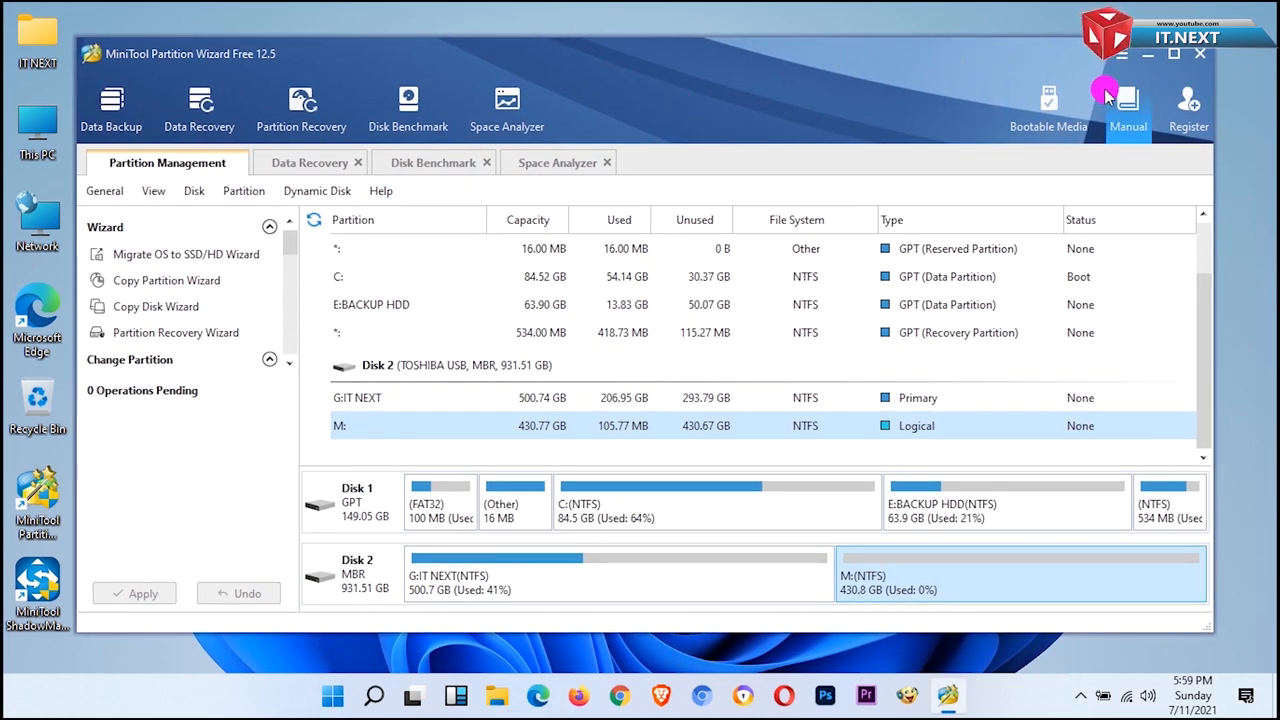